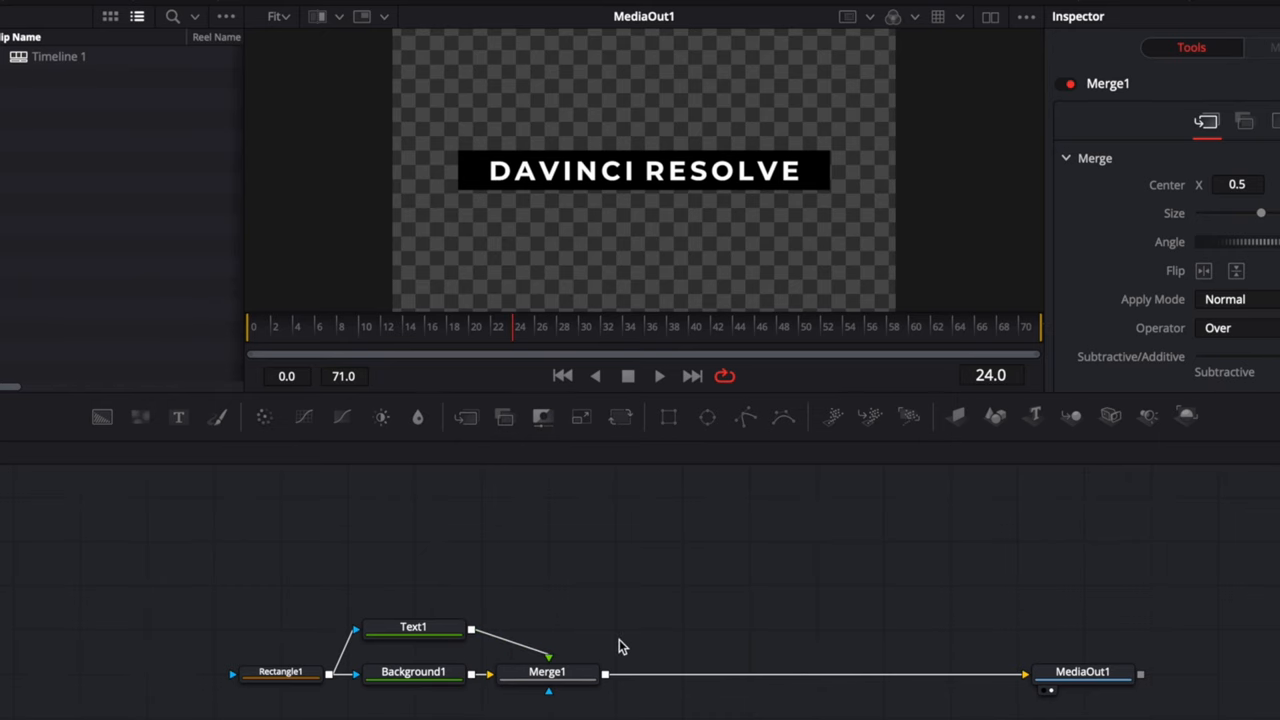
pyautogui.moveTo(723, 592)
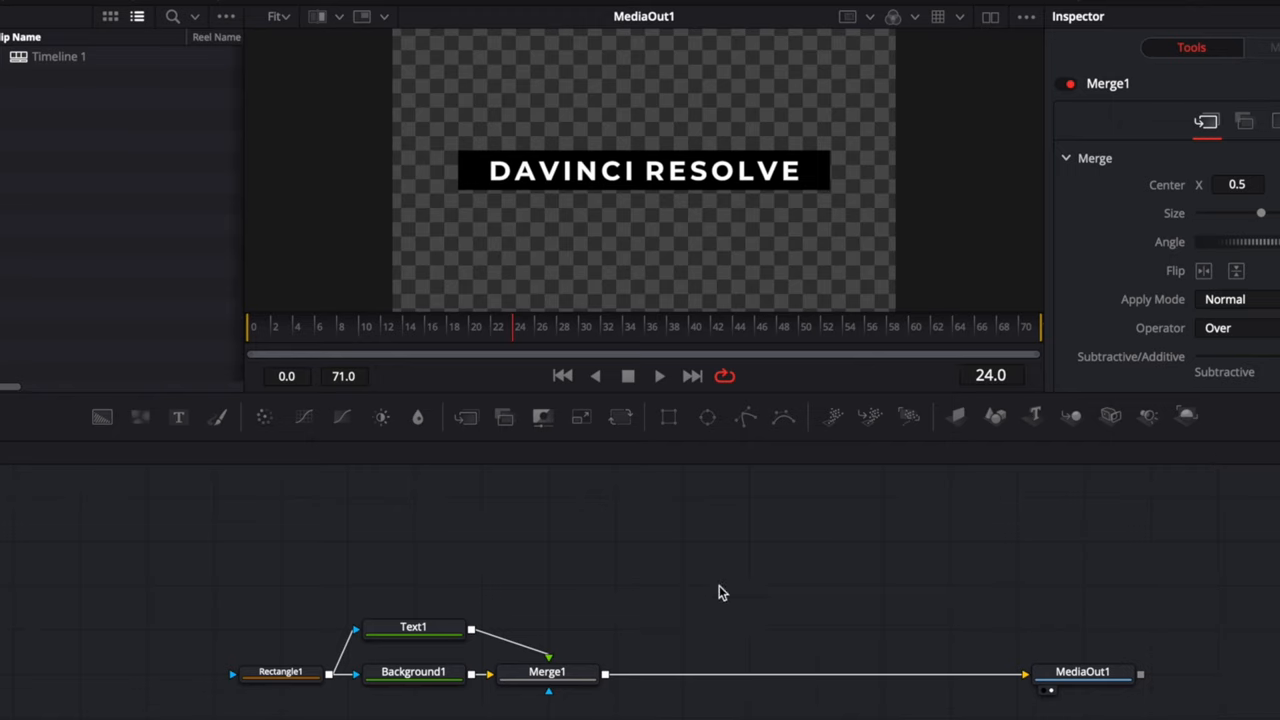
pyautogui.moveTo(758, 598)
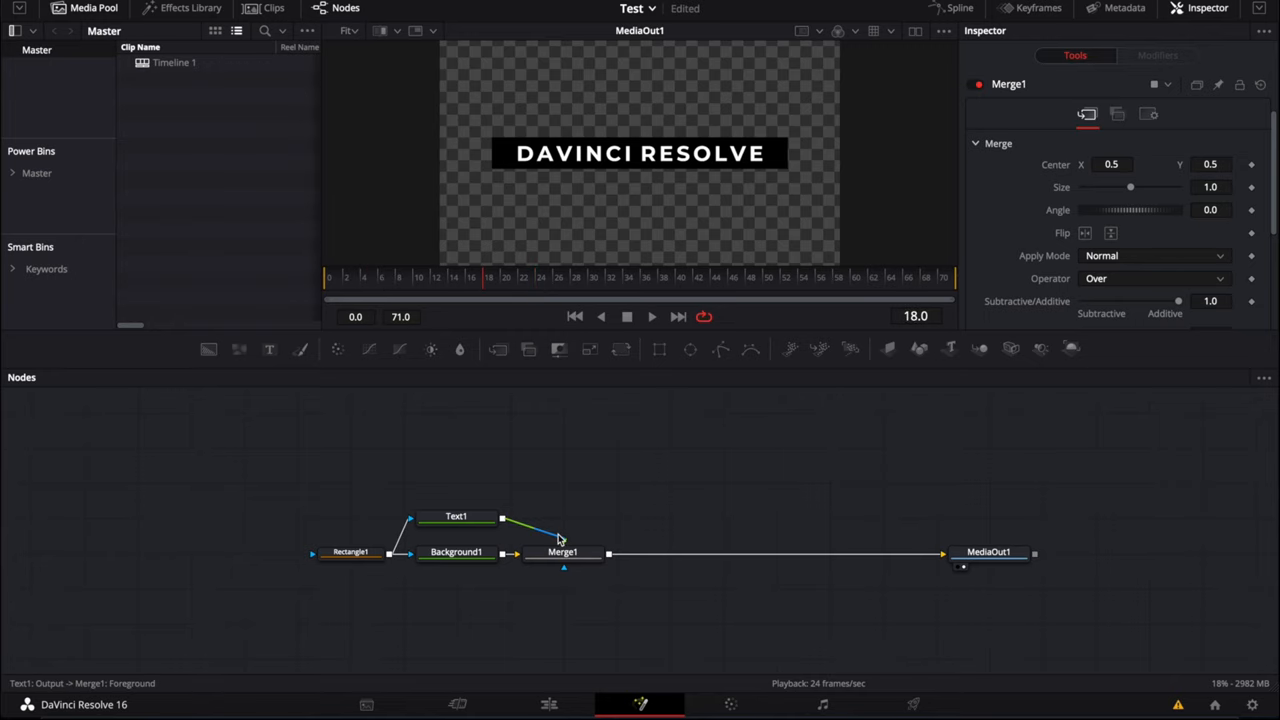
# Select the Rectangle1 node to show the bar's width 0.74 and height 0.140677.
pyautogui.click(350, 552)
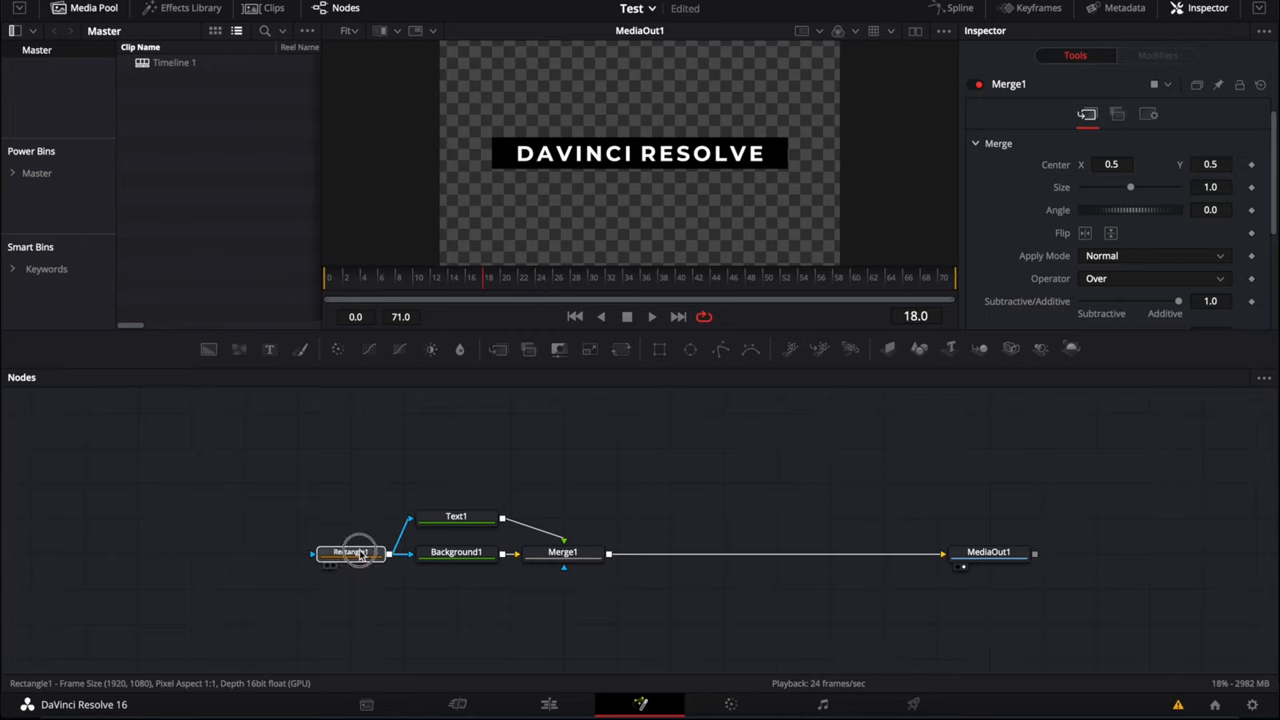
pyautogui.click(350, 551)
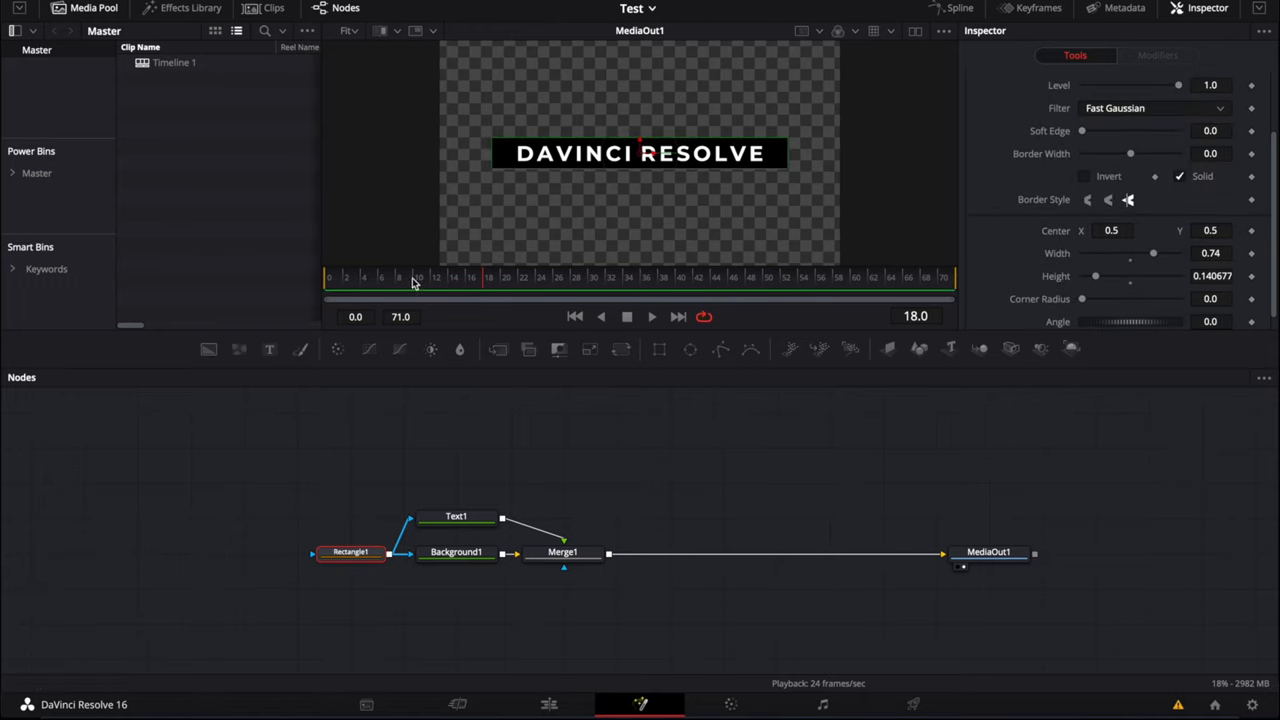
pyautogui.moveTo(697, 299)
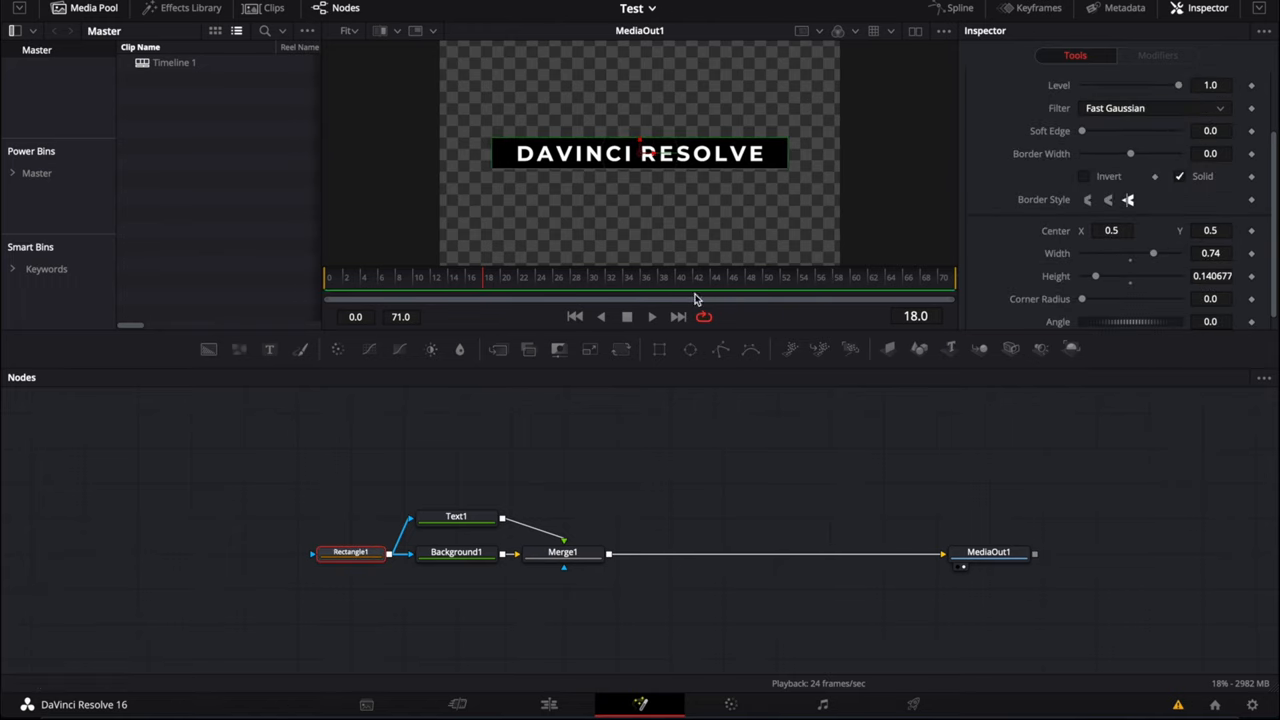
pyautogui.moveTo(972, 335)
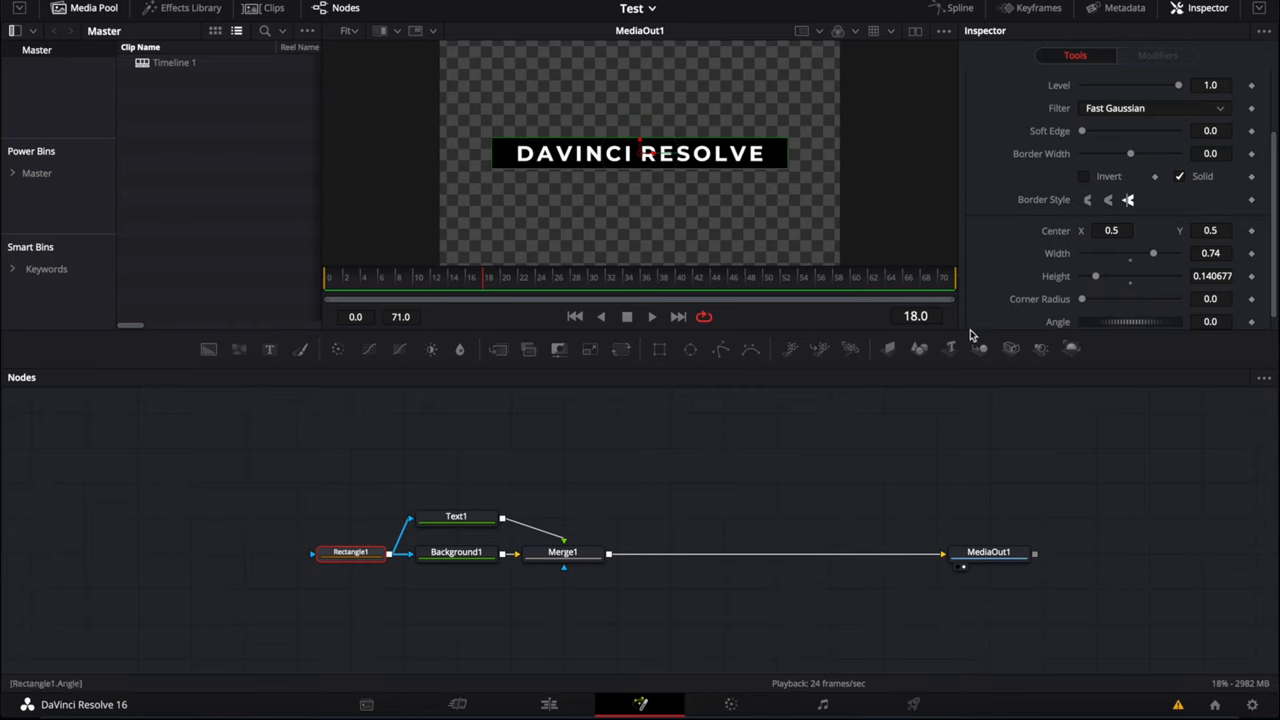
pyautogui.moveTo(807, 547)
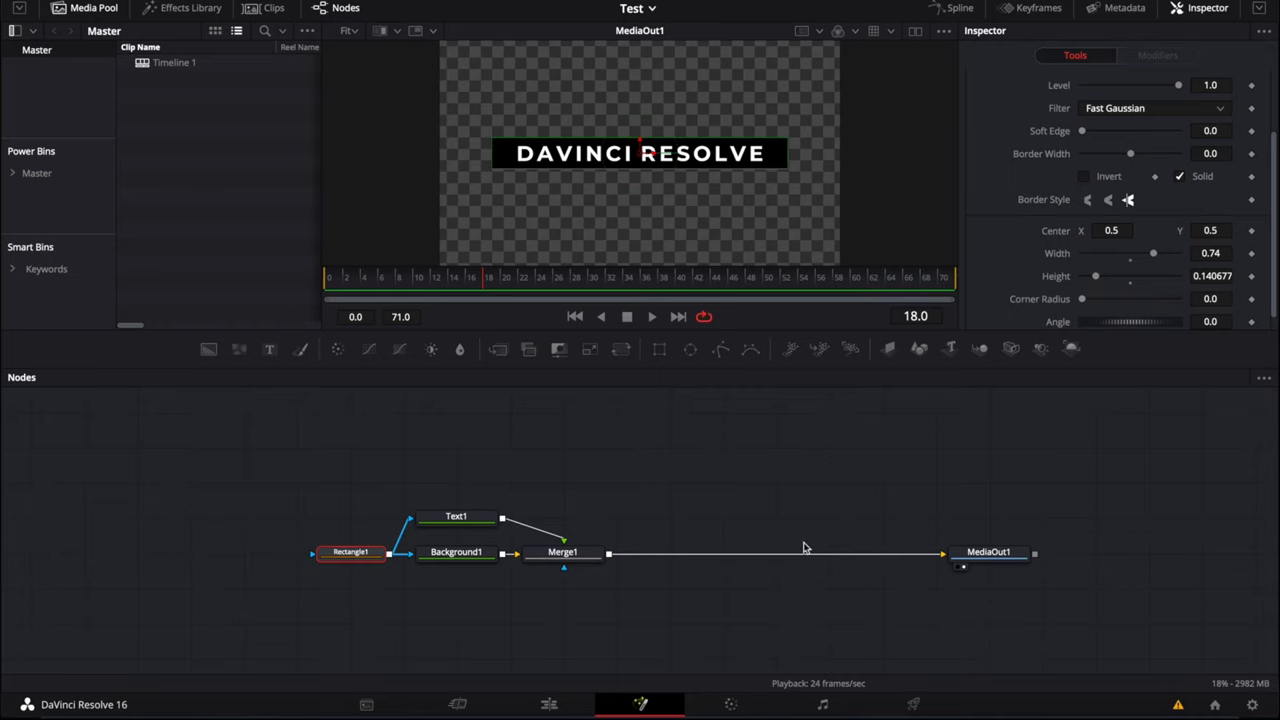
pyautogui.moveTo(740, 551)
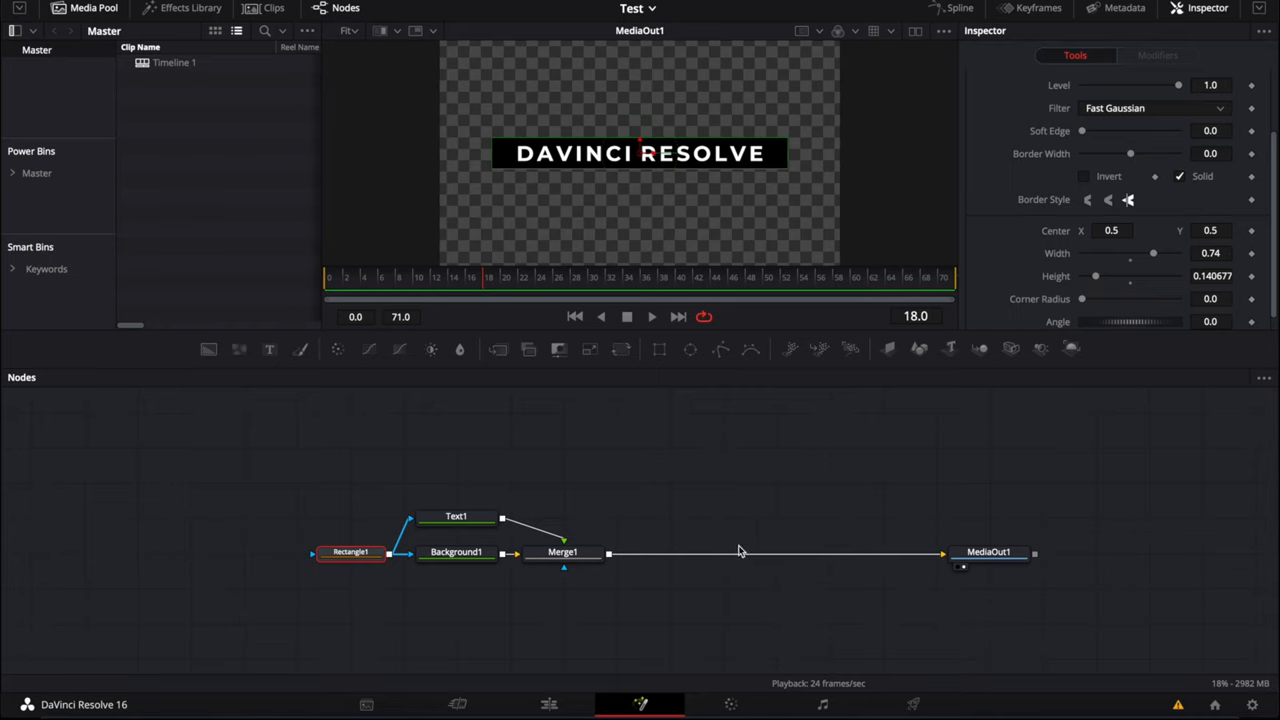
pyautogui.moveTo(805, 427)
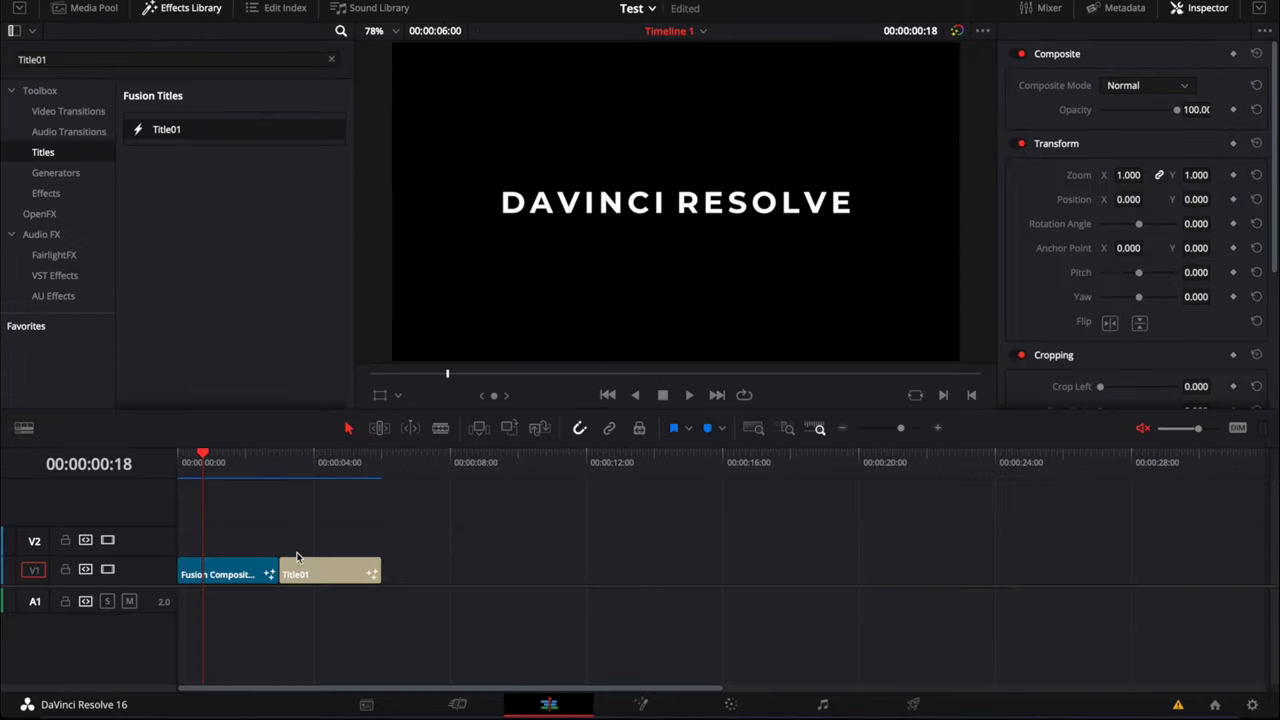
# Remove the Title01 clip from V1, keeping only the Fusion Composition clip.
pyautogui.click(330, 573)
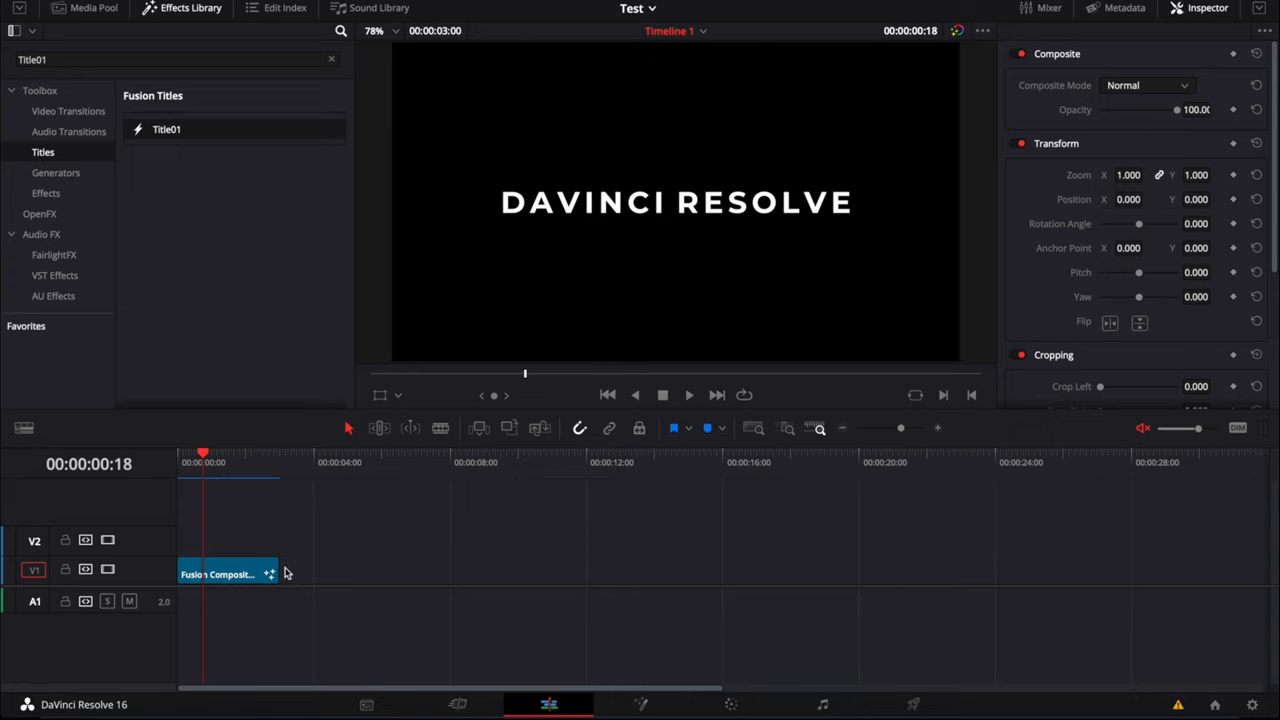
pyautogui.moveTo(843, 600)
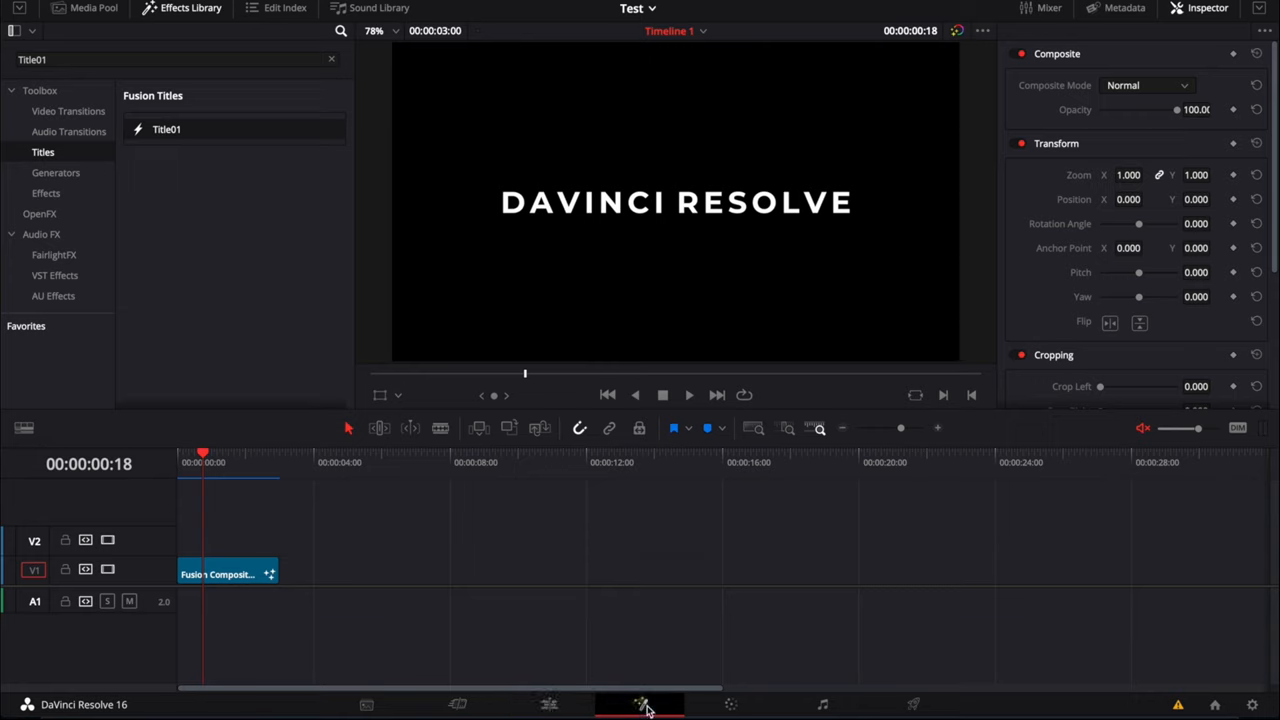
# Reopen the title composition in Fusion at frame 24 with Rectangle1 selected.
pyautogui.click(641, 704)
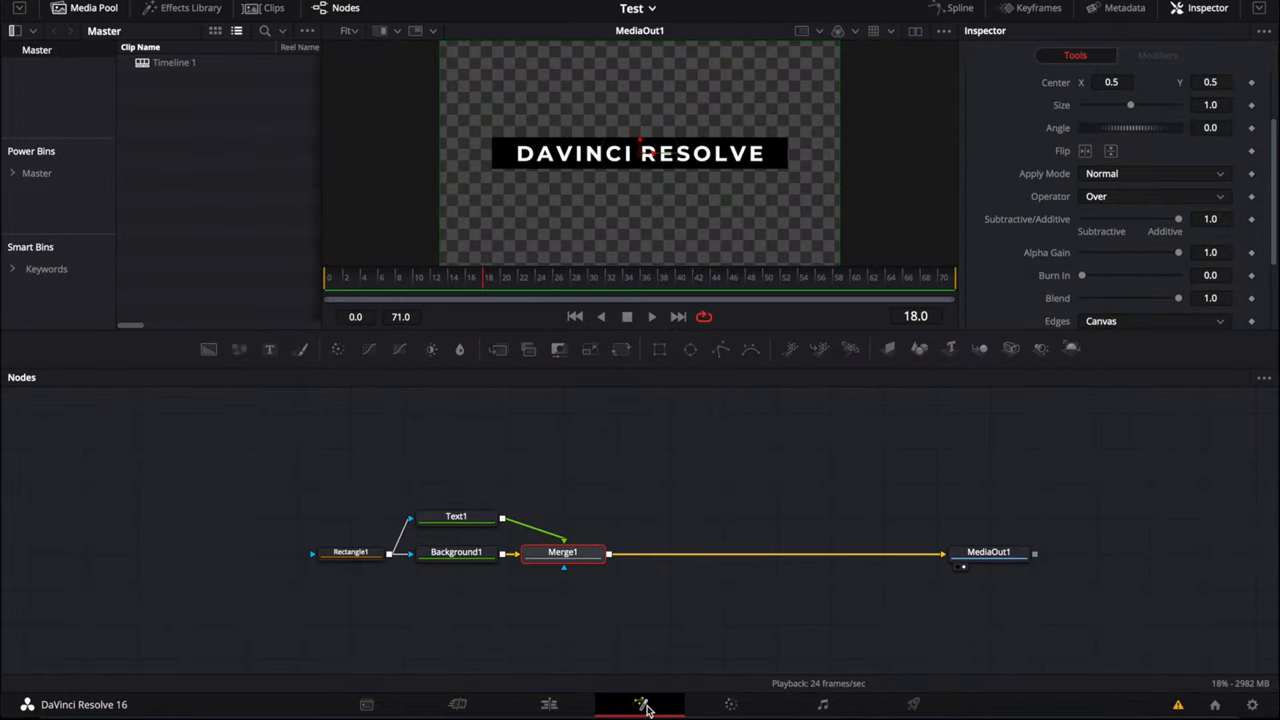
pyautogui.moveTo(461, 248)
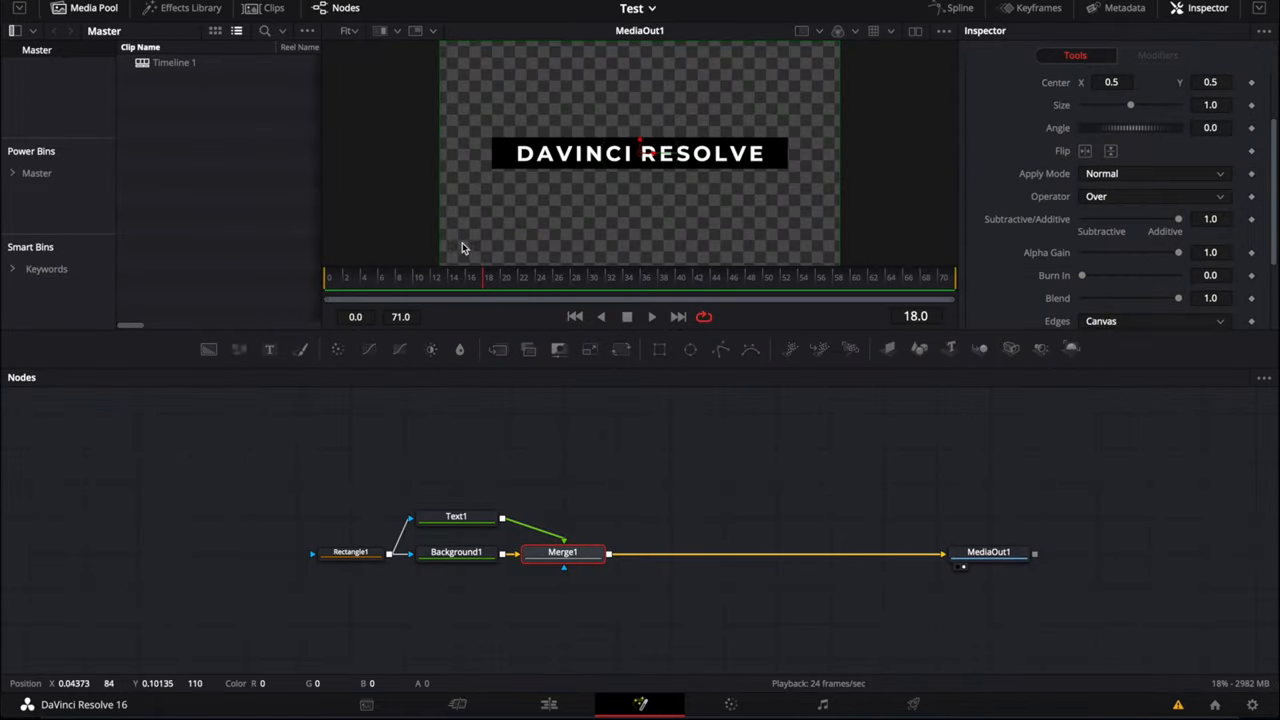
pyautogui.moveTo(520, 288)
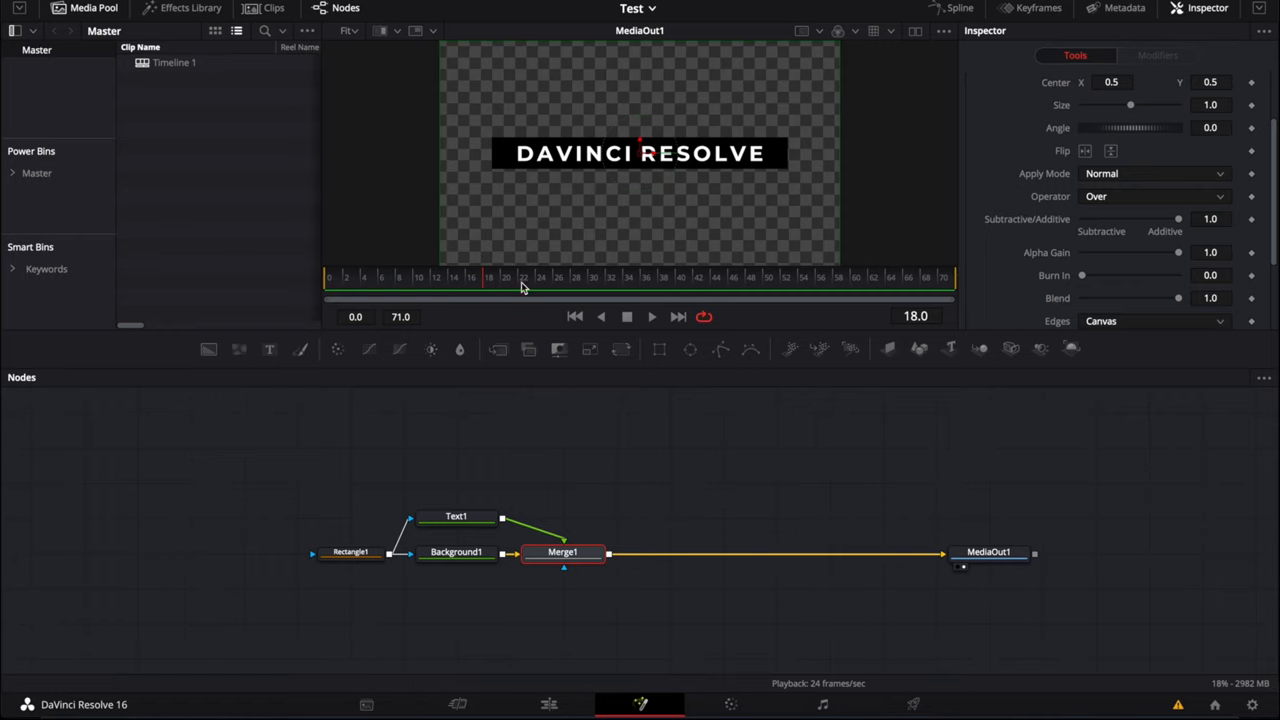
pyautogui.click(538, 277)
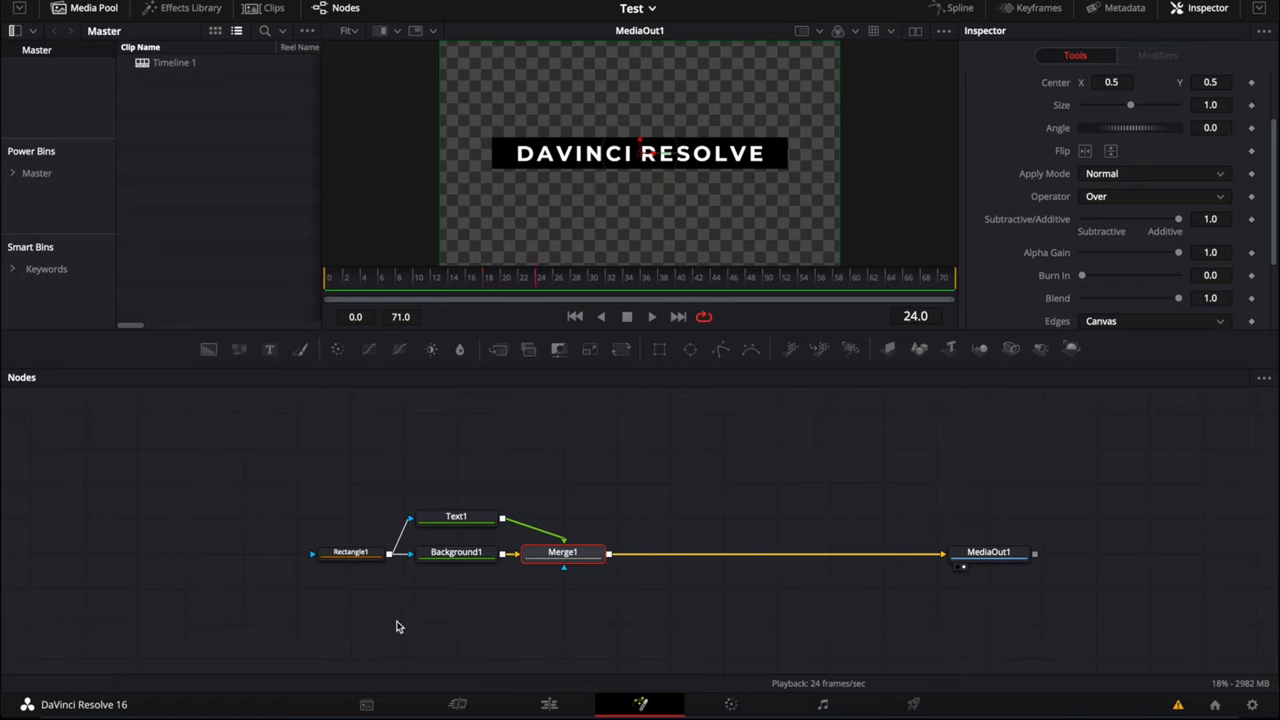
pyautogui.moveTo(465, 562)
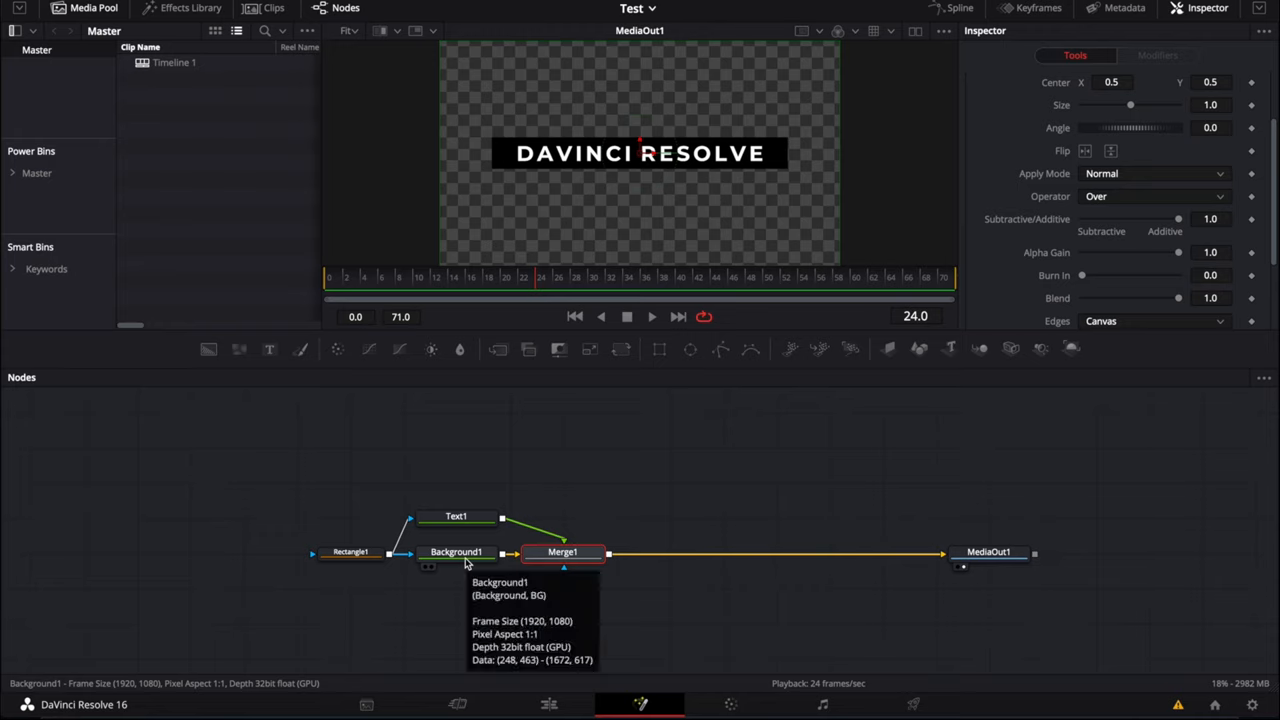
pyautogui.moveTo(350, 560)
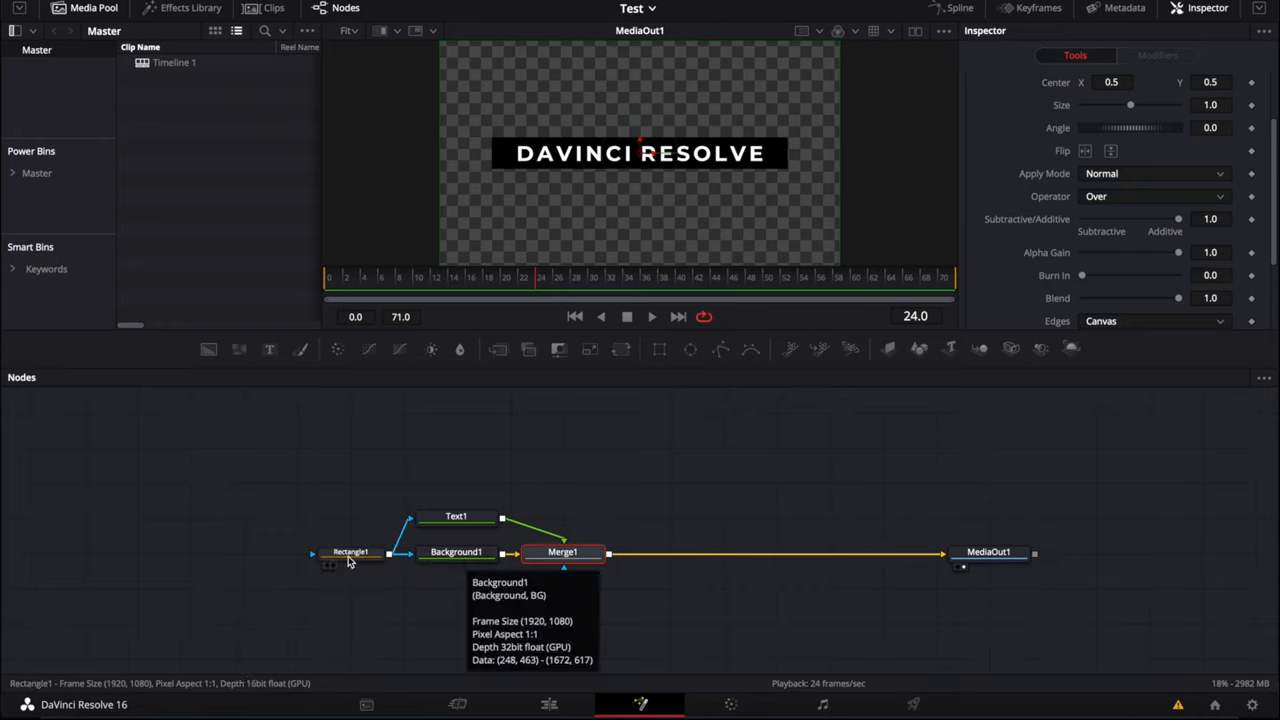
pyautogui.click(350, 552)
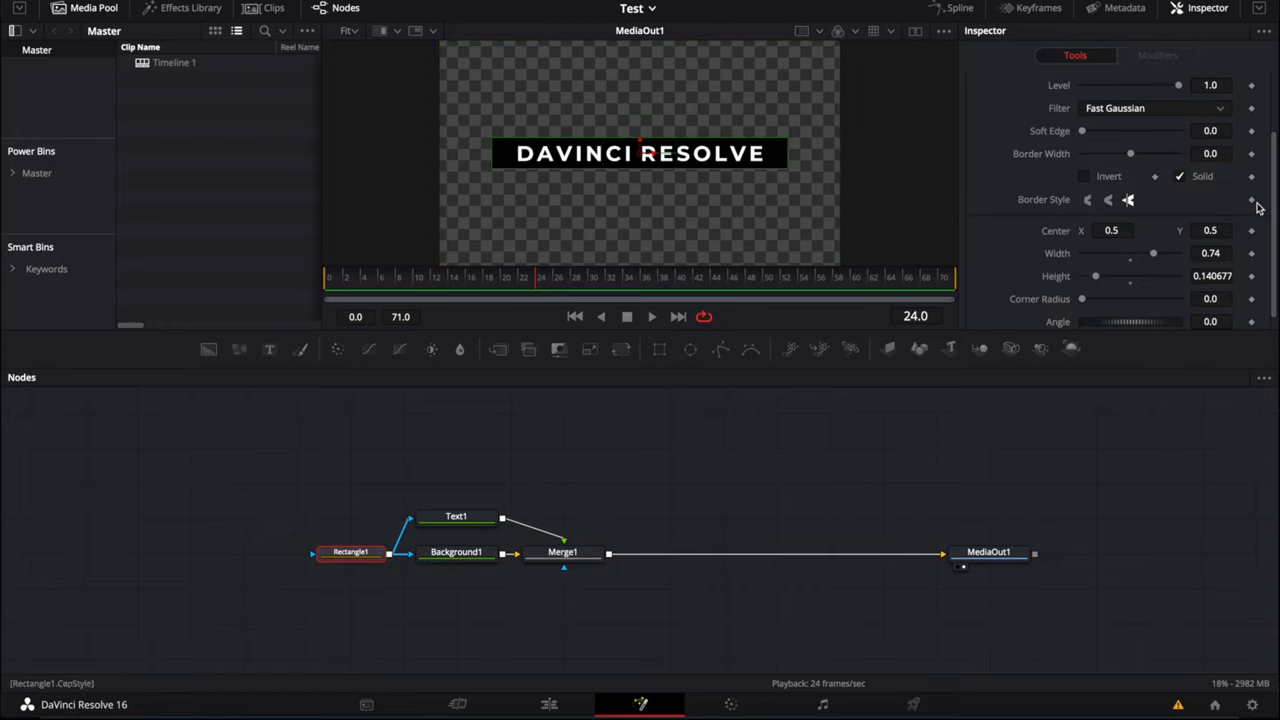
pyautogui.moveTo(1080, 233)
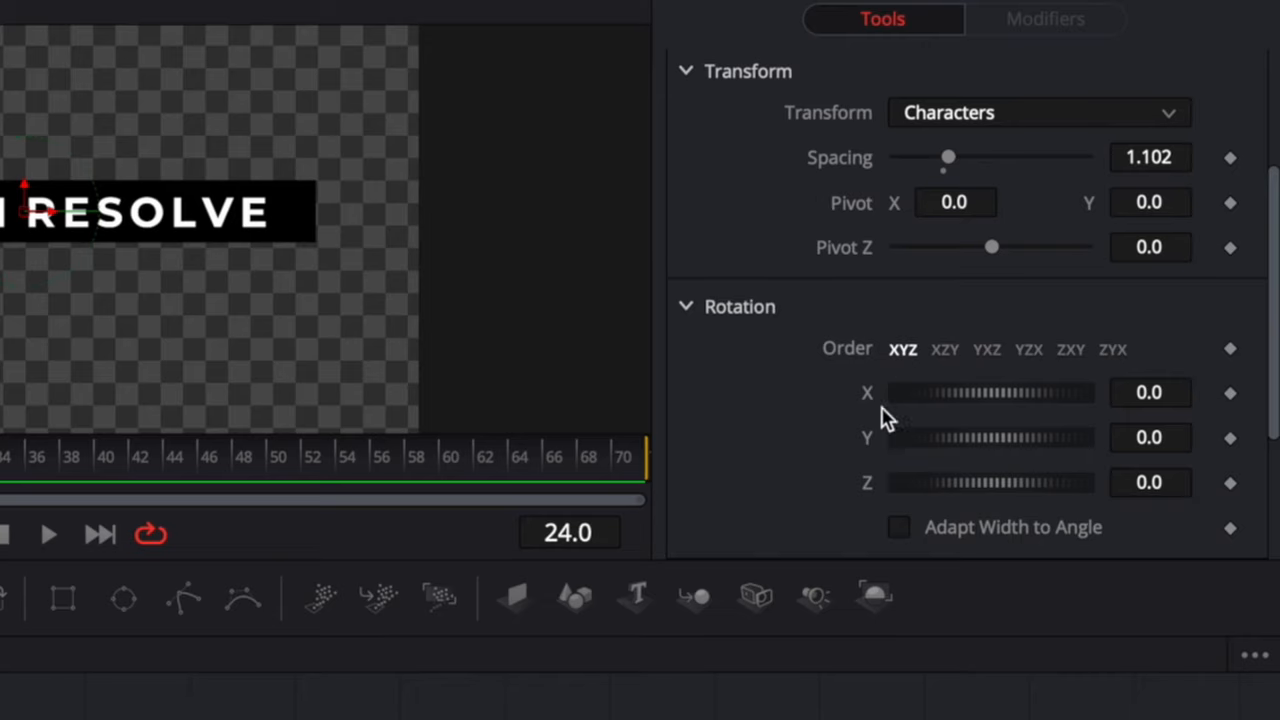
pyautogui.moveTo(1235, 448)
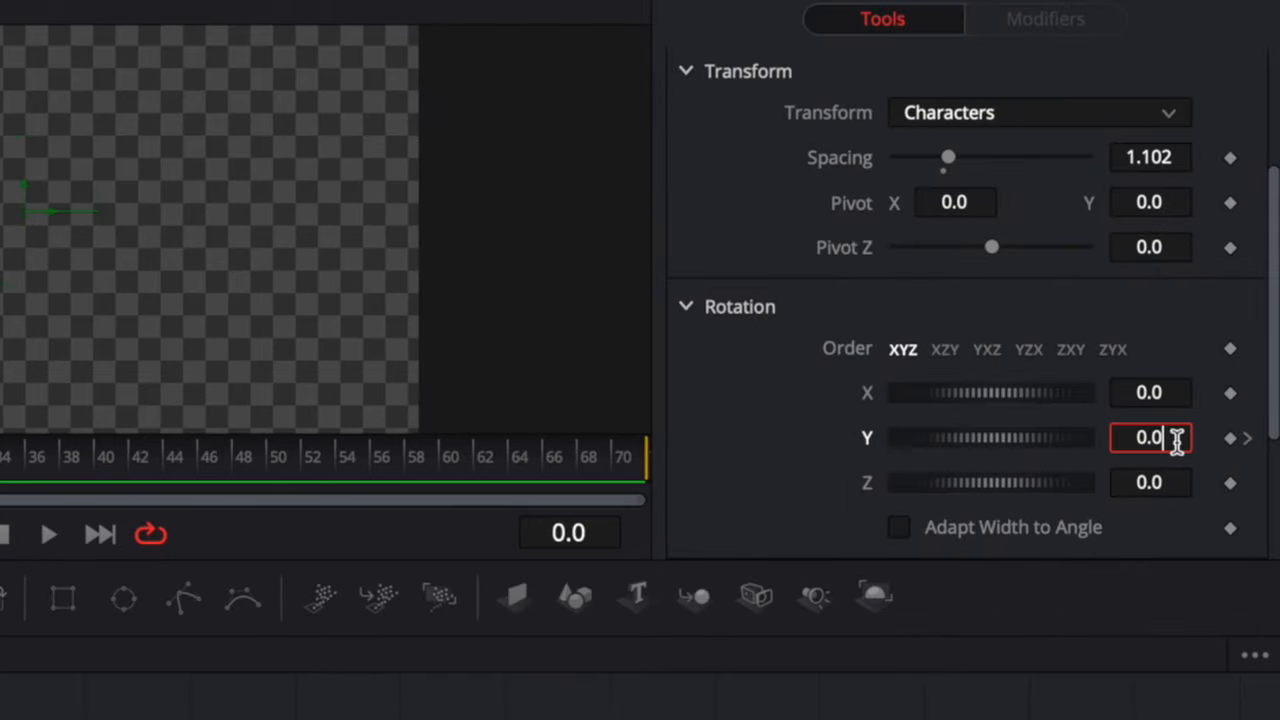
# Keyframe the Text1 character Y rotation at 100 on frame 0, then preview the turn-in.
pyautogui.write('10')
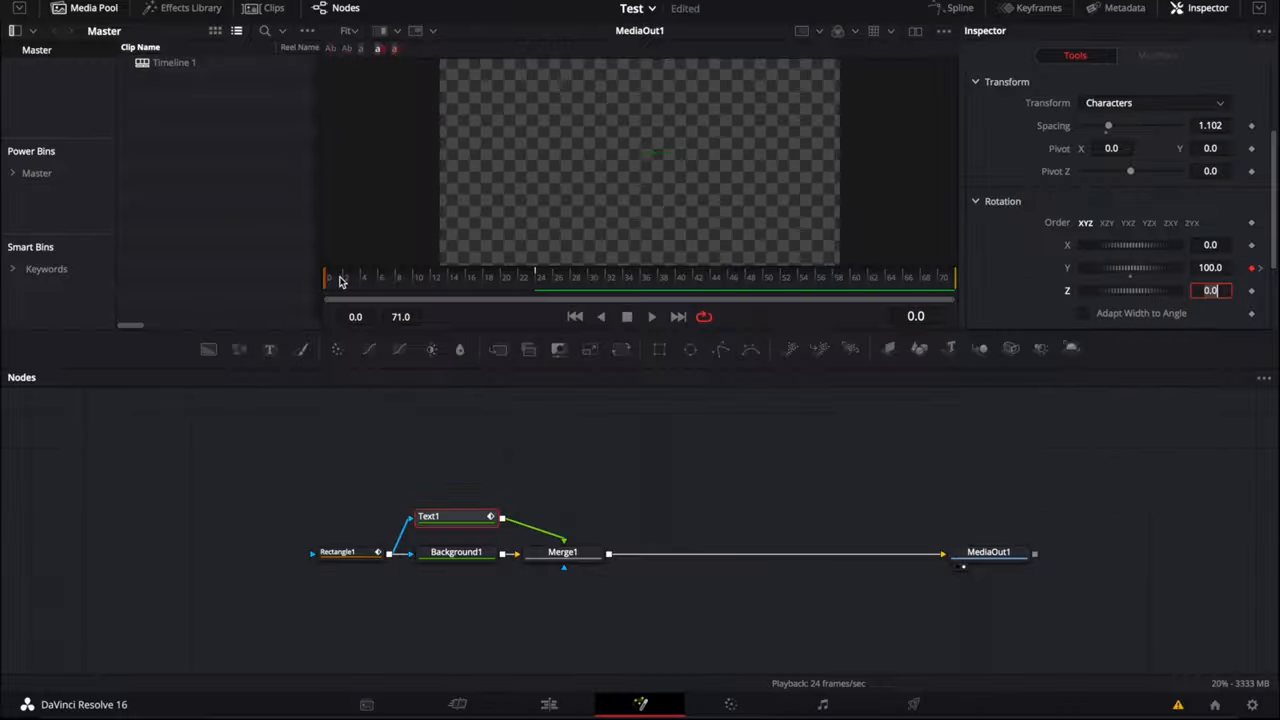
pyautogui.moveTo(330, 279); pyautogui.dragTo(418, 279)
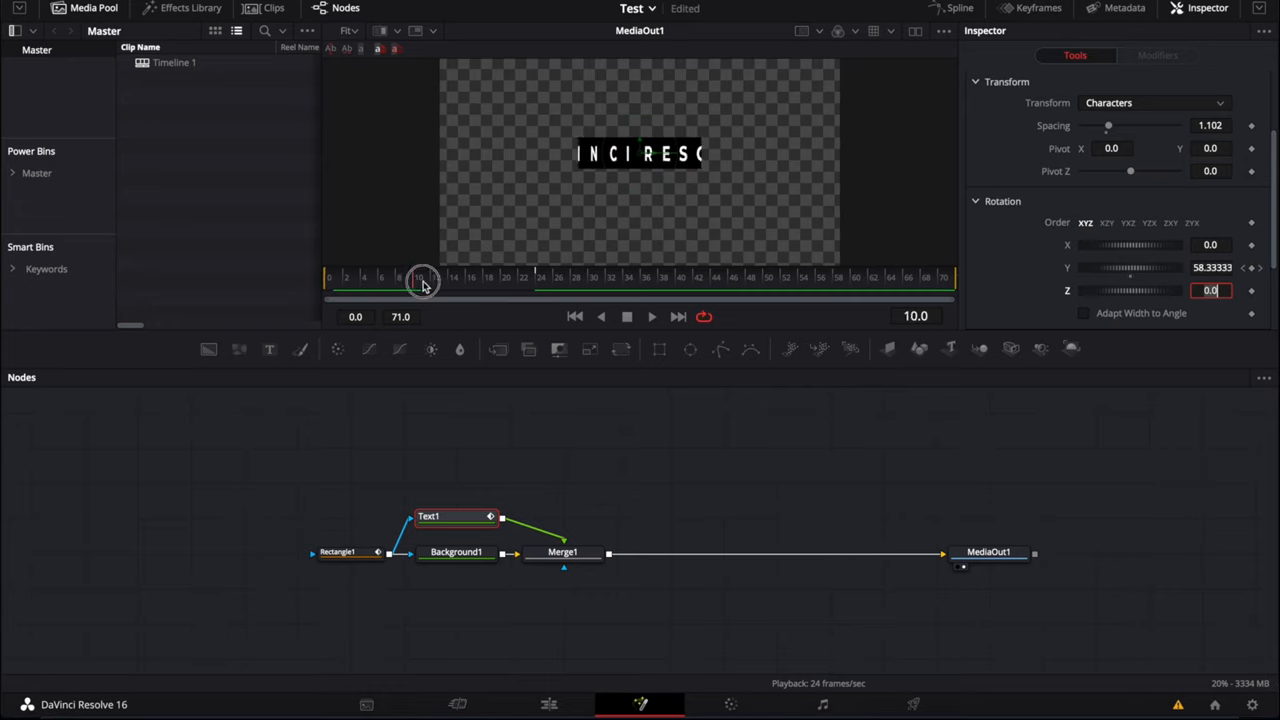
pyautogui.moveTo(420, 280); pyautogui.dragTo(315, 280)
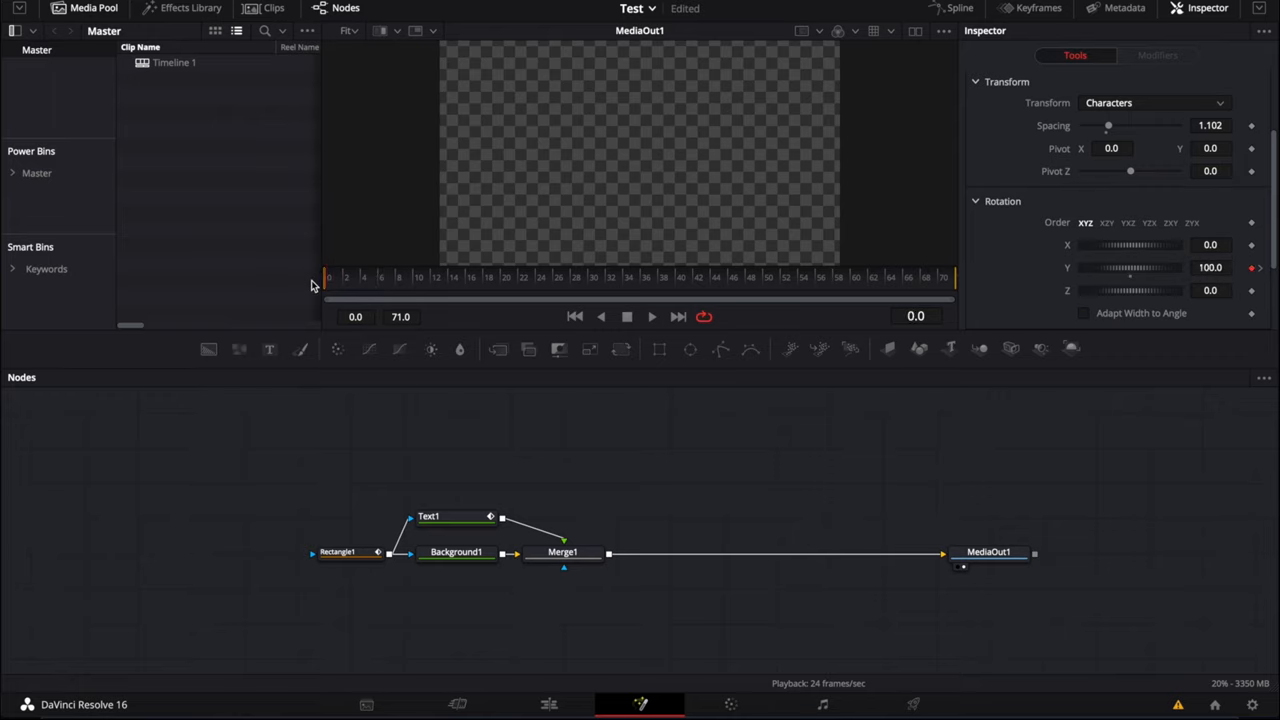
pyautogui.click(651, 316)
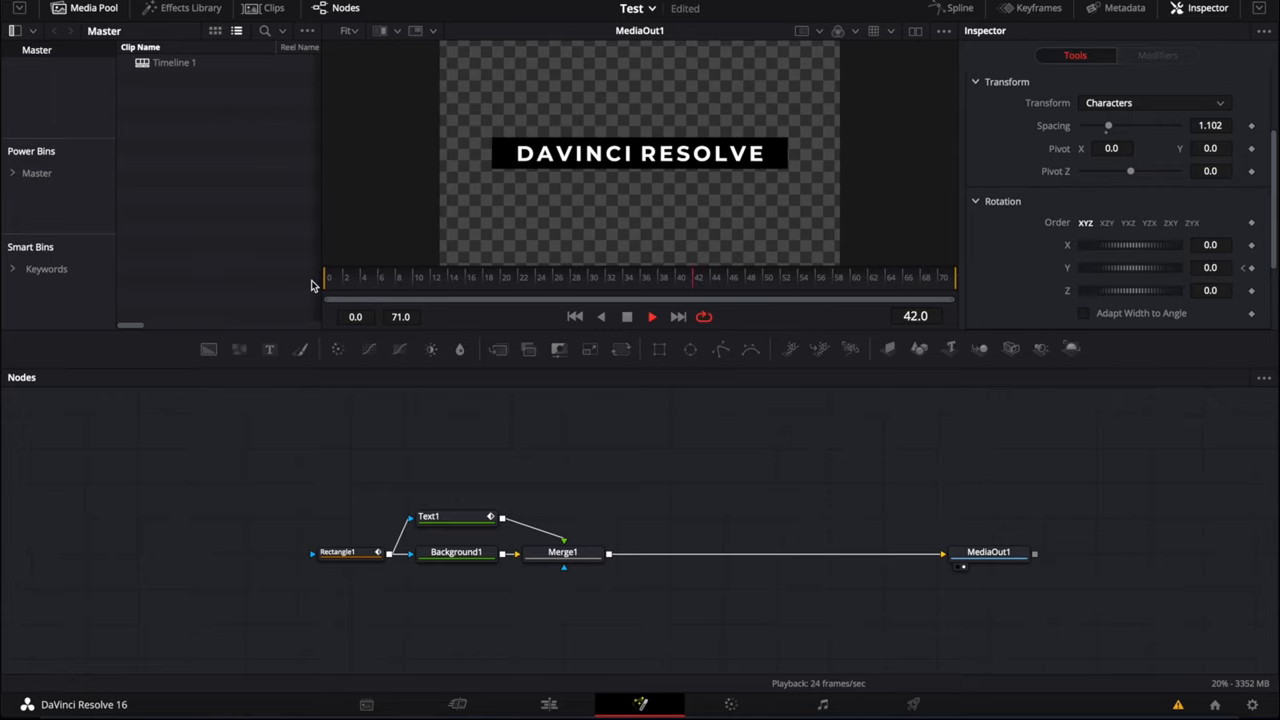
pyautogui.moveTo(700, 277); pyautogui.dragTo(473, 277)
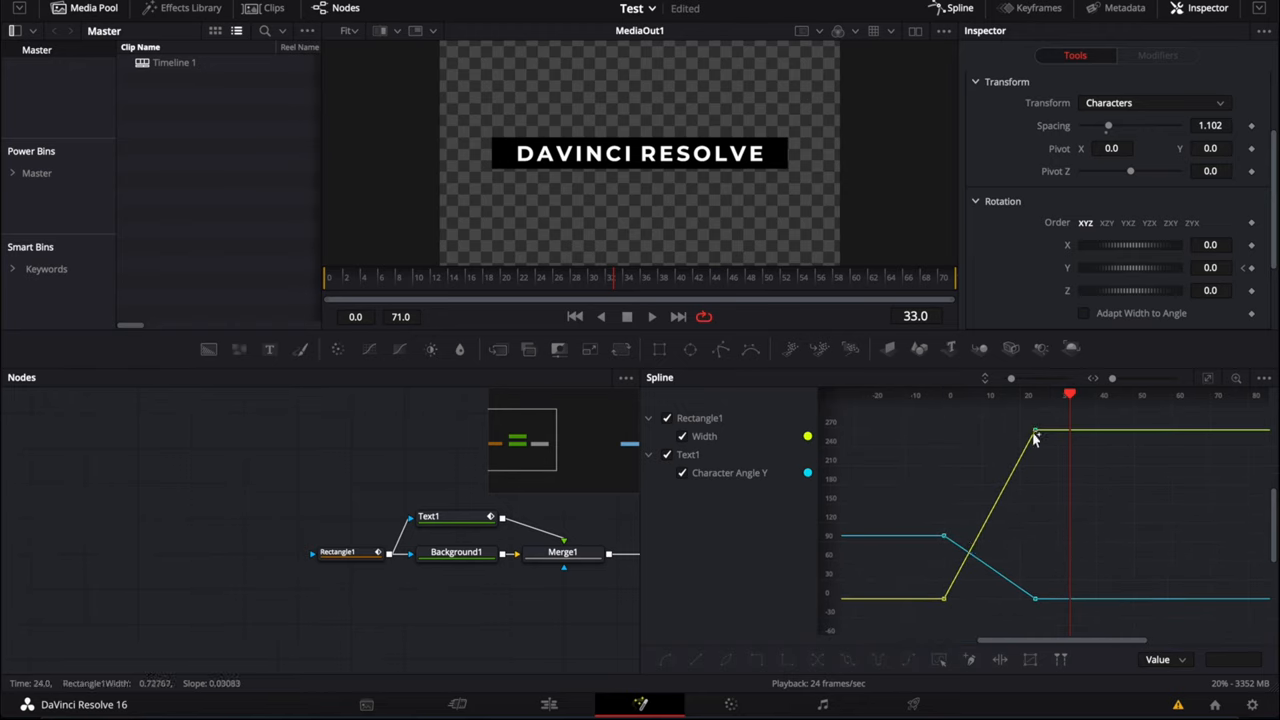
# Smooth the width and character rotation intro keyframes and show their ease amounts.
pyautogui.moveTo(1035, 432); pyautogui.dragTo(948, 596)
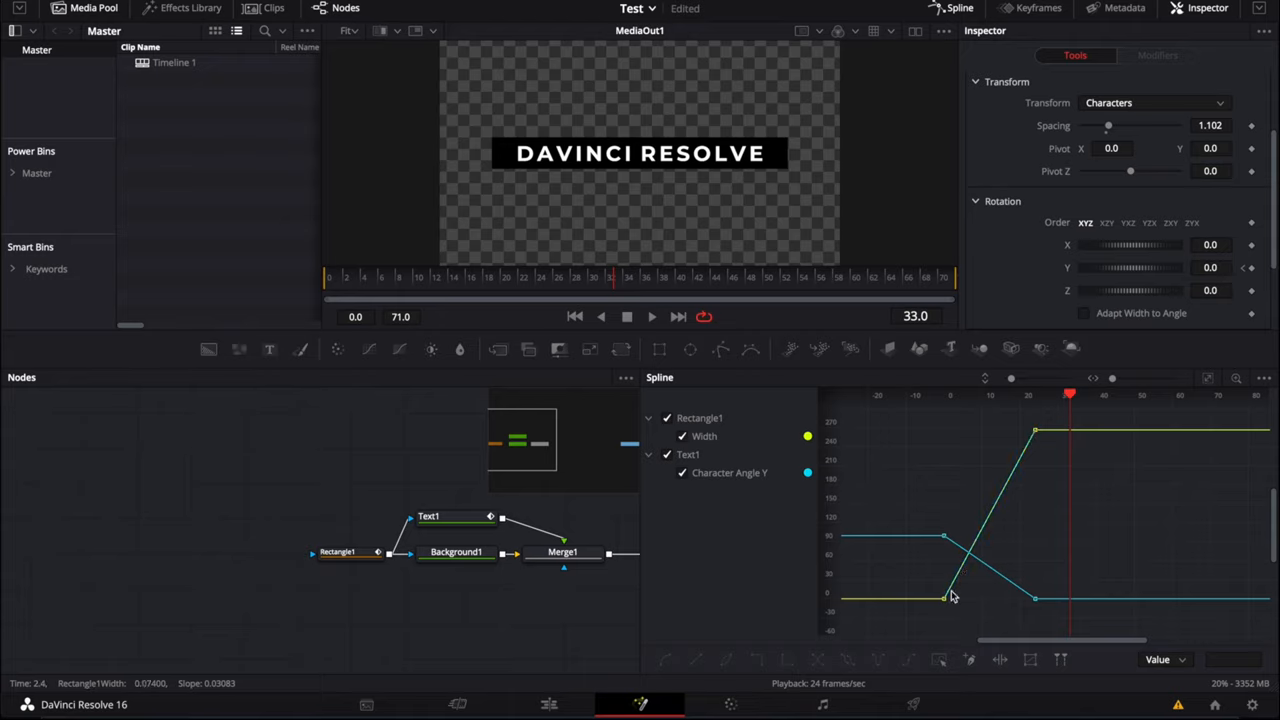
pyautogui.moveTo(945, 597); pyautogui.dragTo(1035, 430)
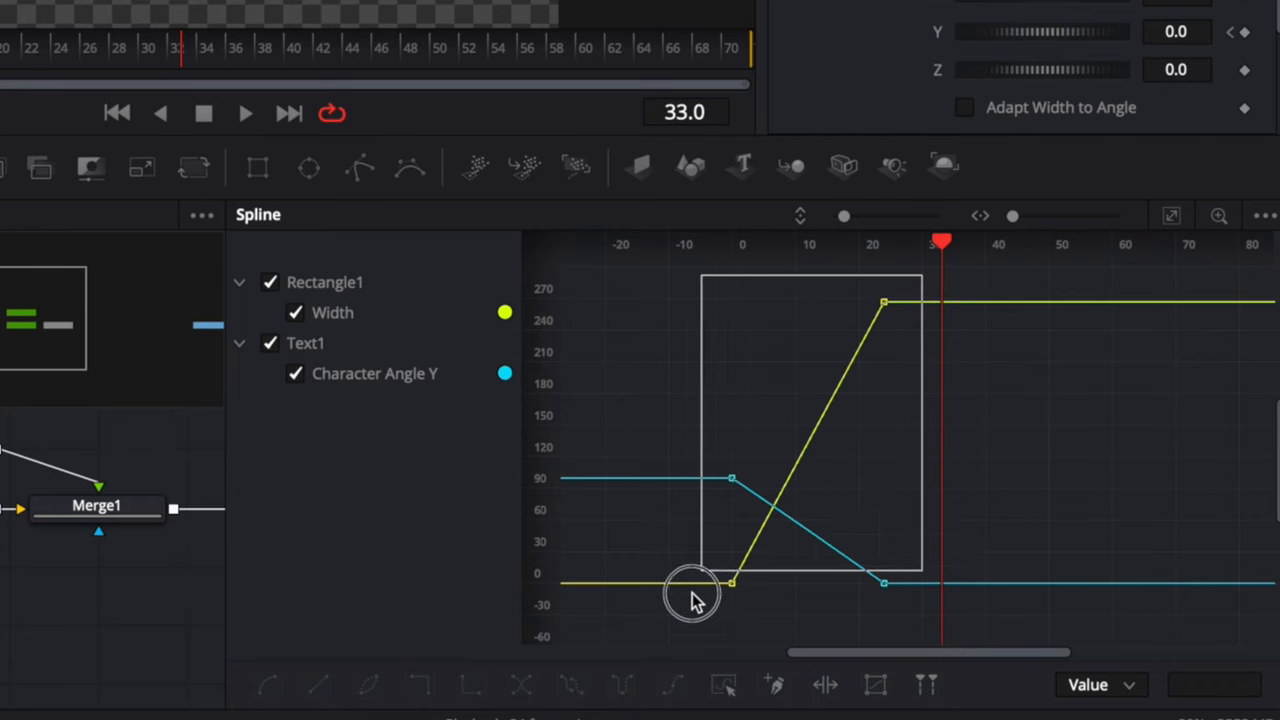
pyautogui.press('s')
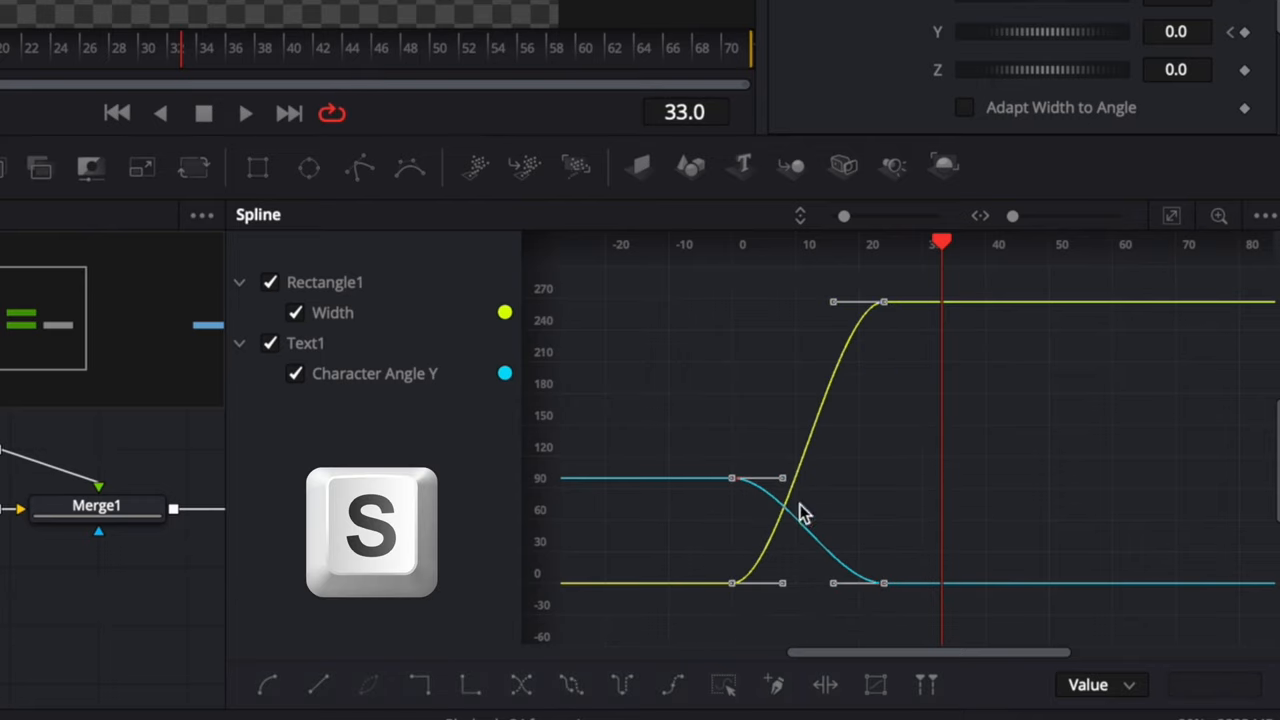
pyautogui.press('s')
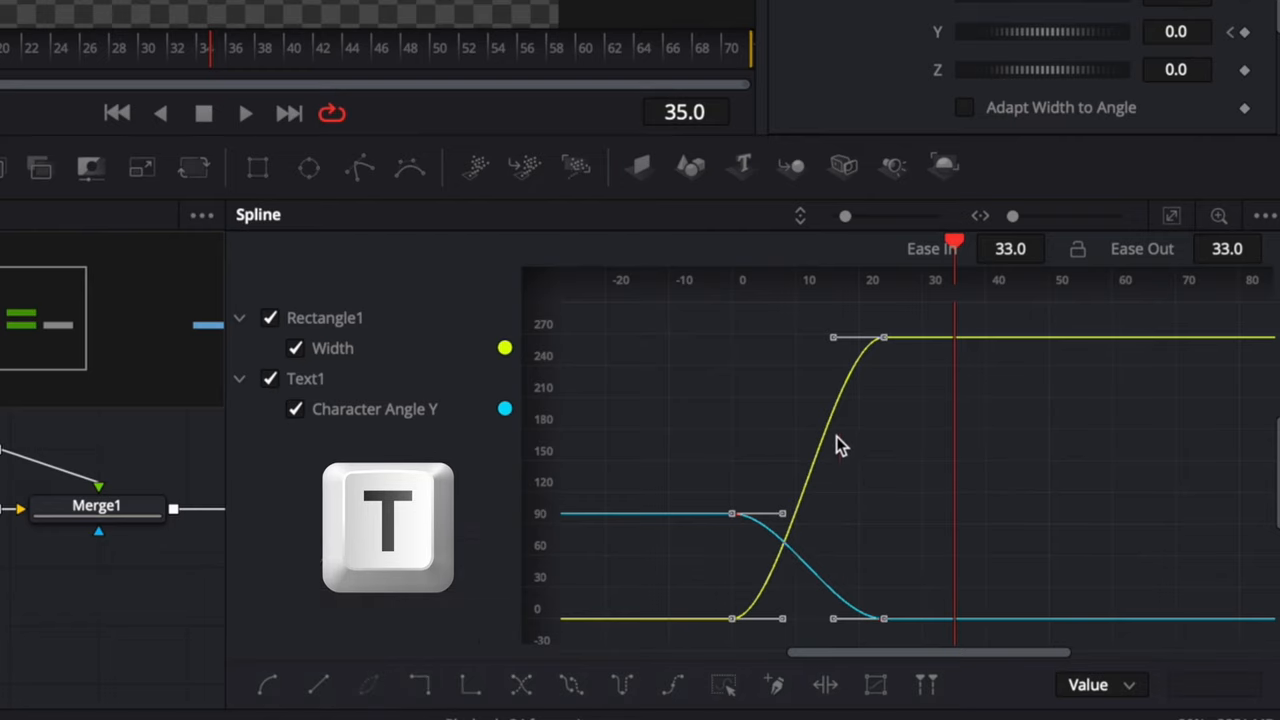
pyautogui.moveTo(1052, 280)
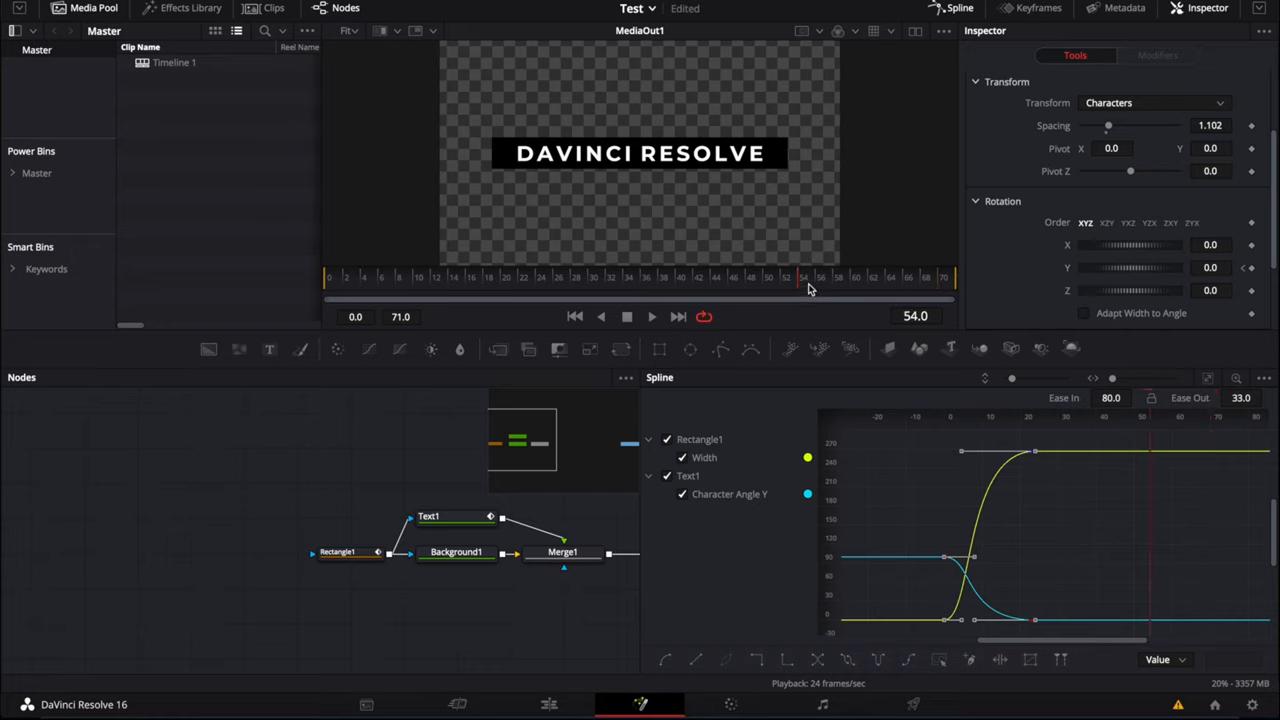
# Add outro keyframes after frame 48: bar width to zero, letters rotated back by frame 70.
pyautogui.moveTo(803, 278); pyautogui.dragTo(768, 278)
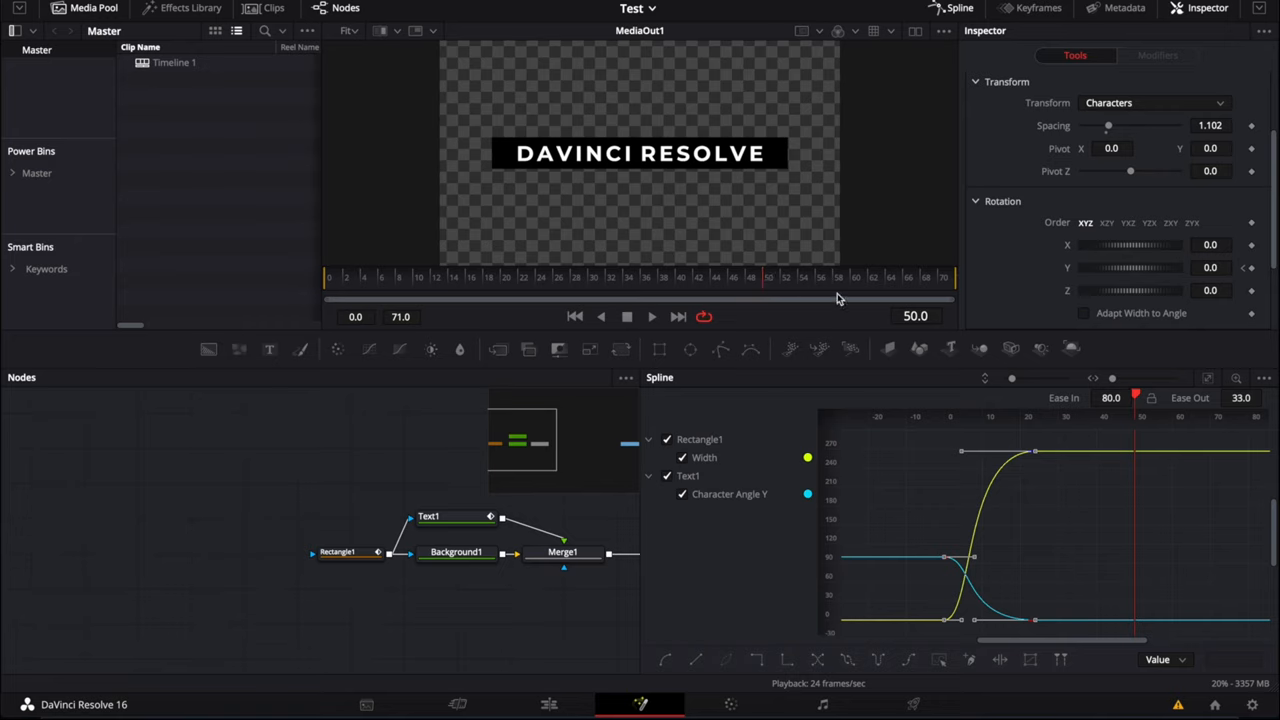
pyautogui.click(428, 516)
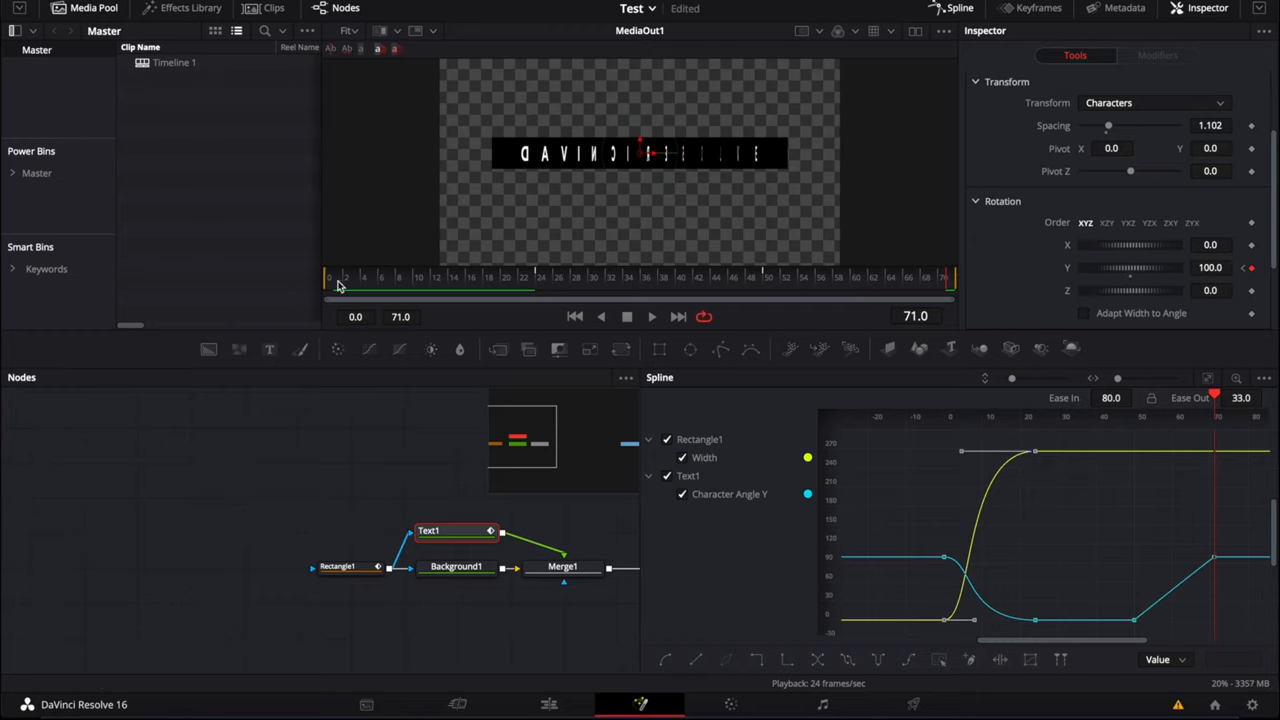
pyautogui.moveTo(351, 289)
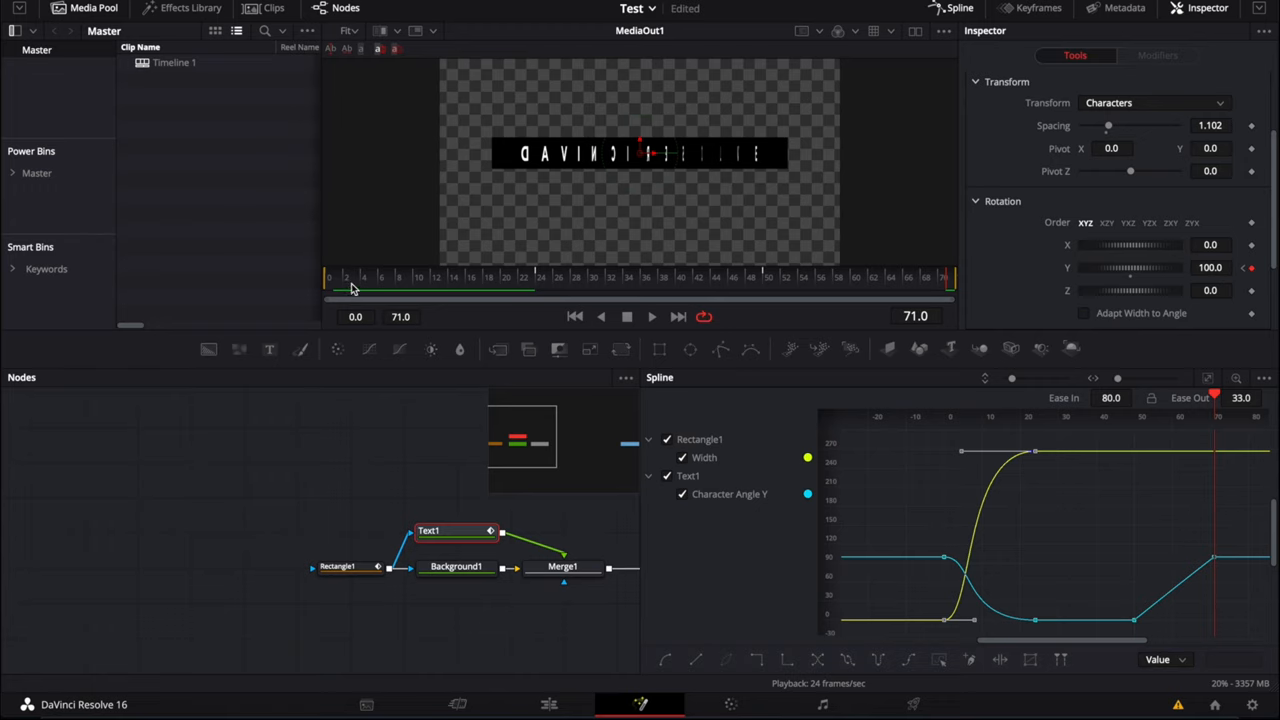
pyautogui.moveTo(897, 275)
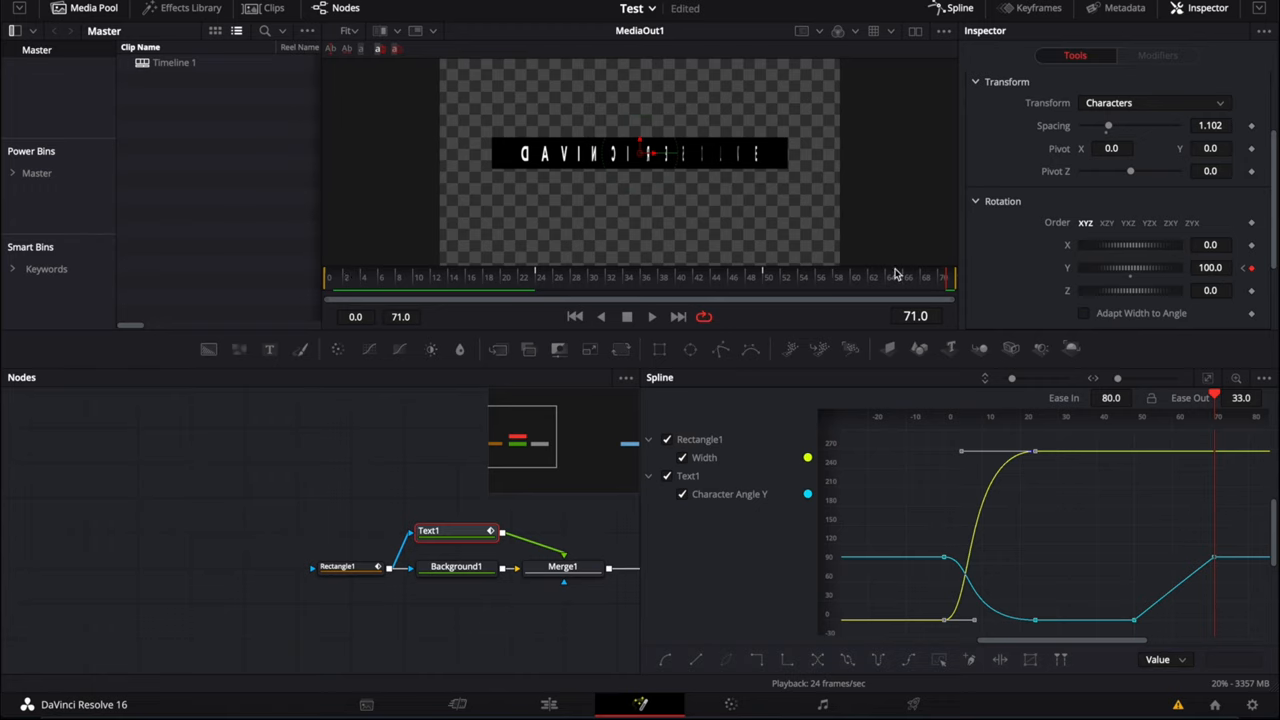
pyautogui.click(337, 566)
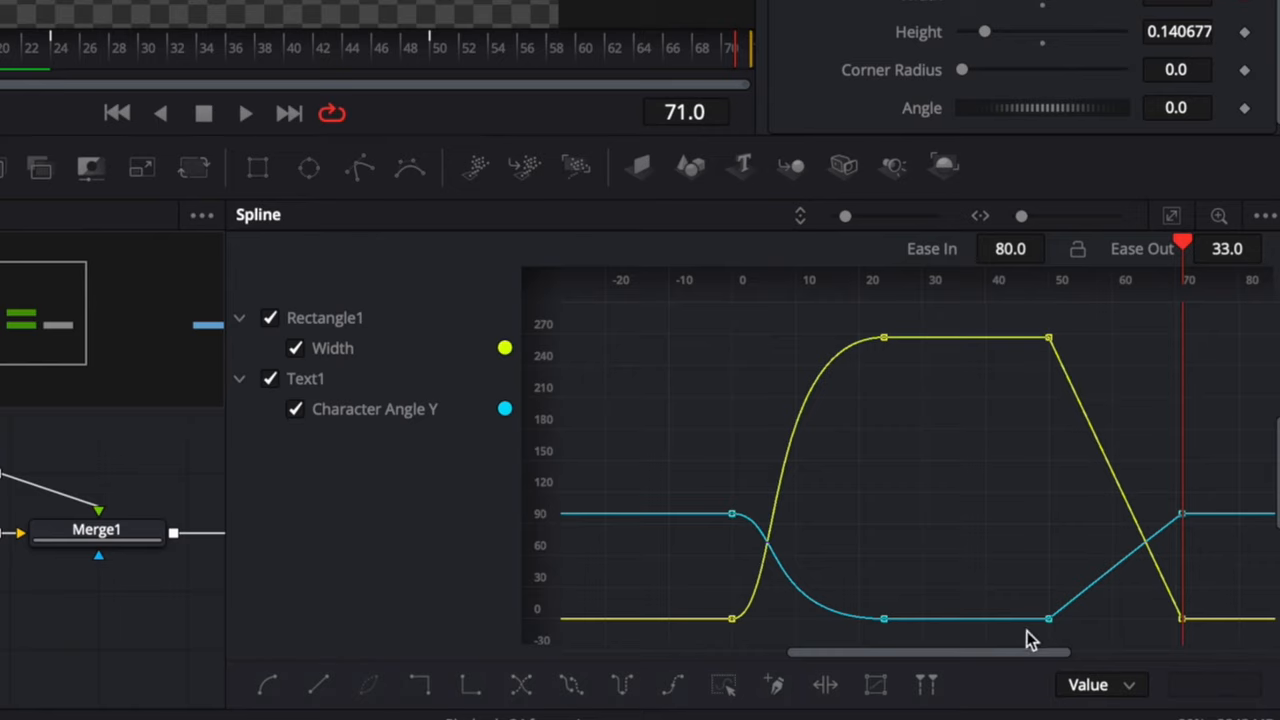
# Smooth the outro keyframes on both curves and set their ease-in to 50.
pyautogui.moveTo(1030, 638); pyautogui.dragTo(1250, 335)
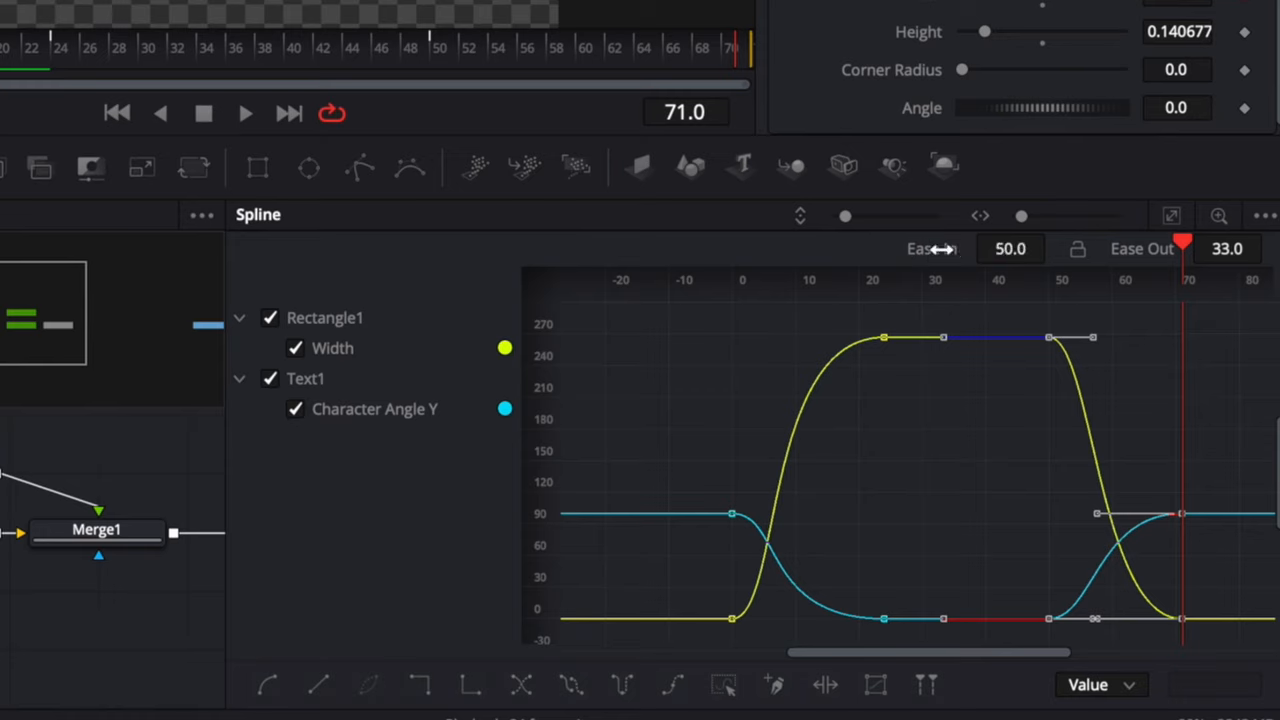
pyautogui.click(1009, 248)
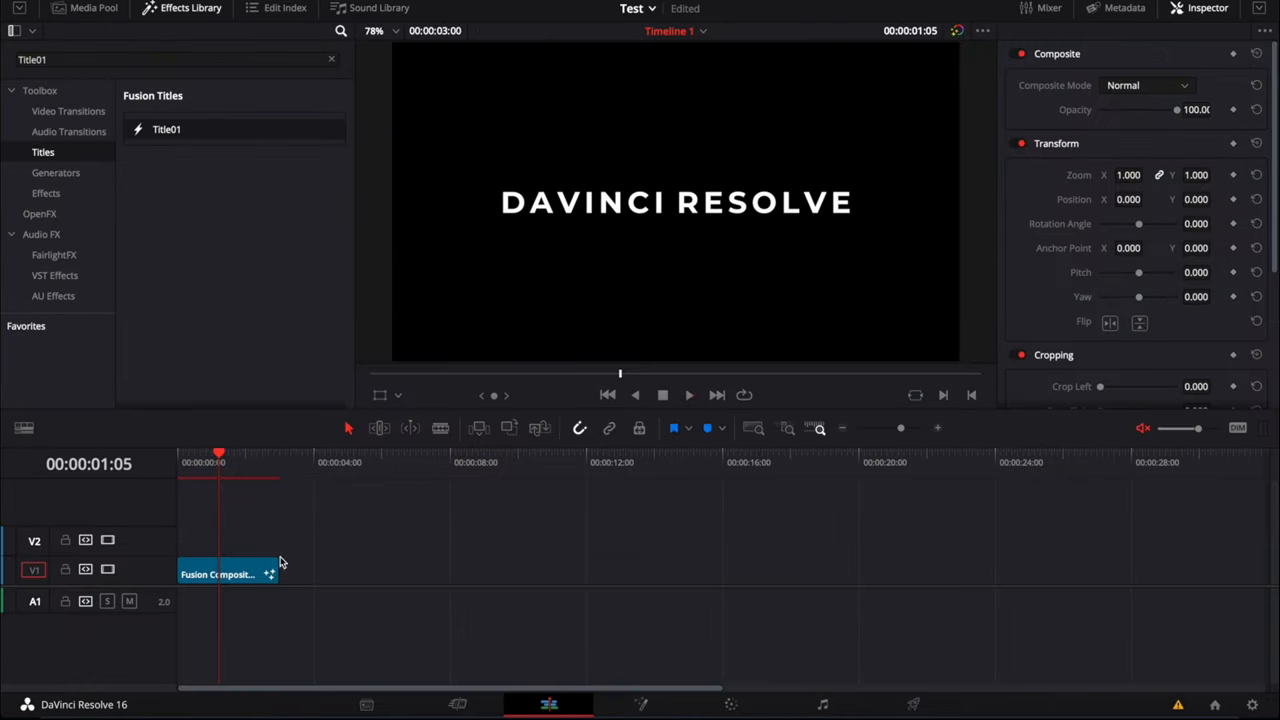
pyautogui.moveTo(308, 573); pyautogui.dragTo(600, 573)
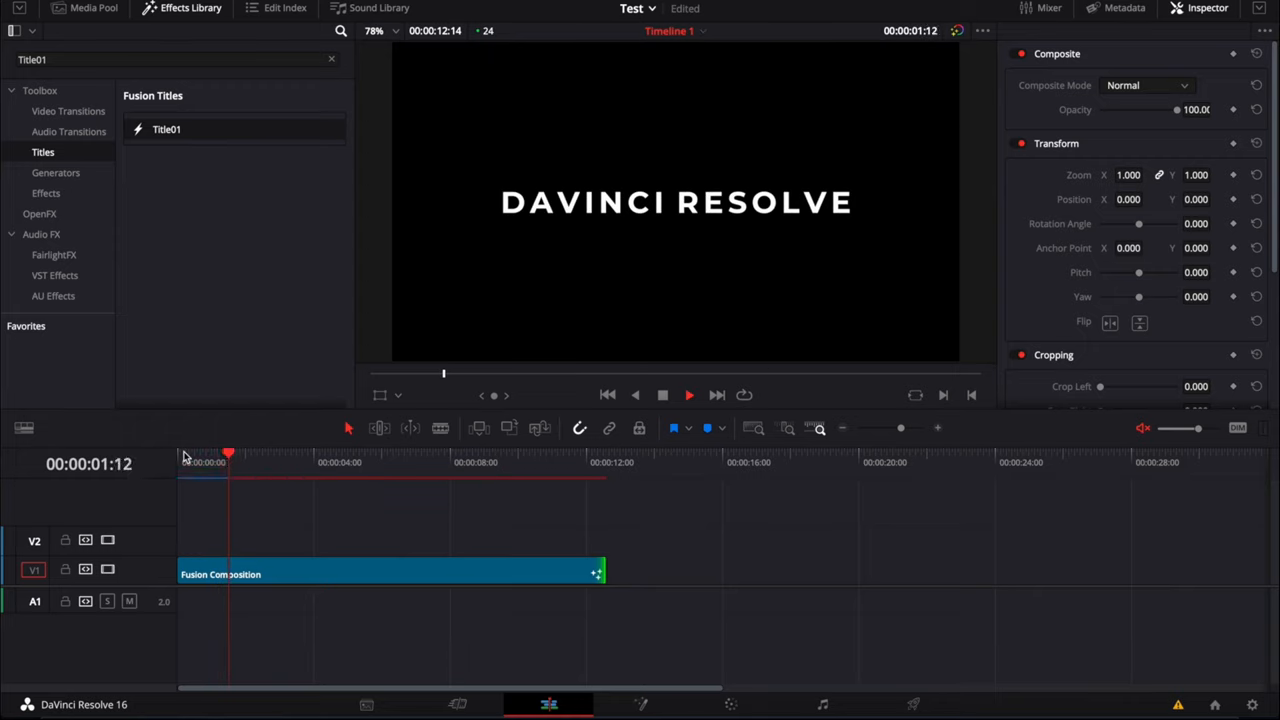
pyautogui.click(297, 453)
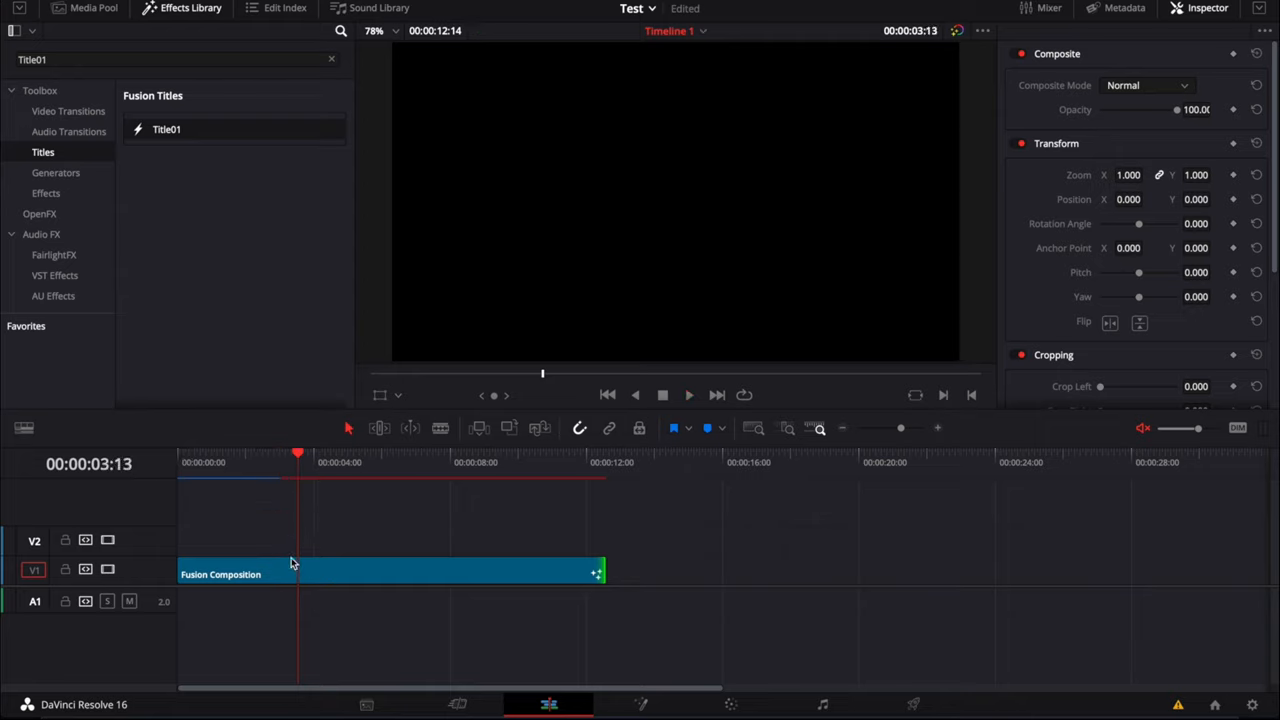
pyautogui.moveTo(600, 571); pyautogui.dragTo(280, 571)
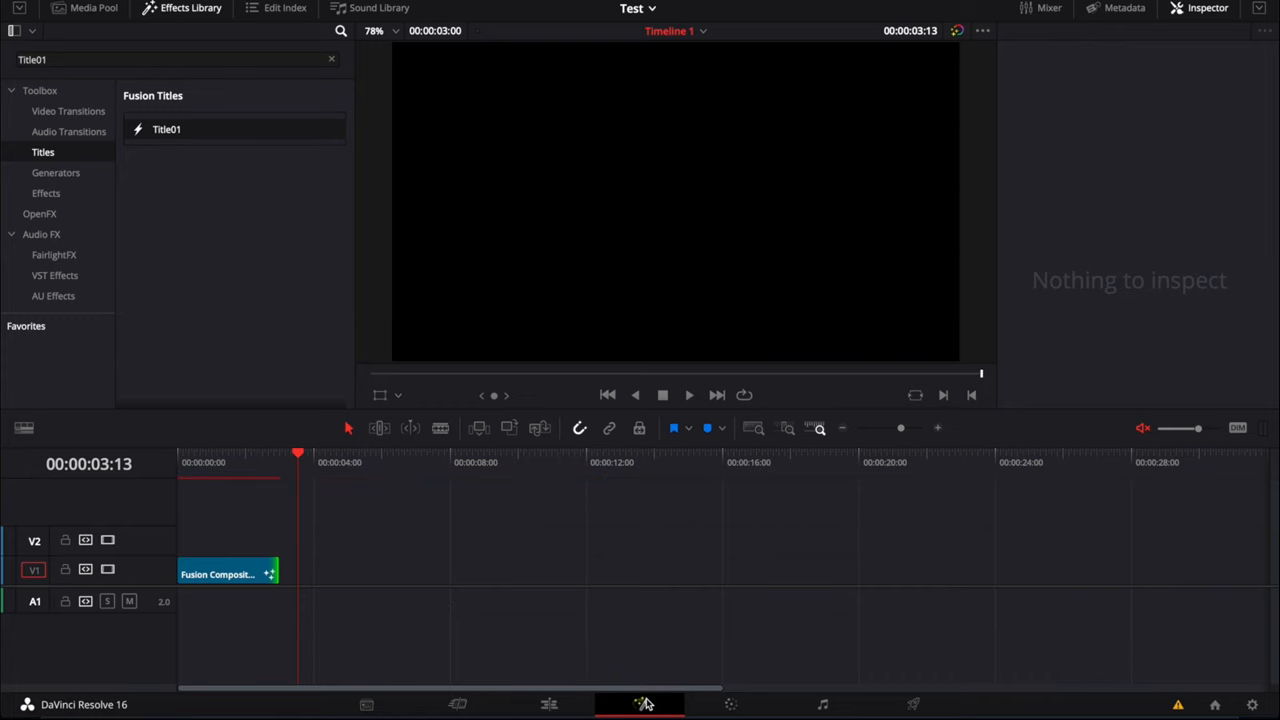
# Reopen the title composition in Fusion and select the Merge1 node.
pyautogui.click(640, 704)
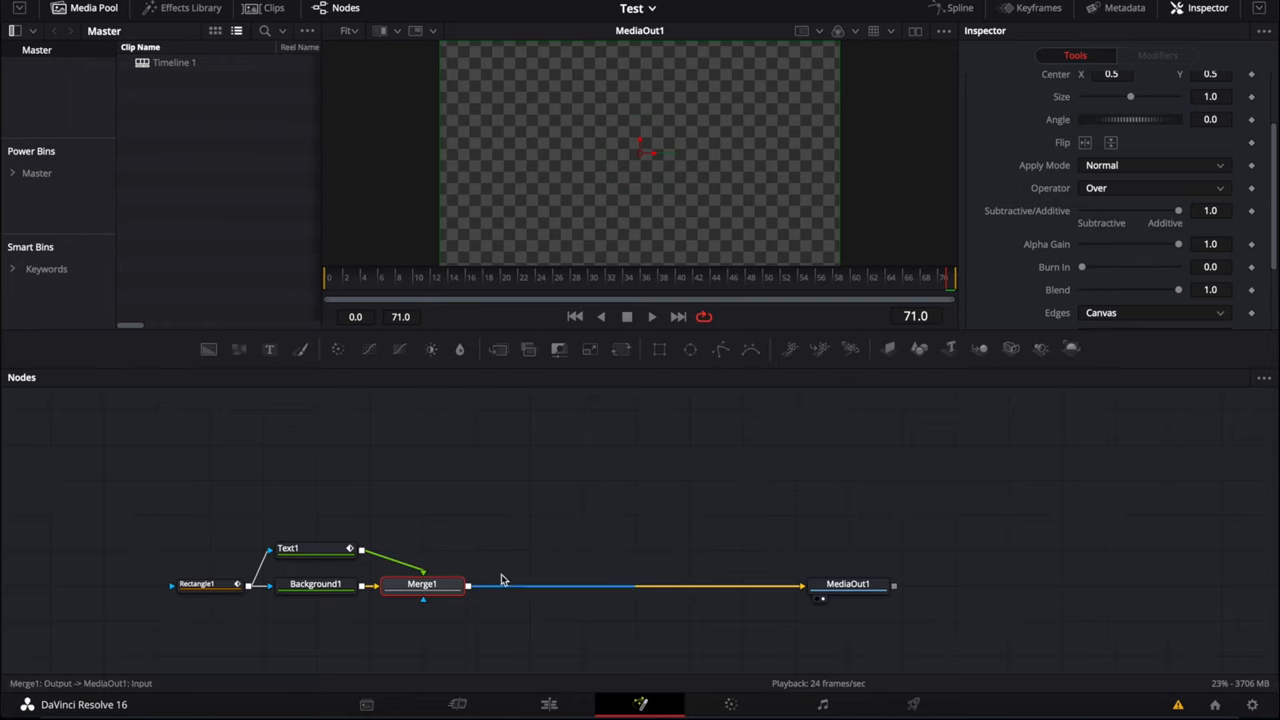
pyautogui.click(421, 583)
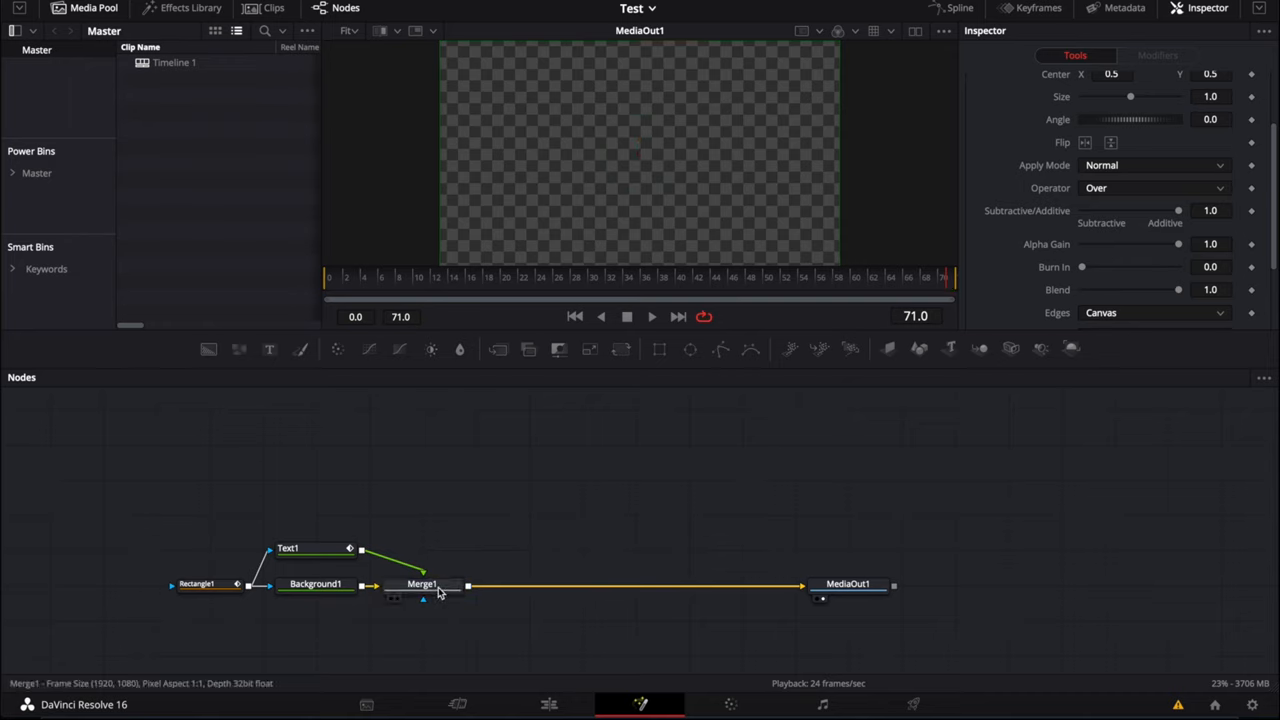
pyautogui.click(421, 583)
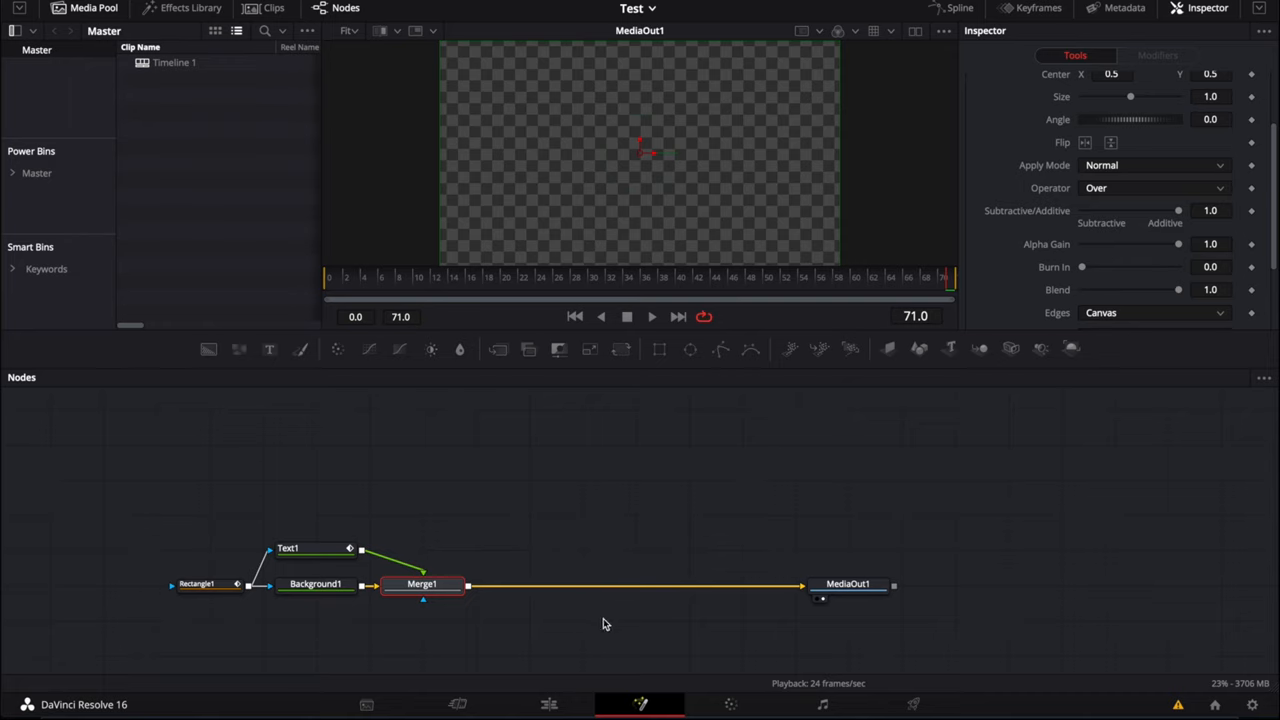
# Search the tool picker for 'key' to insert a Keyframe Stretcher after Merge1.
pyautogui.write('key')
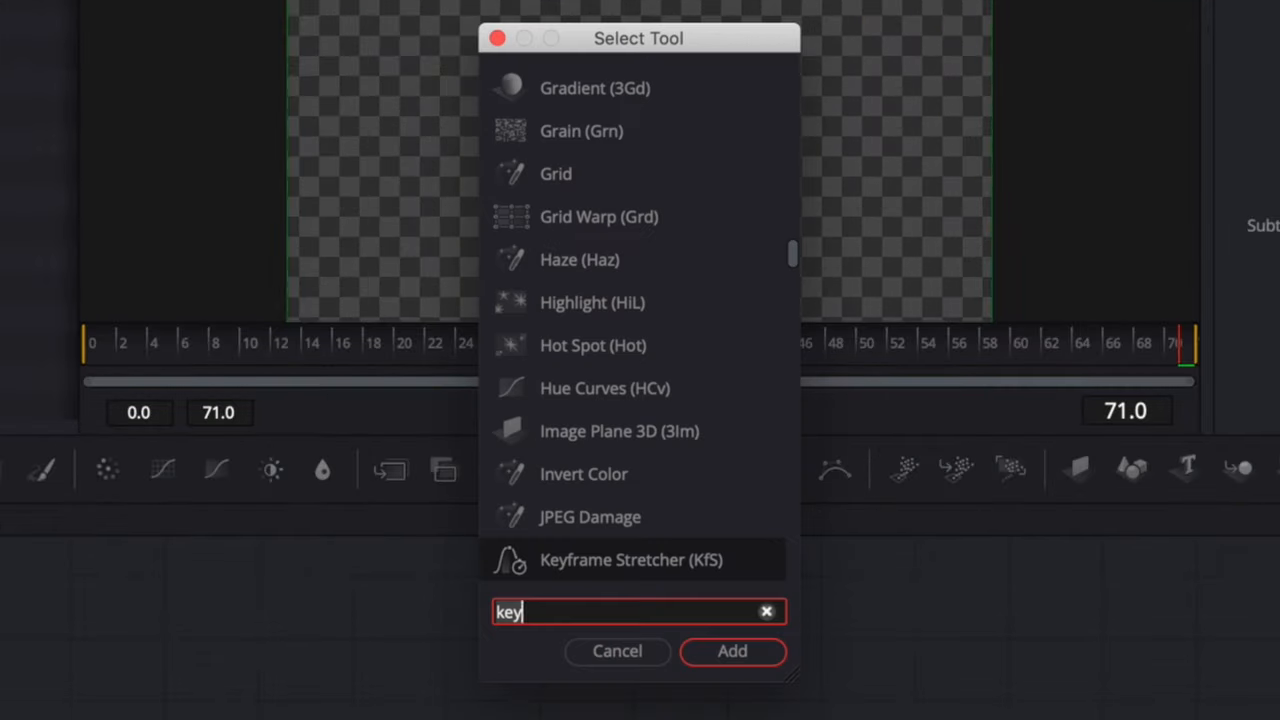
pyautogui.moveTo(645, 400)
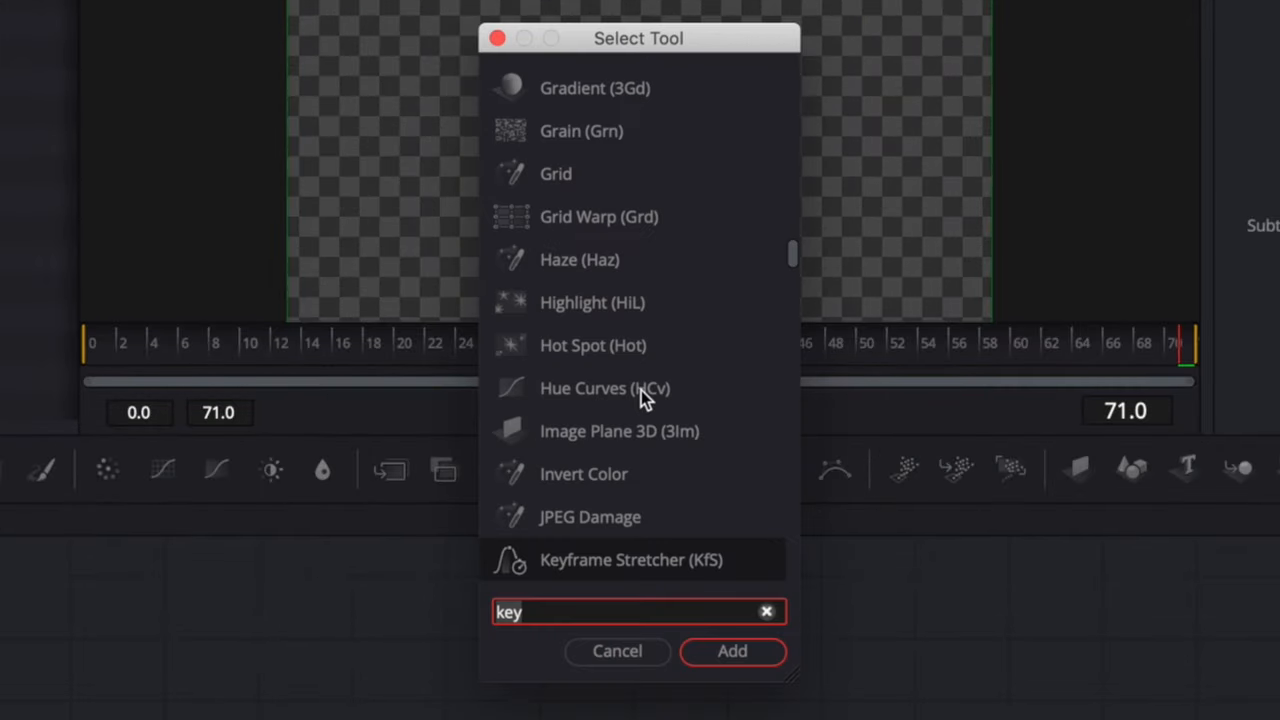
pyautogui.moveTo(585, 573)
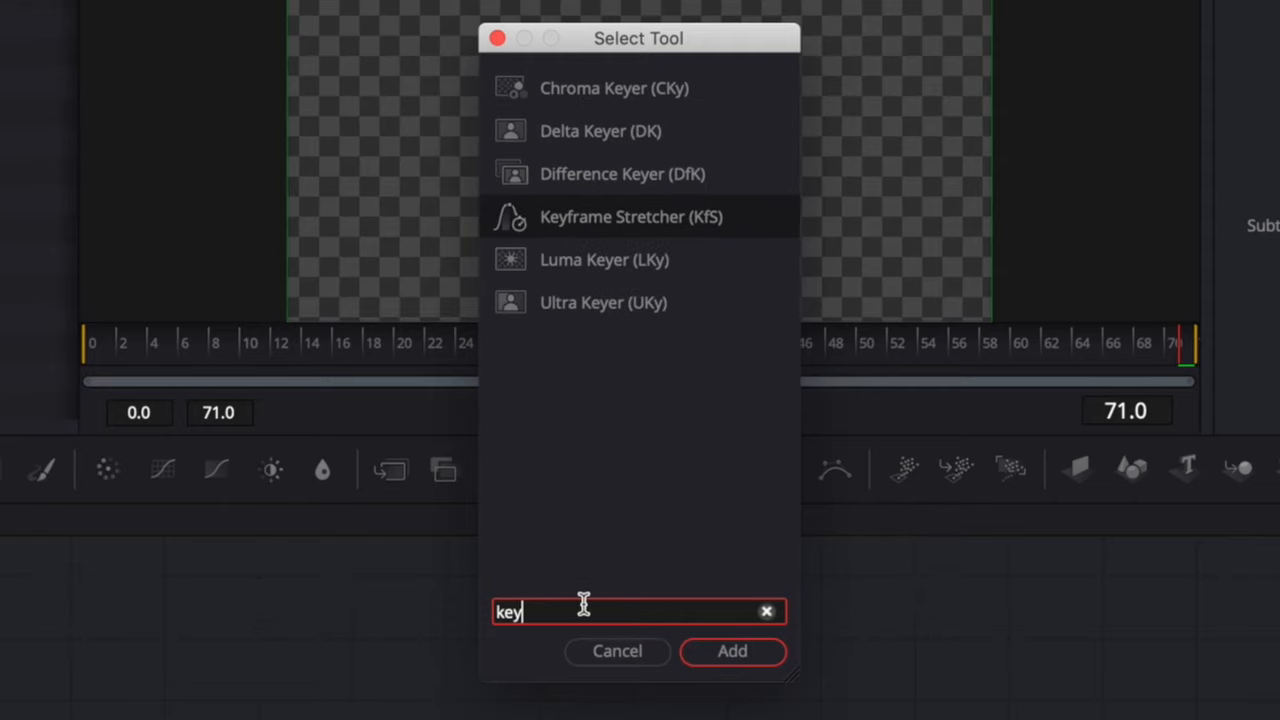
pyautogui.moveTo(585, 235)
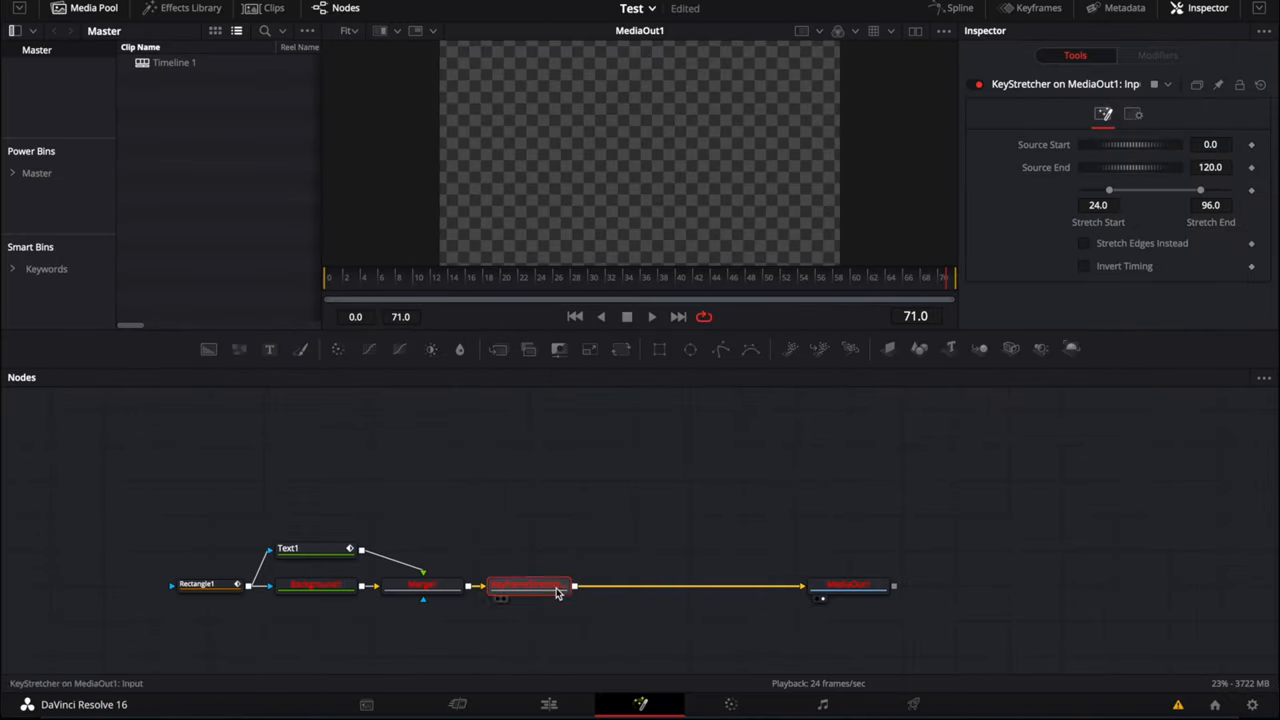
pyautogui.moveTo(511, 570)
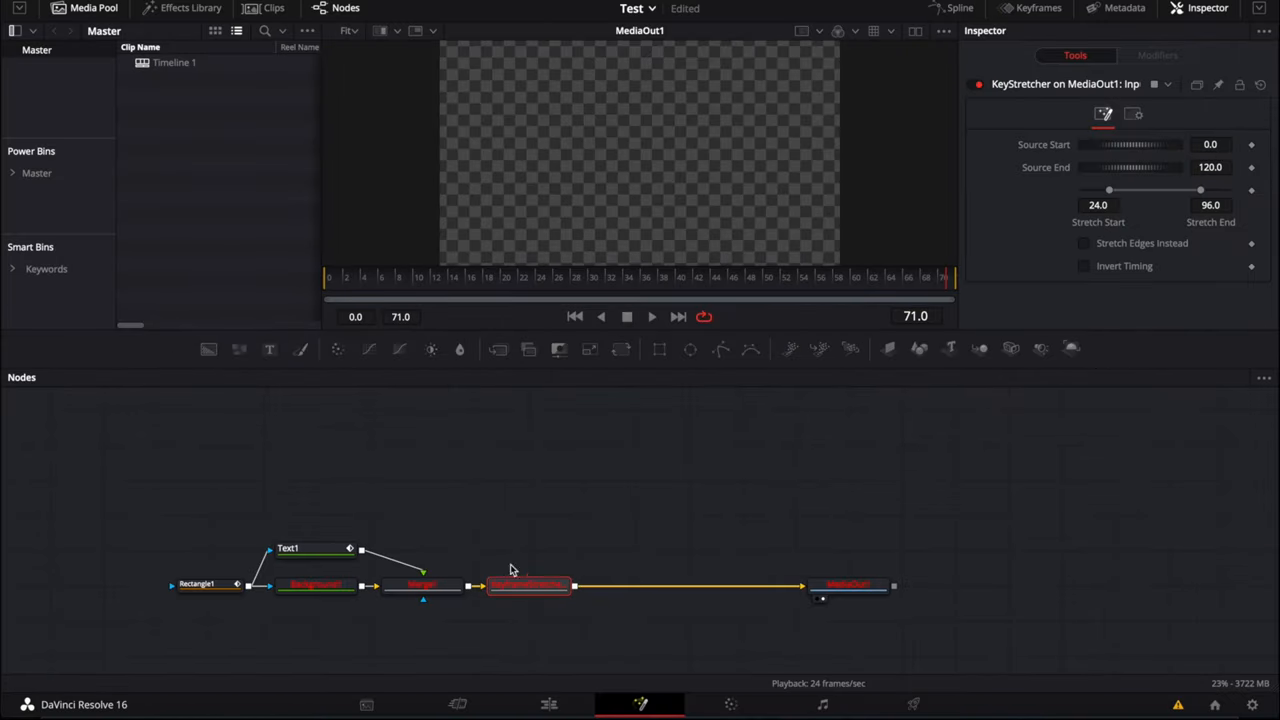
pyautogui.moveTo(738, 600)
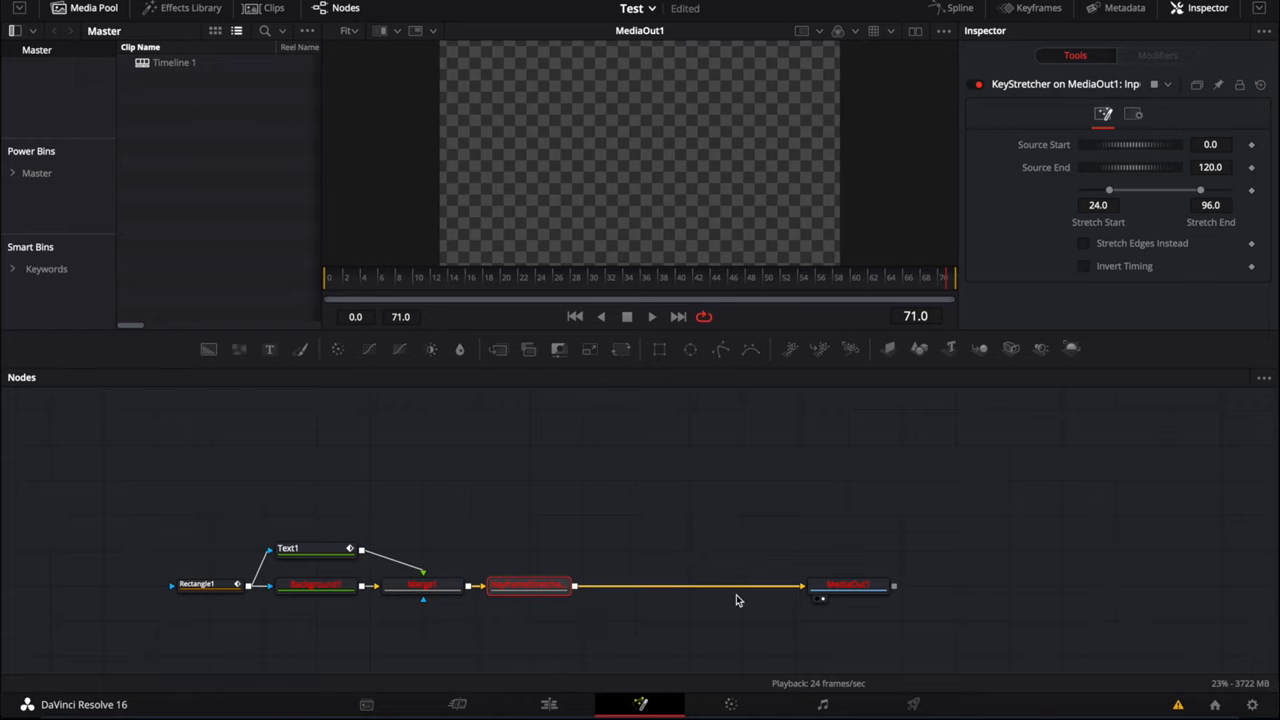
pyautogui.moveTo(937, 500)
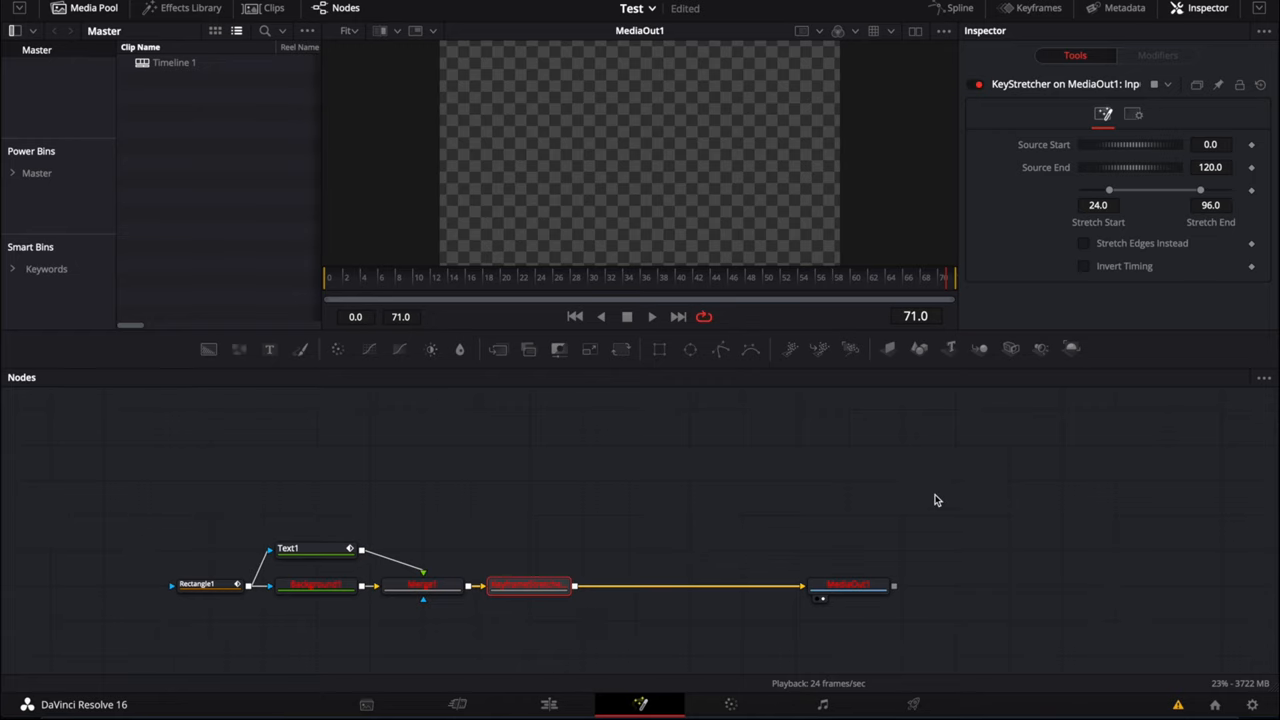
pyautogui.moveTo(1233, 303)
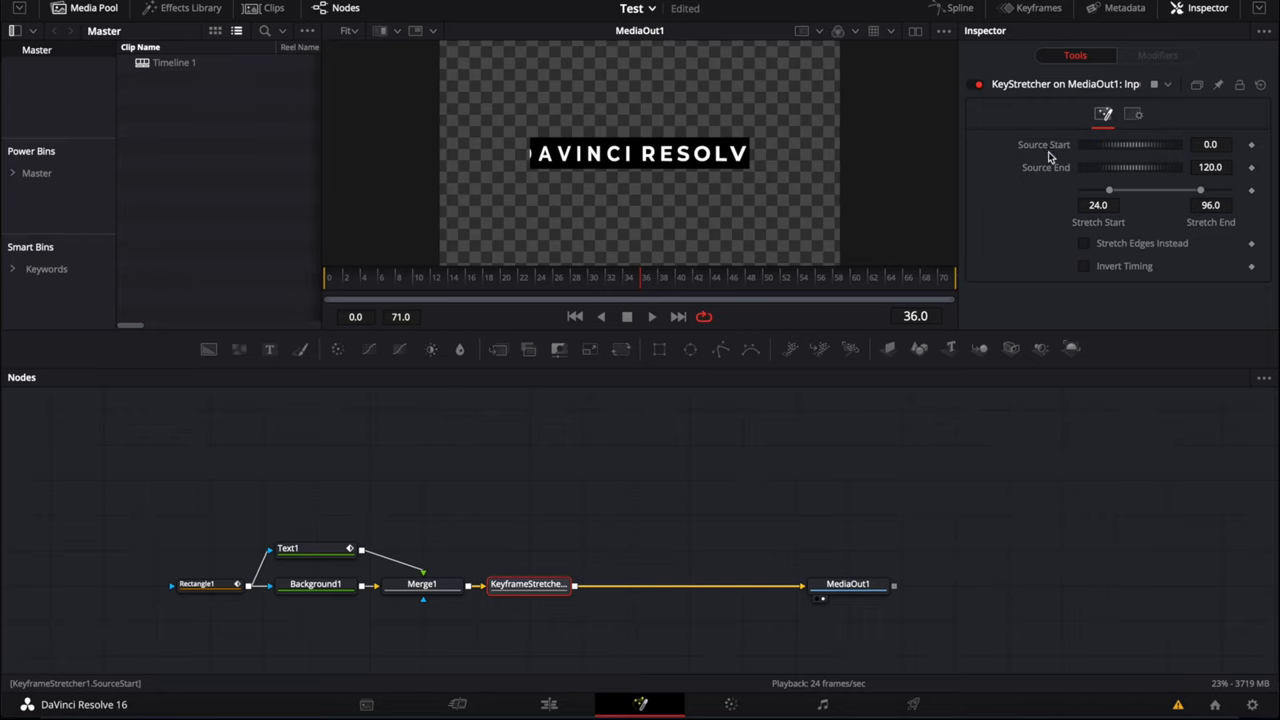
pyautogui.moveTo(1050, 157)
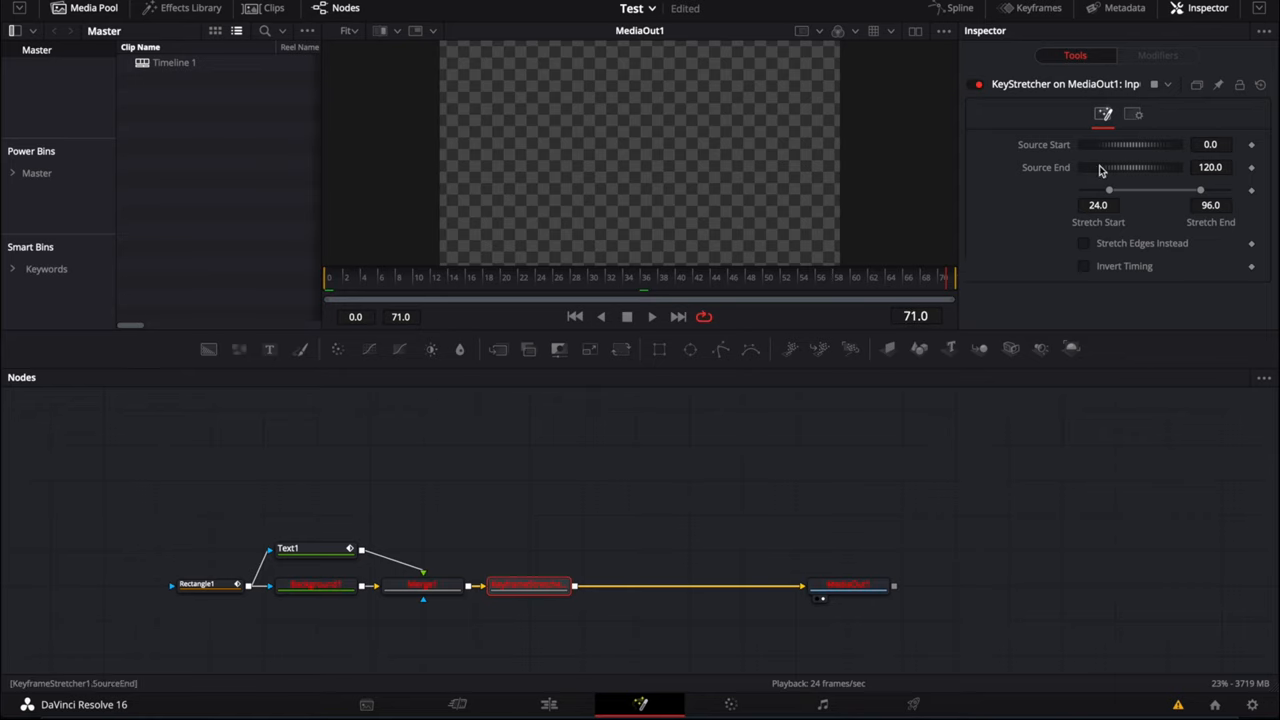
pyautogui.moveTo(1232, 171)
pyautogui.write('71')
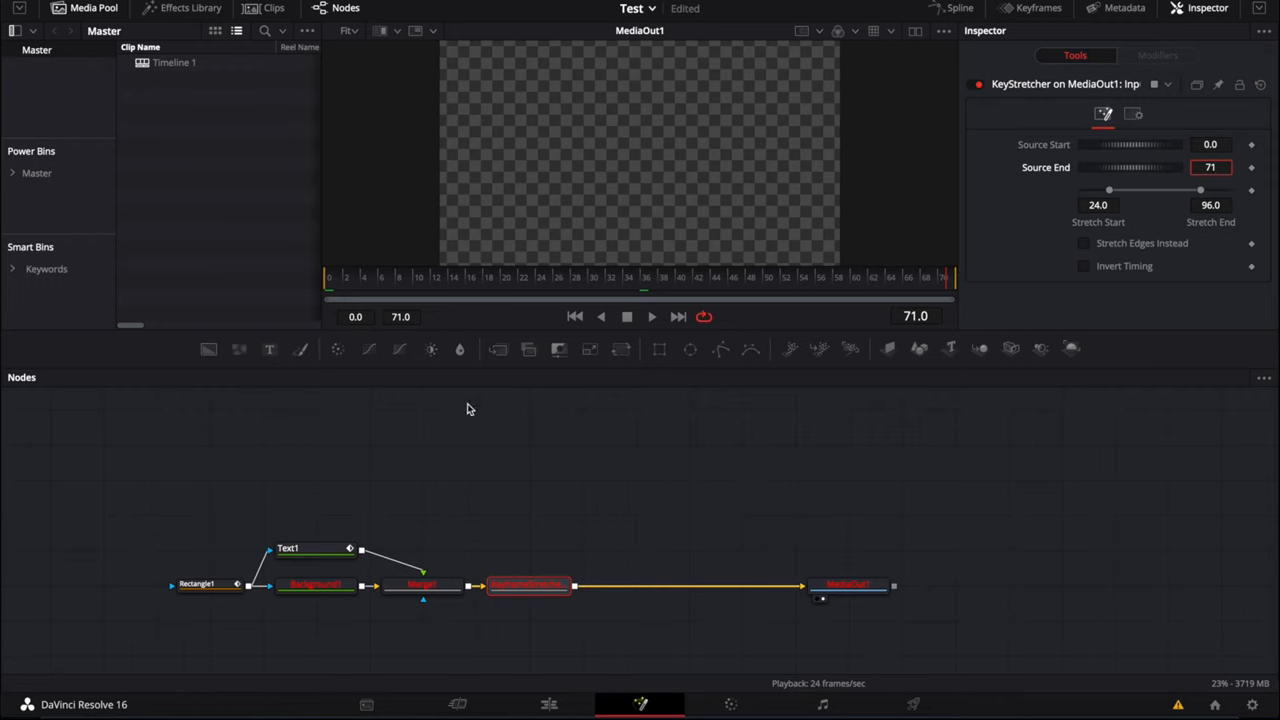
pyautogui.moveTo(1227, 268)
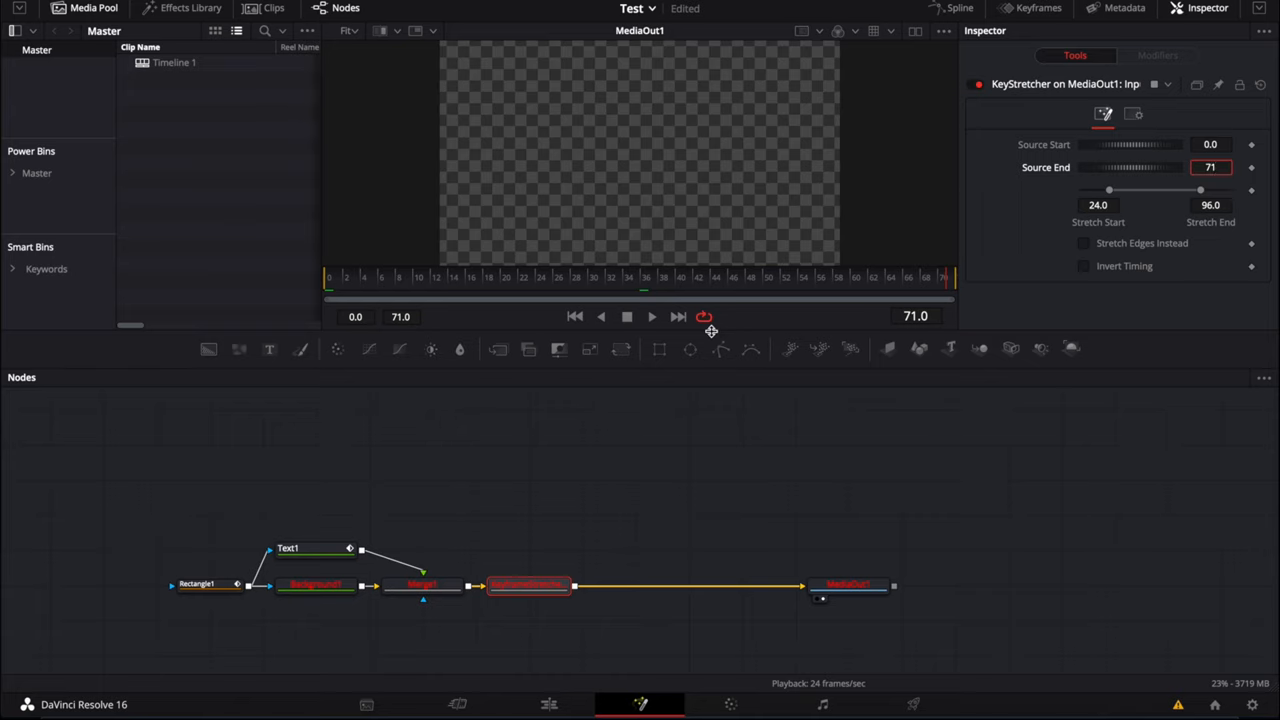
pyautogui.moveTo(994, 294)
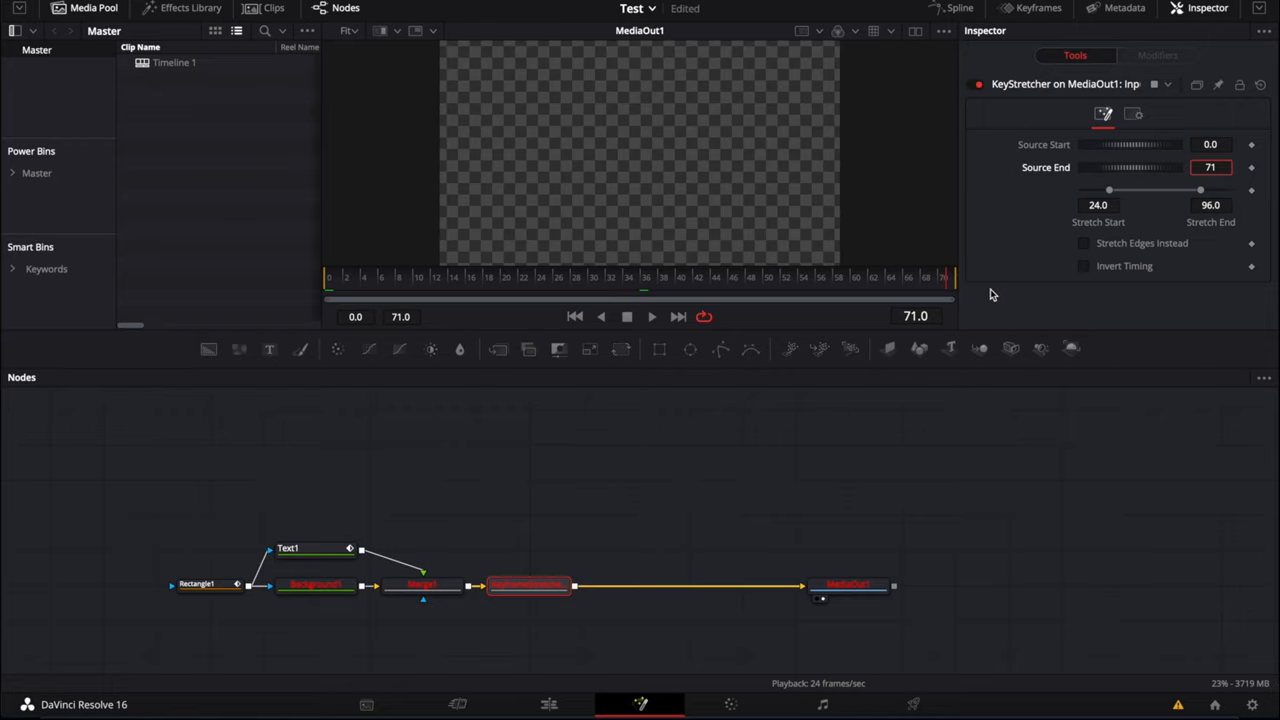
pyautogui.moveTo(485, 405)
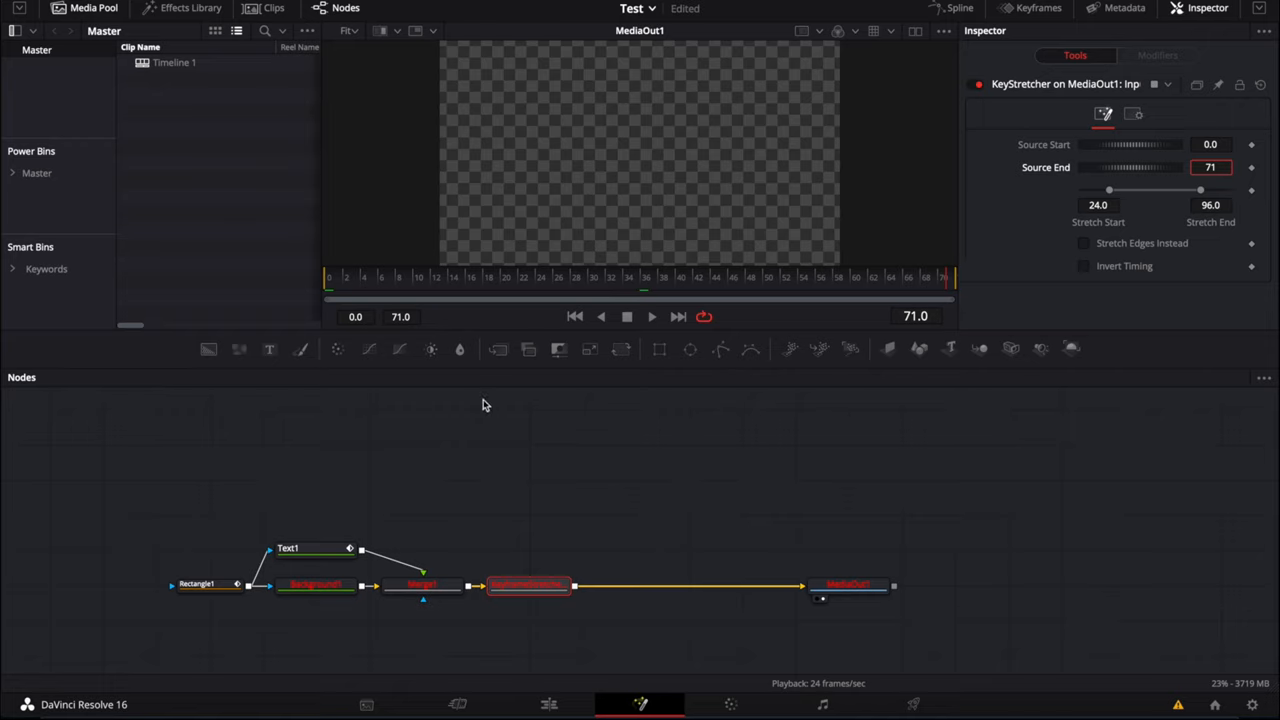
pyautogui.moveTo(387, 194)
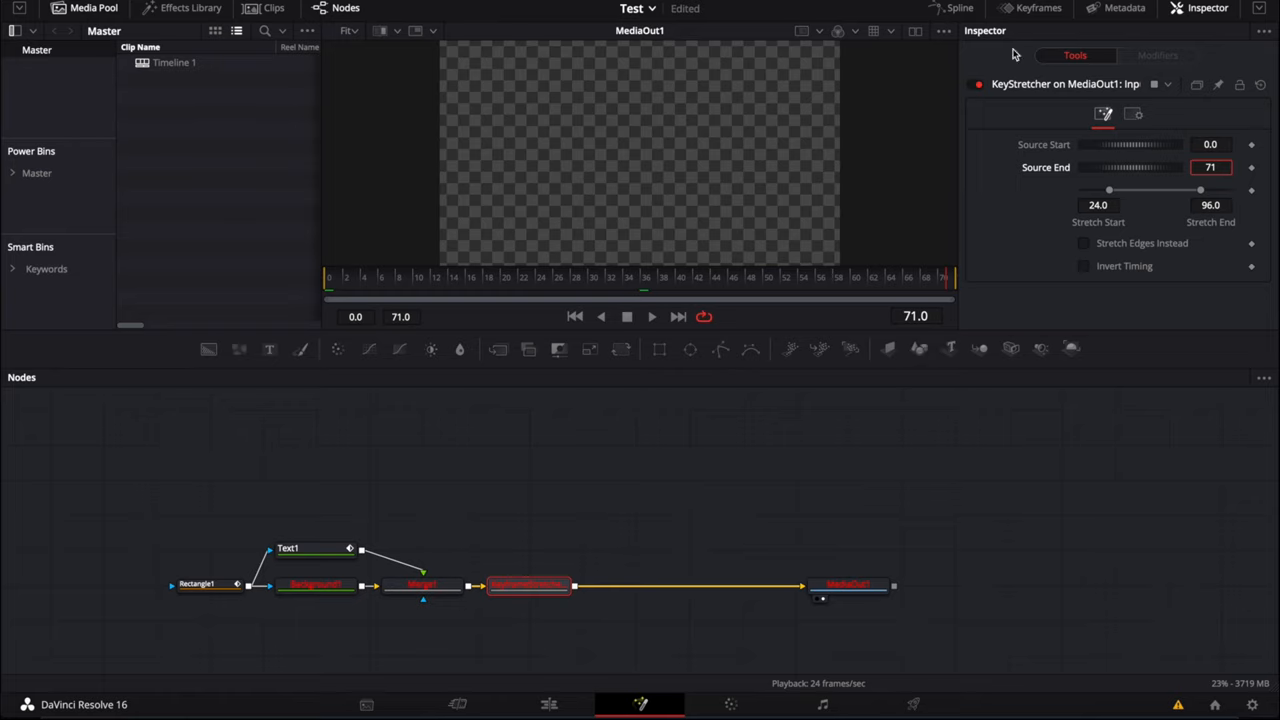
pyautogui.moveTo(1098, 222)
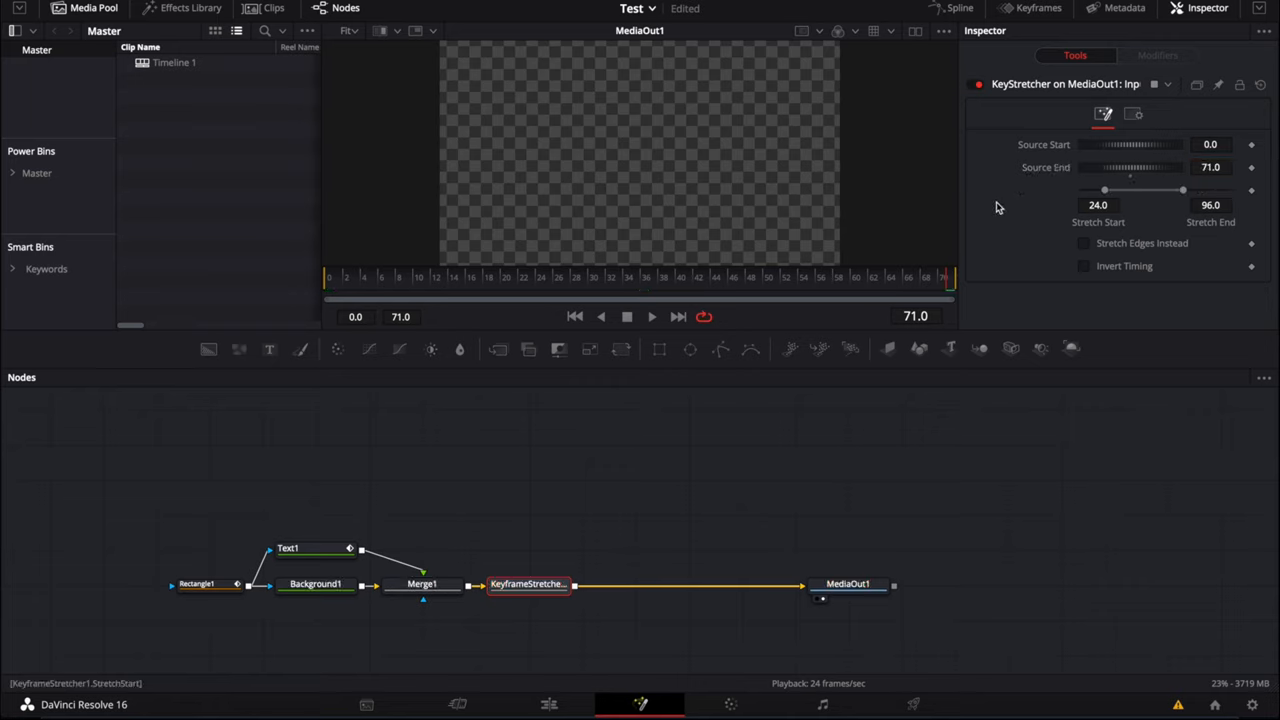
pyautogui.moveTo(400, 295)
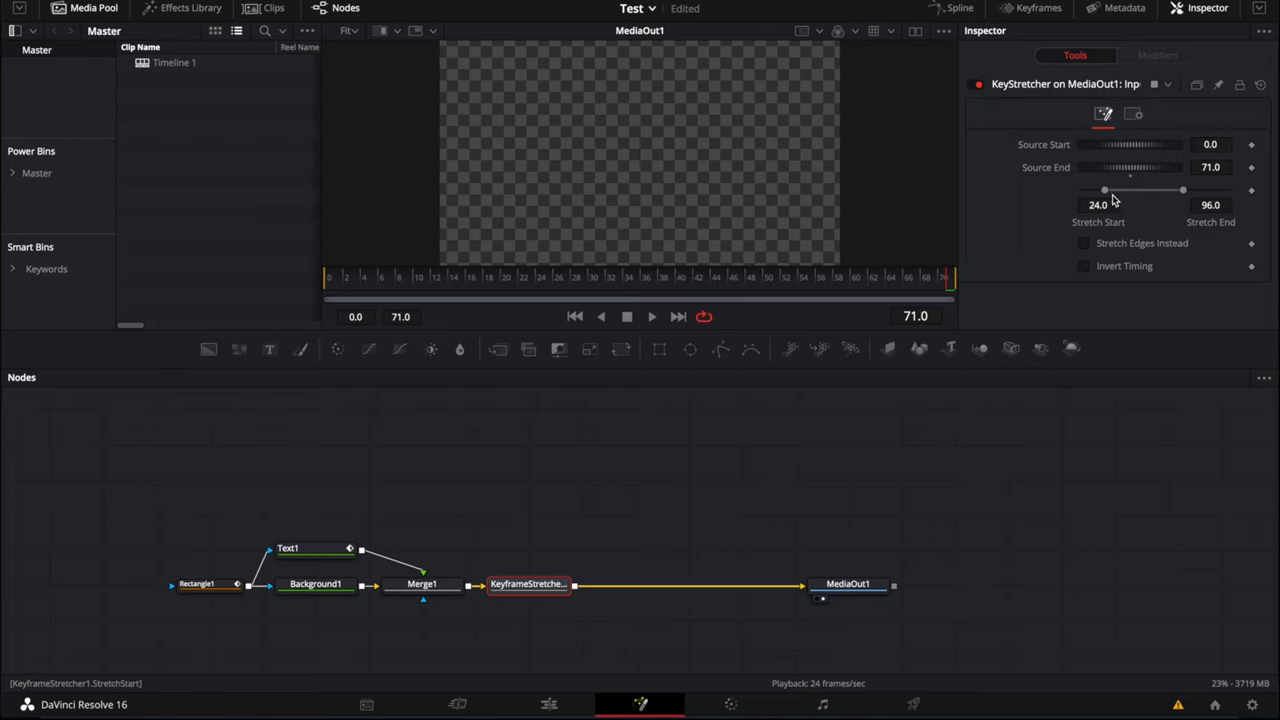
pyautogui.moveTo(1100, 197)
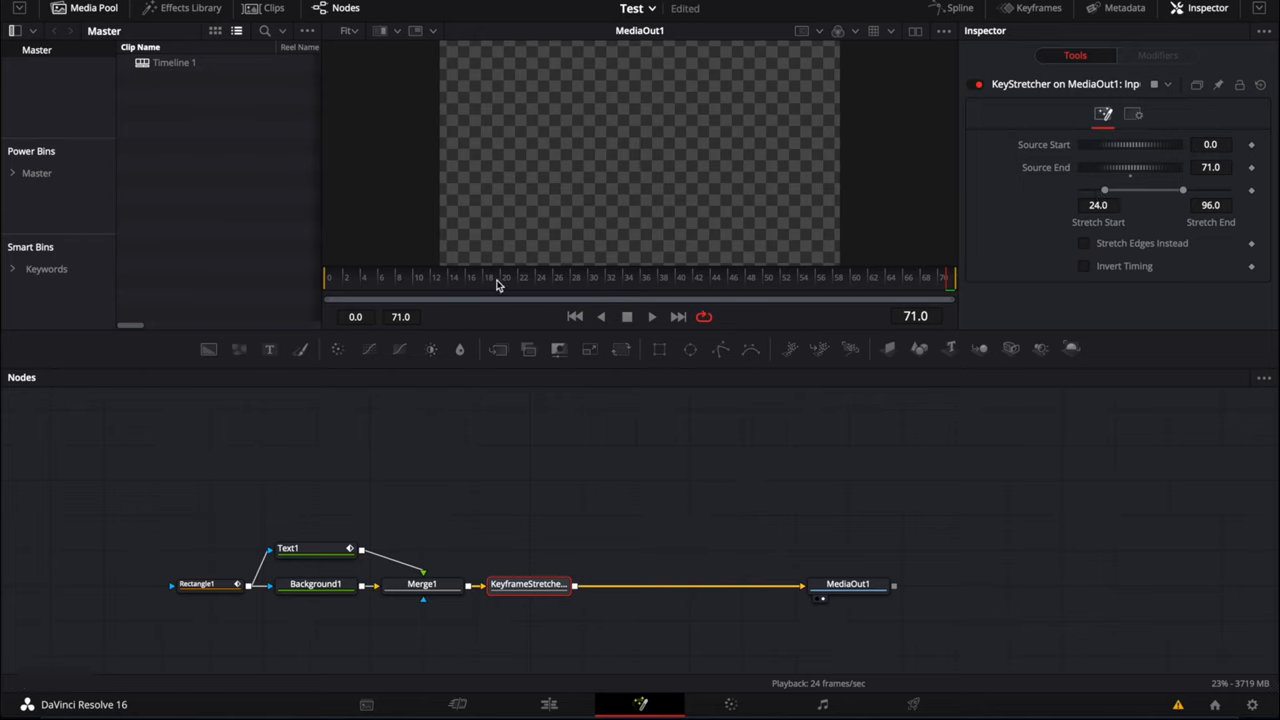
# Set the Keyframe Stretcher's Stretch End to 50 and preview the DAVINCI RESOLVE title.
pyautogui.click(540, 278)
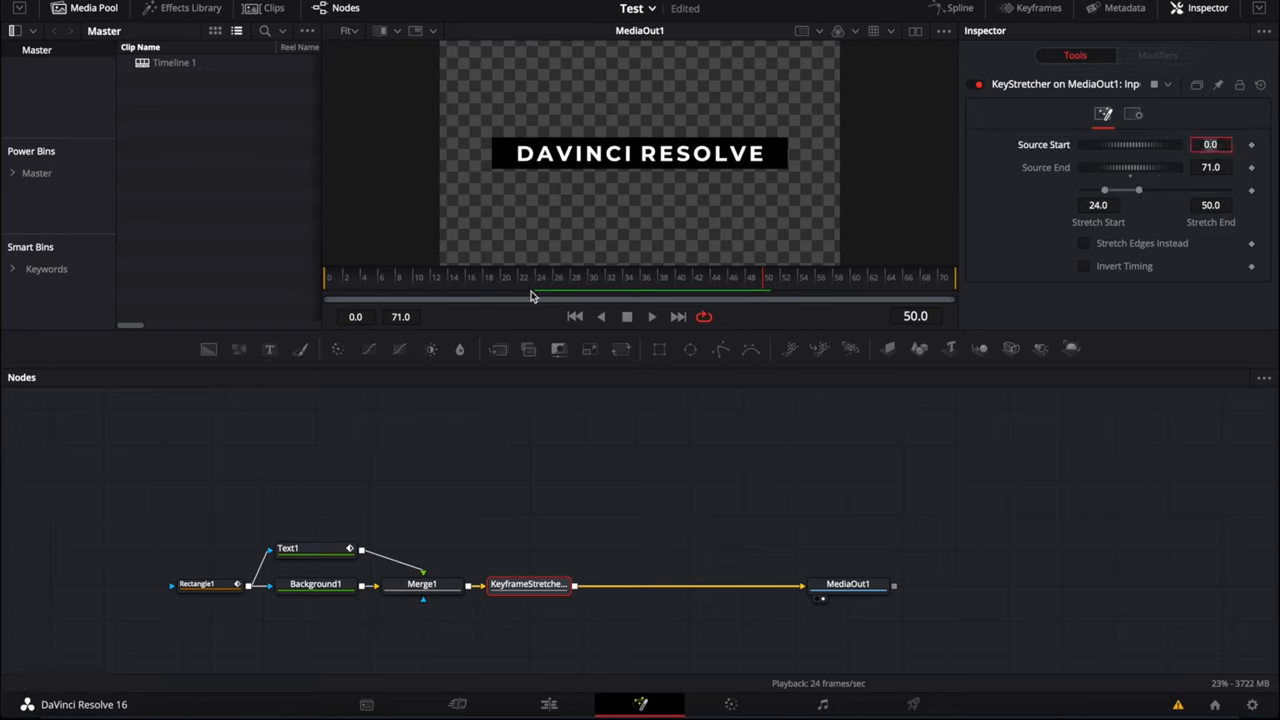
pyautogui.click(768, 290)
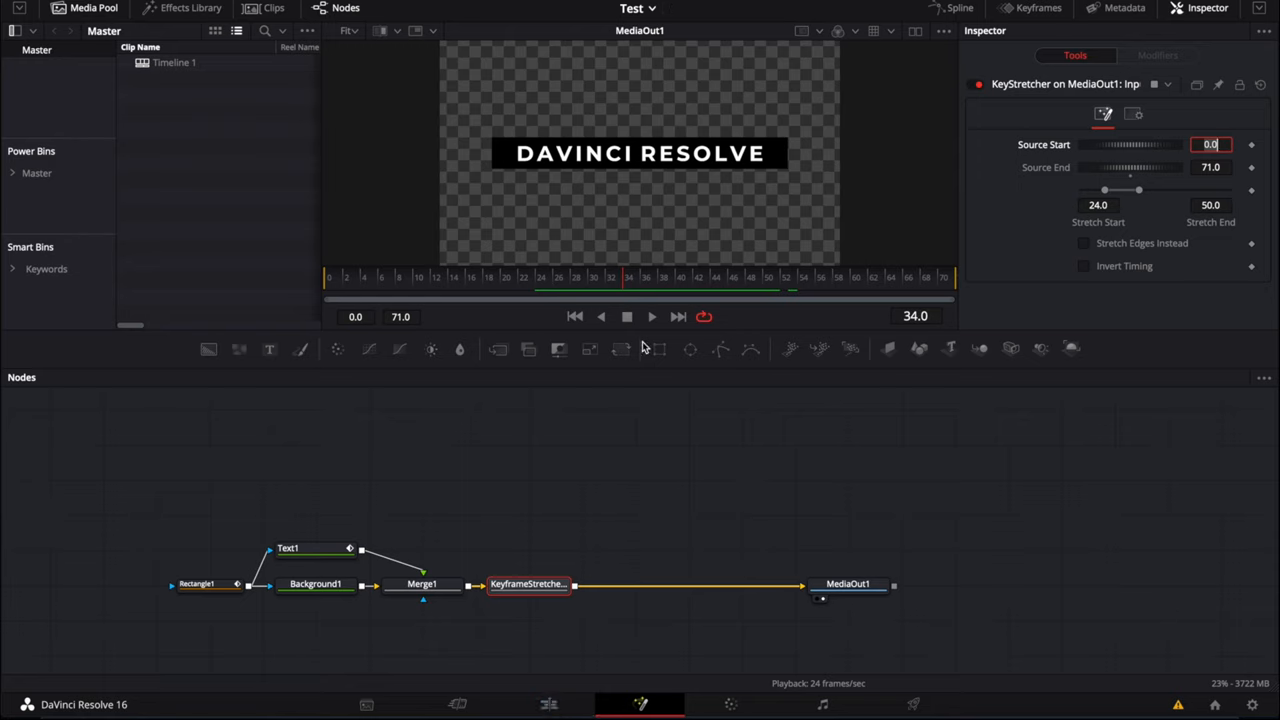
pyautogui.moveTo(426, 268)
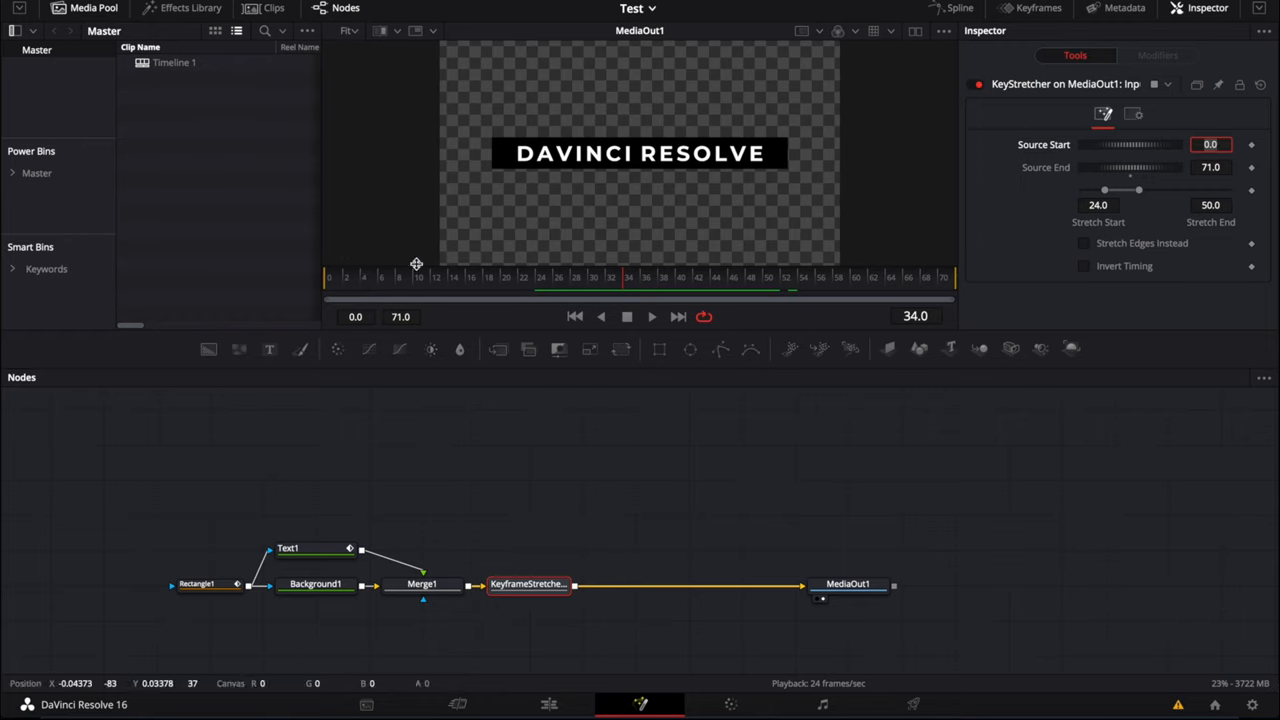
pyautogui.moveTo(560, 255)
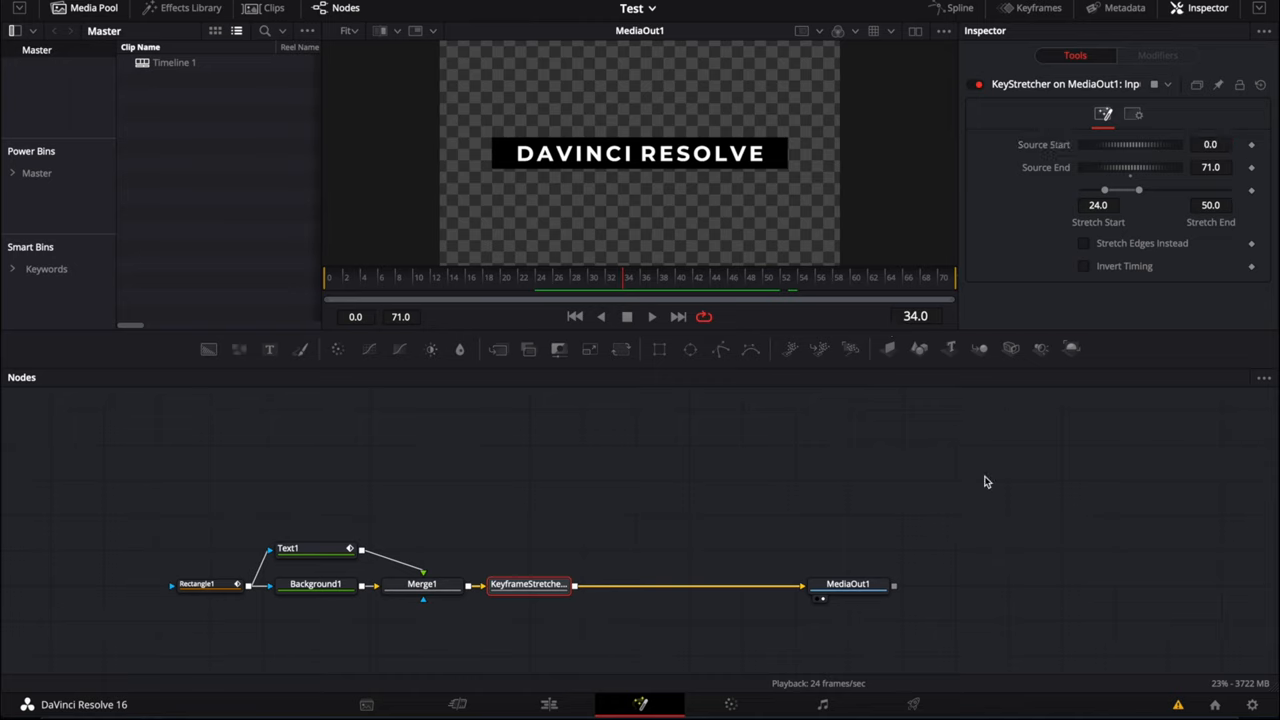
pyautogui.moveTo(547, 705)
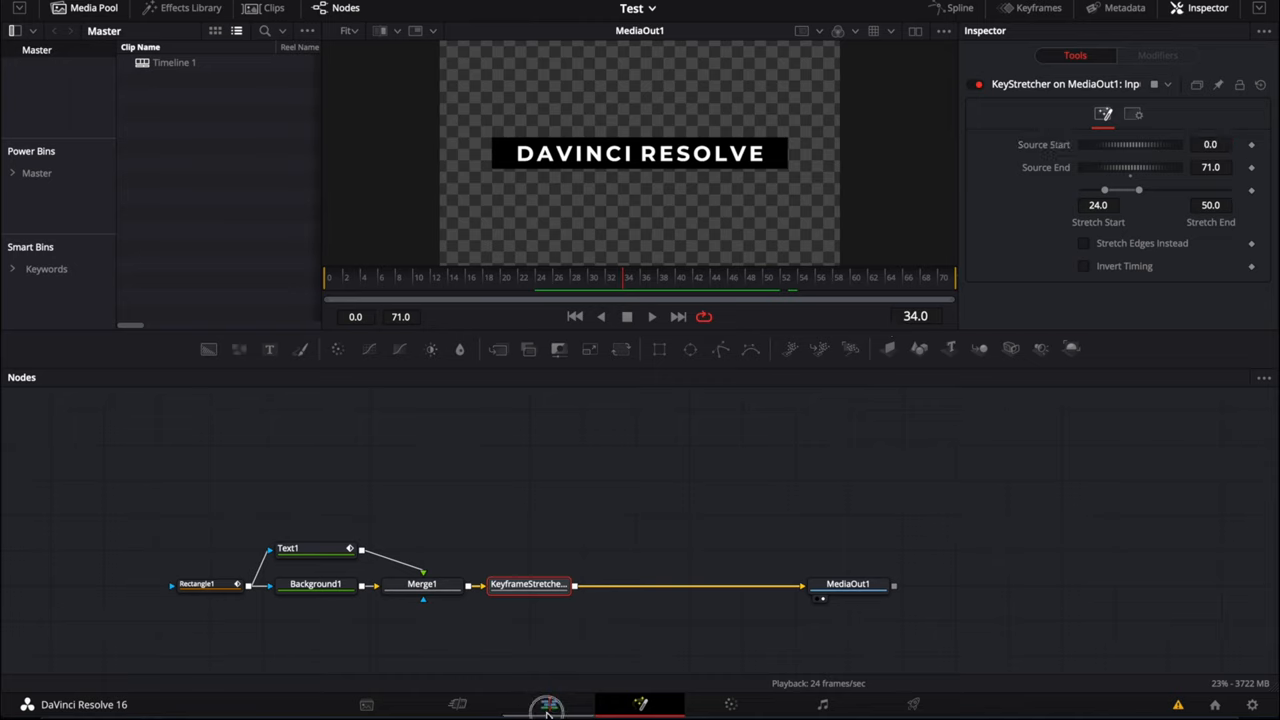
# Stretch the Fusion Composition title clip to about 12 seconds and play it from the start.
pyautogui.click(548, 704)
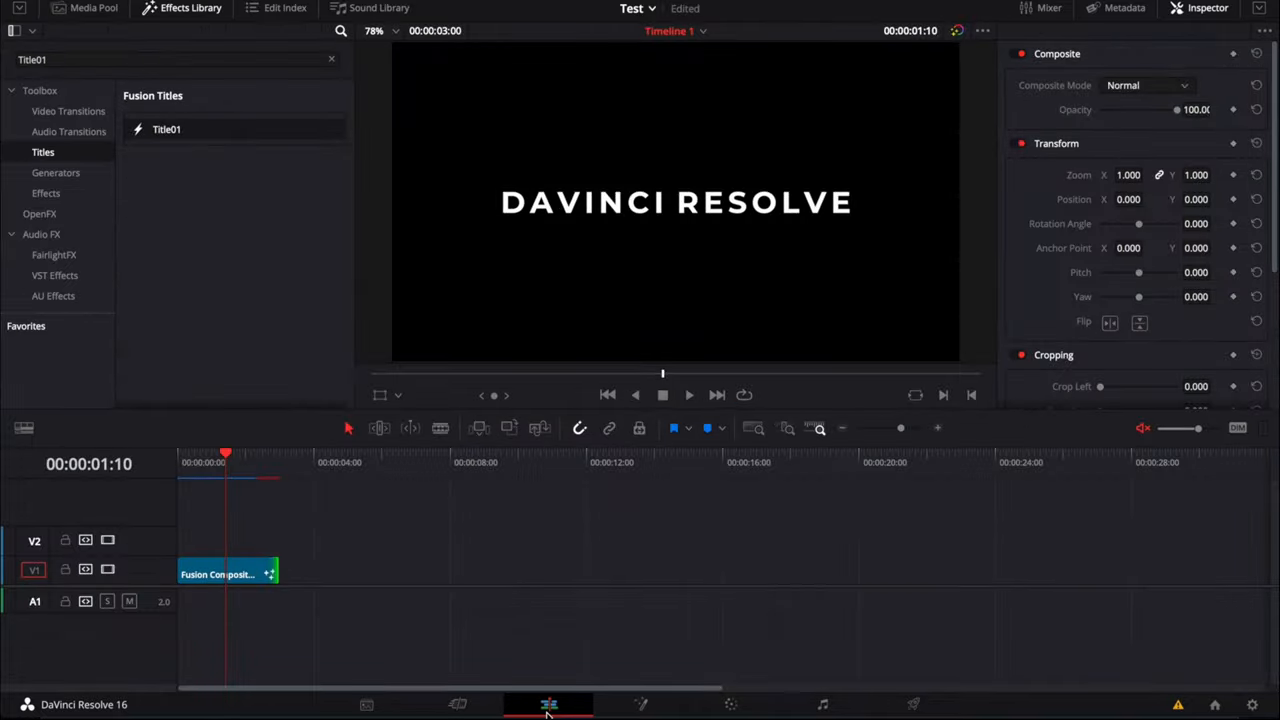
pyautogui.moveTo(278, 574); pyautogui.dragTo(580, 560)
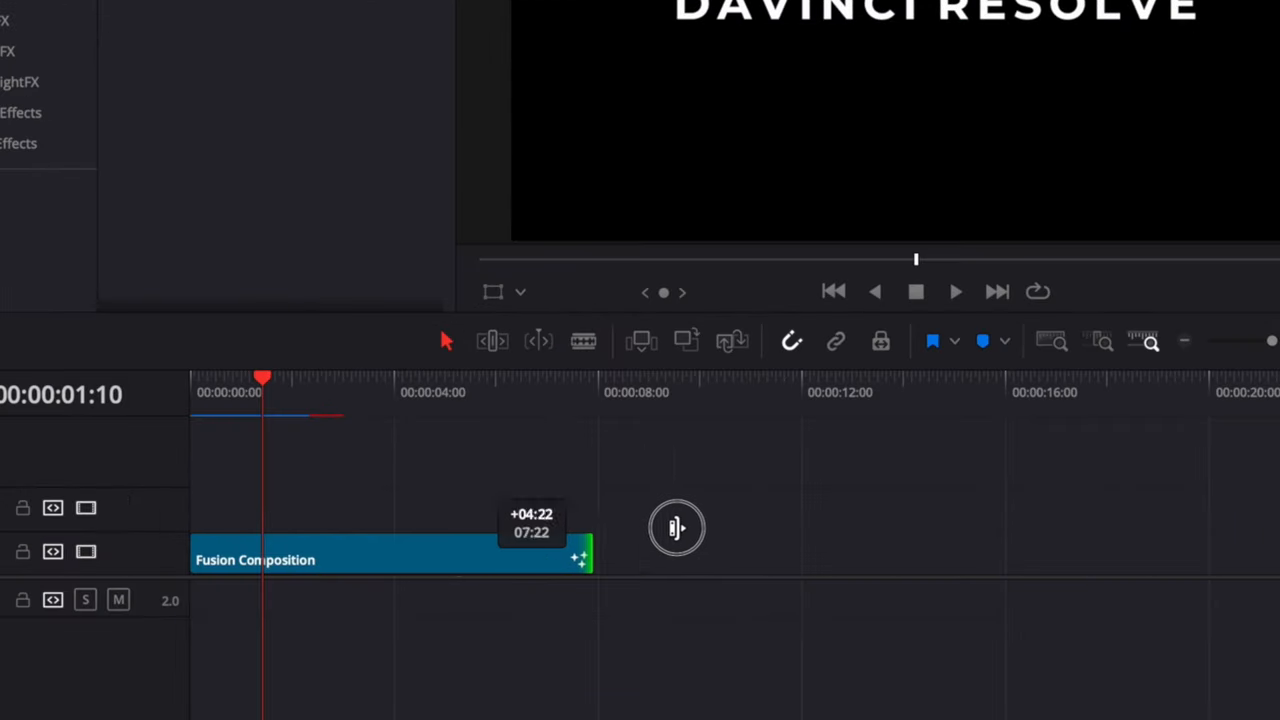
pyautogui.moveTo(580, 550); pyautogui.dragTo(800, 550)
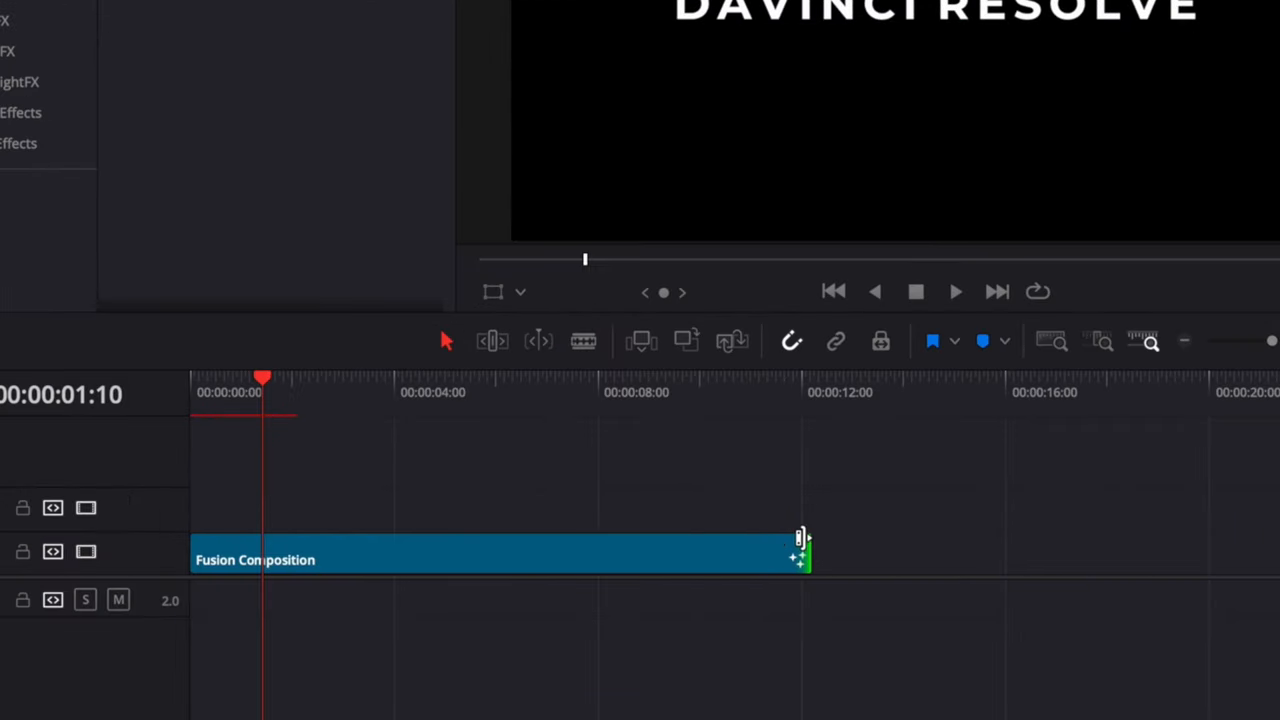
pyautogui.click(415, 557)
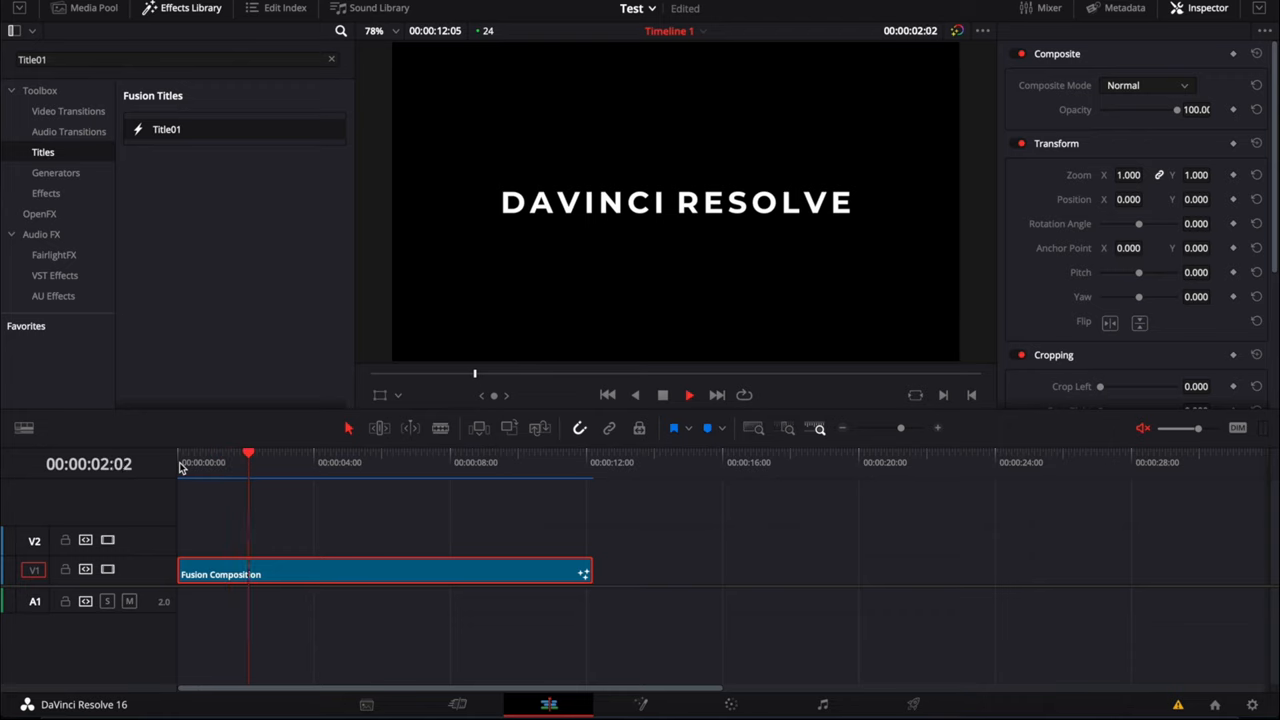
pyautogui.click(316, 462)
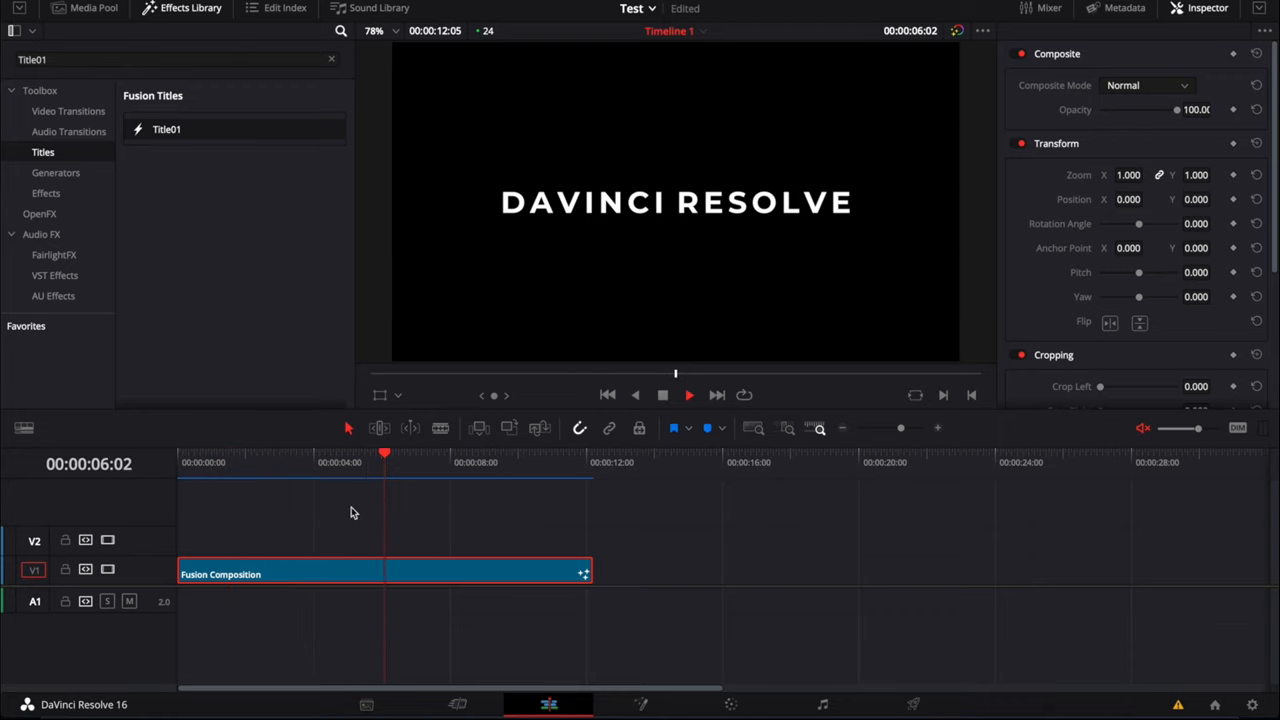
pyautogui.click(452, 462)
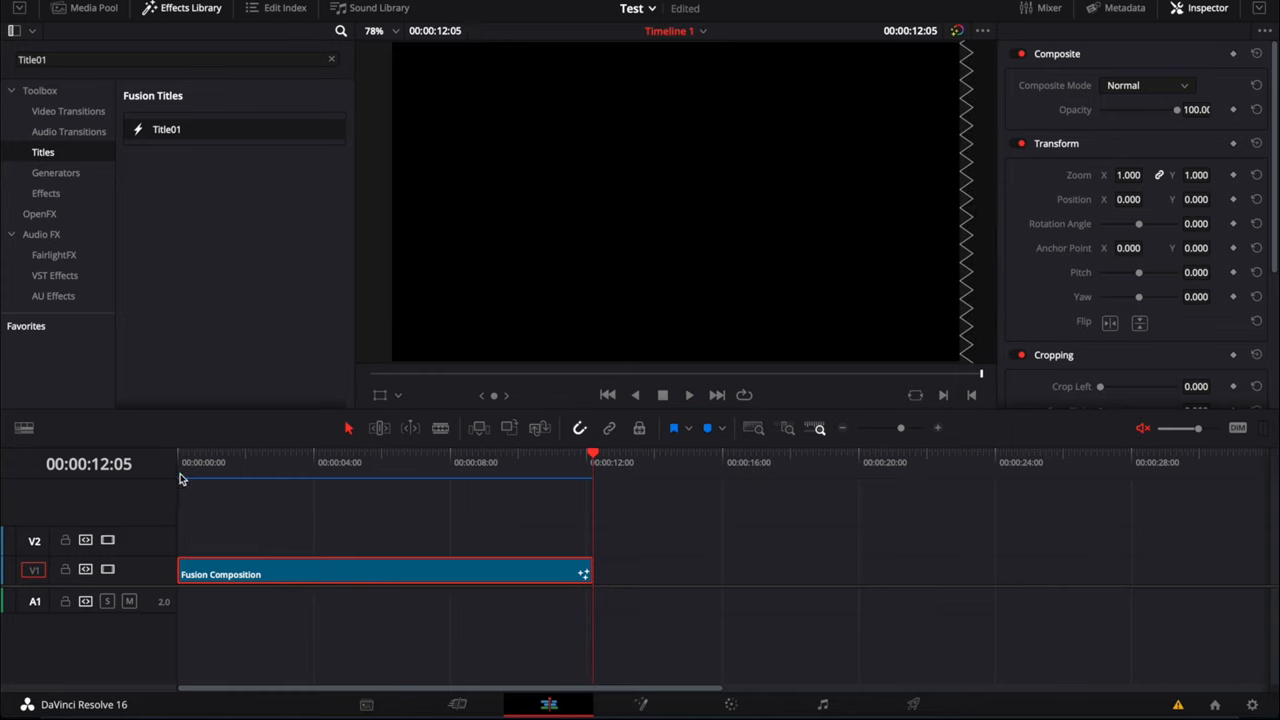
pyautogui.moveTo(448, 544)
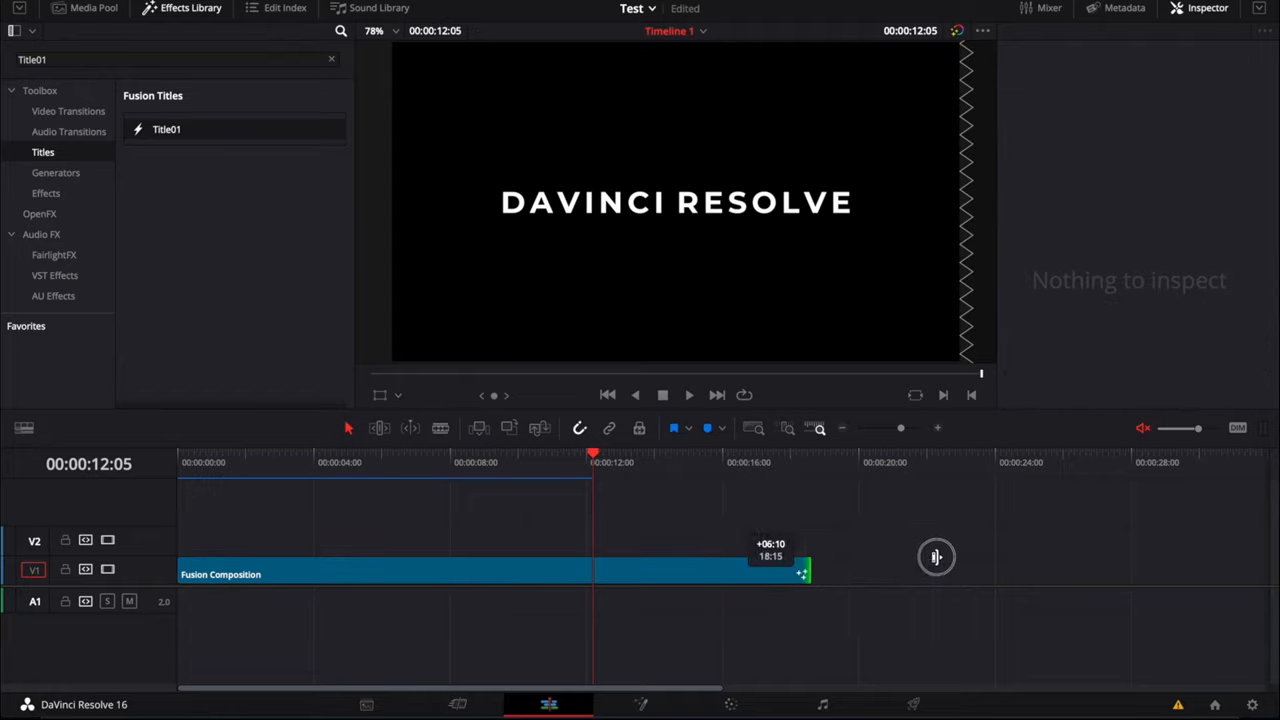
# Drag the title clip's end out, then back, trimming it to roughly 4 seconds.
pyautogui.moveTo(805, 570); pyautogui.dragTo(455, 570)
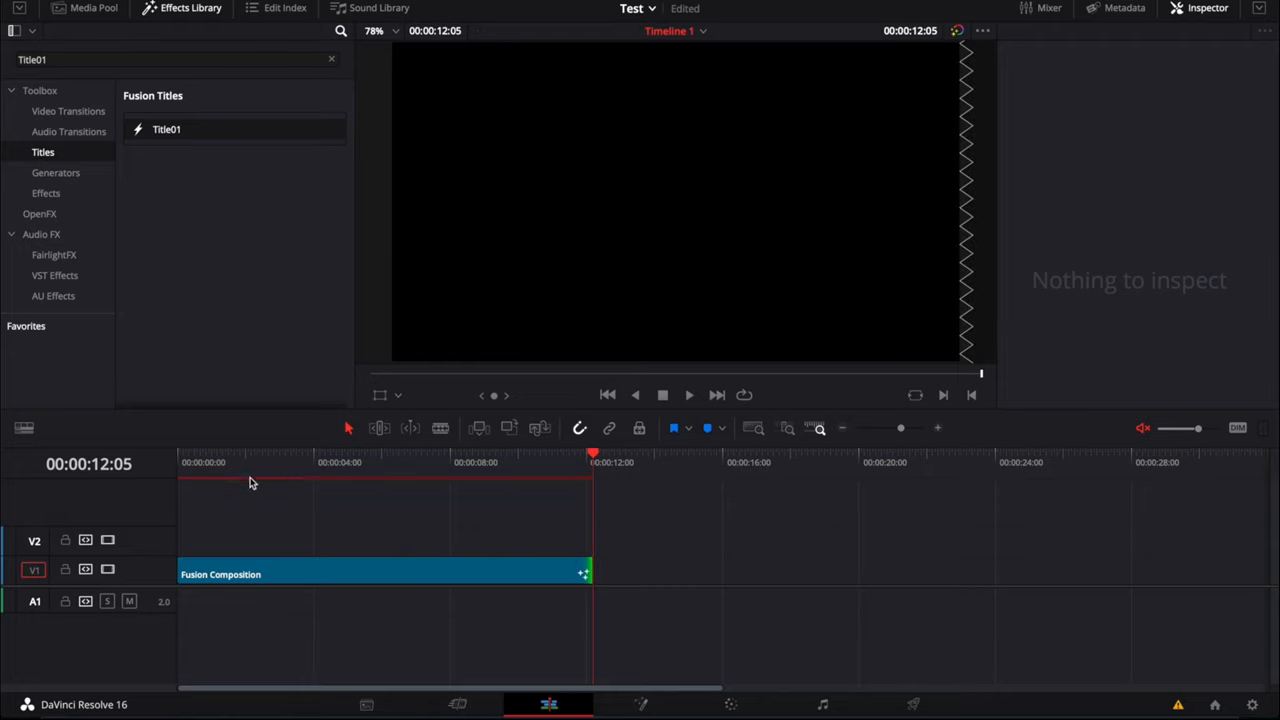
pyautogui.moveTo(270, 468)
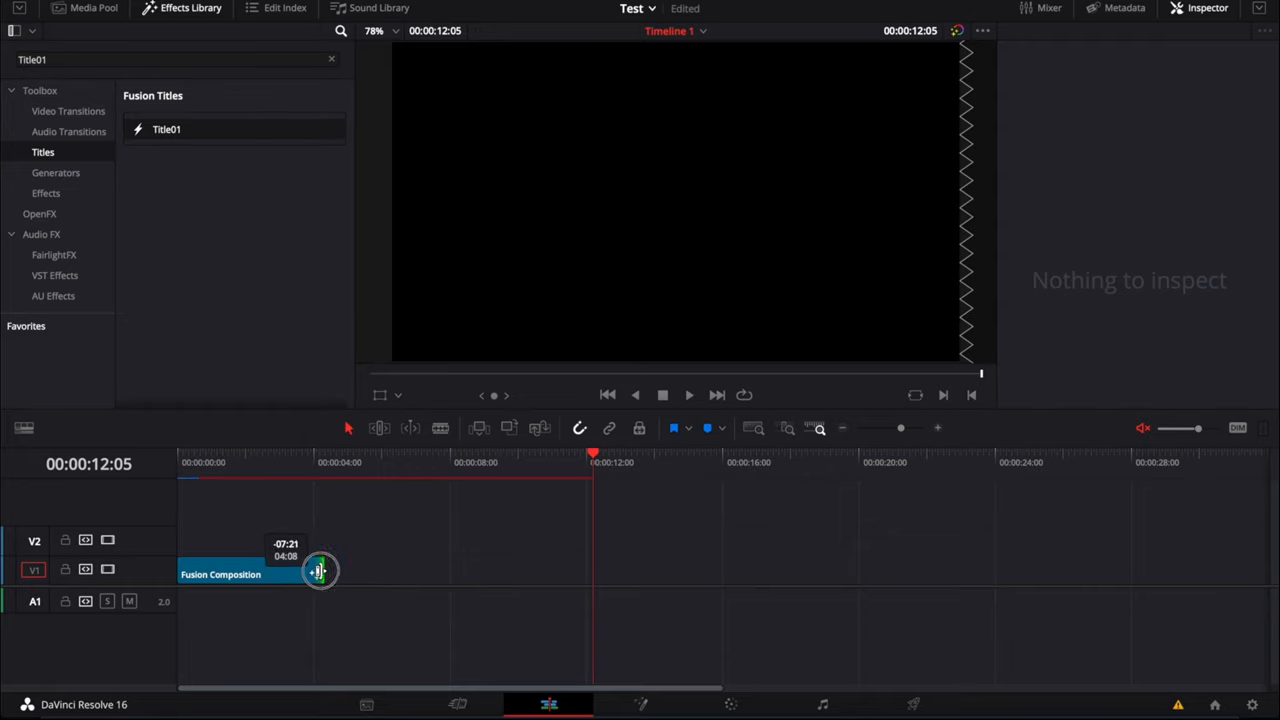
pyautogui.moveTo(318, 571); pyautogui.dragTo(360, 571)
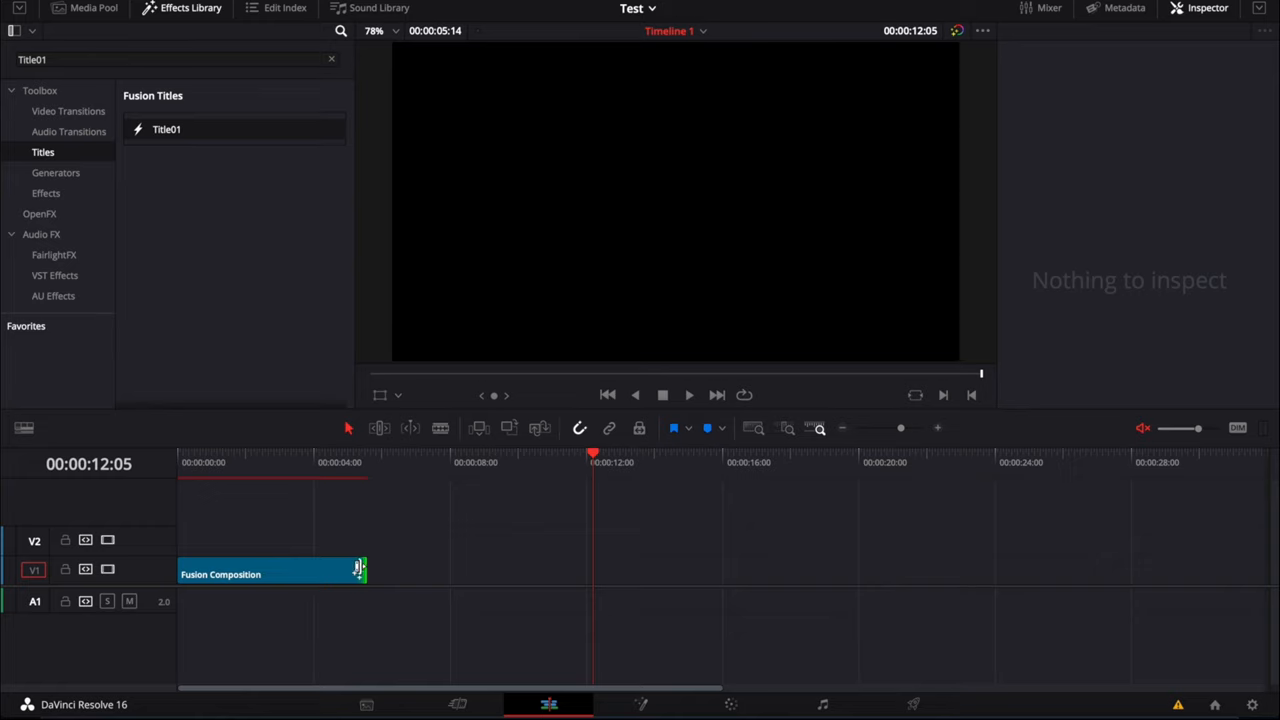
pyautogui.moveTo(360, 570); pyautogui.dragTo(315, 573)
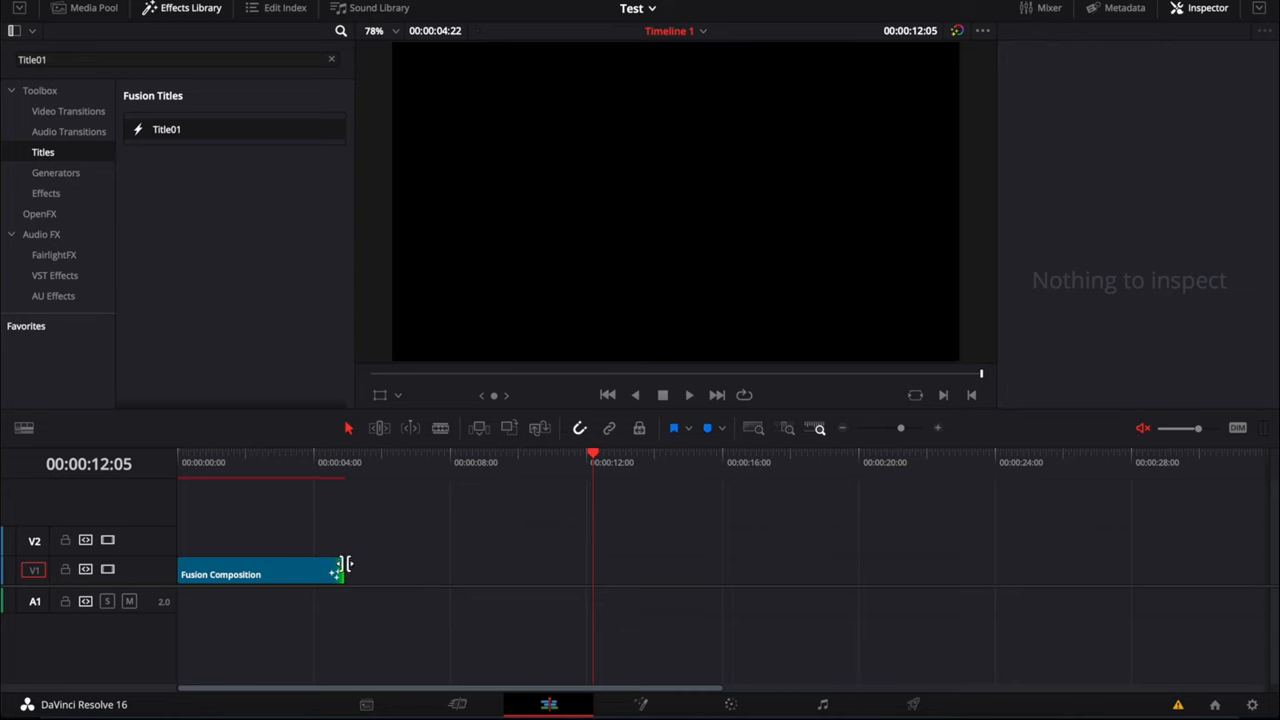
pyautogui.moveTo(342, 574); pyautogui.dragTo(862, 572)
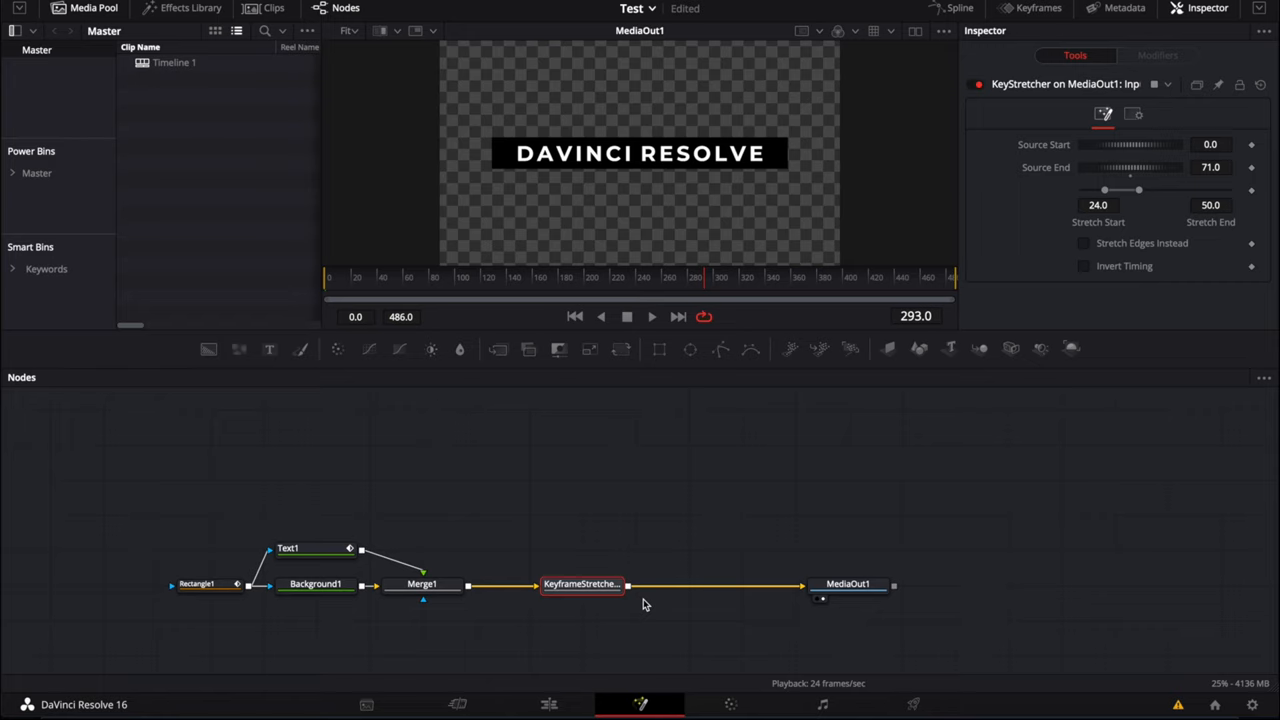
pyautogui.moveTo(582, 584)
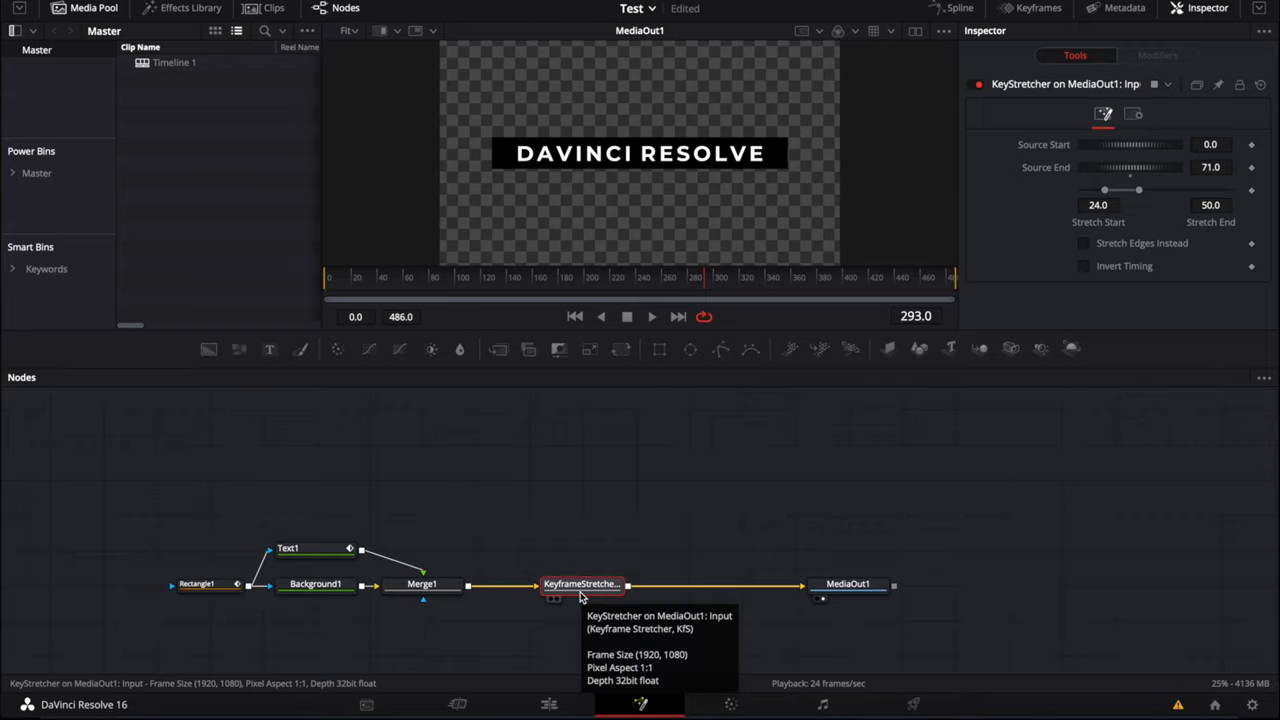